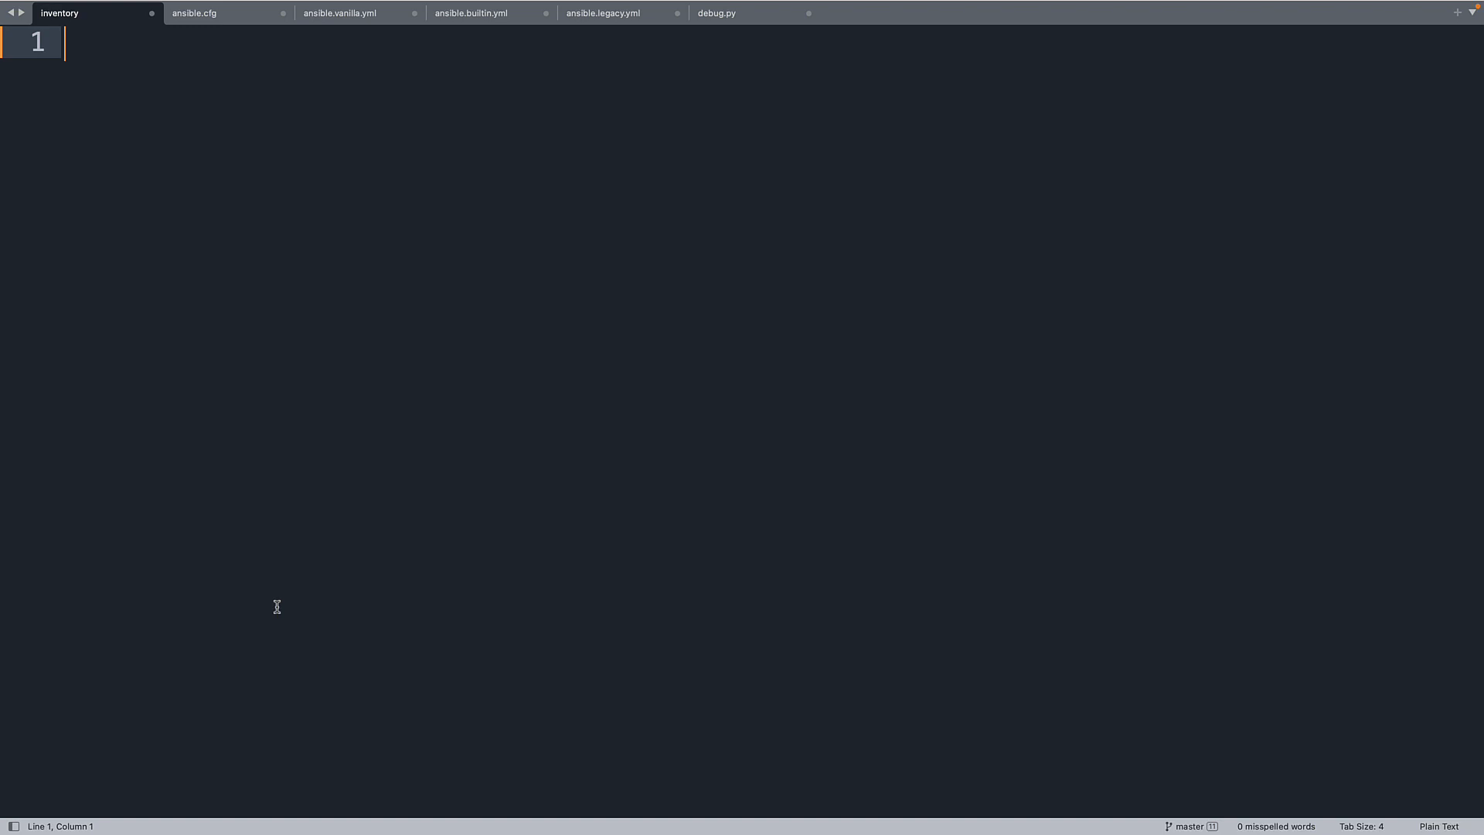
Enter 'localhost ansible_connection=local' as the single inventory line.
{"action": "type", "text": "lo"}
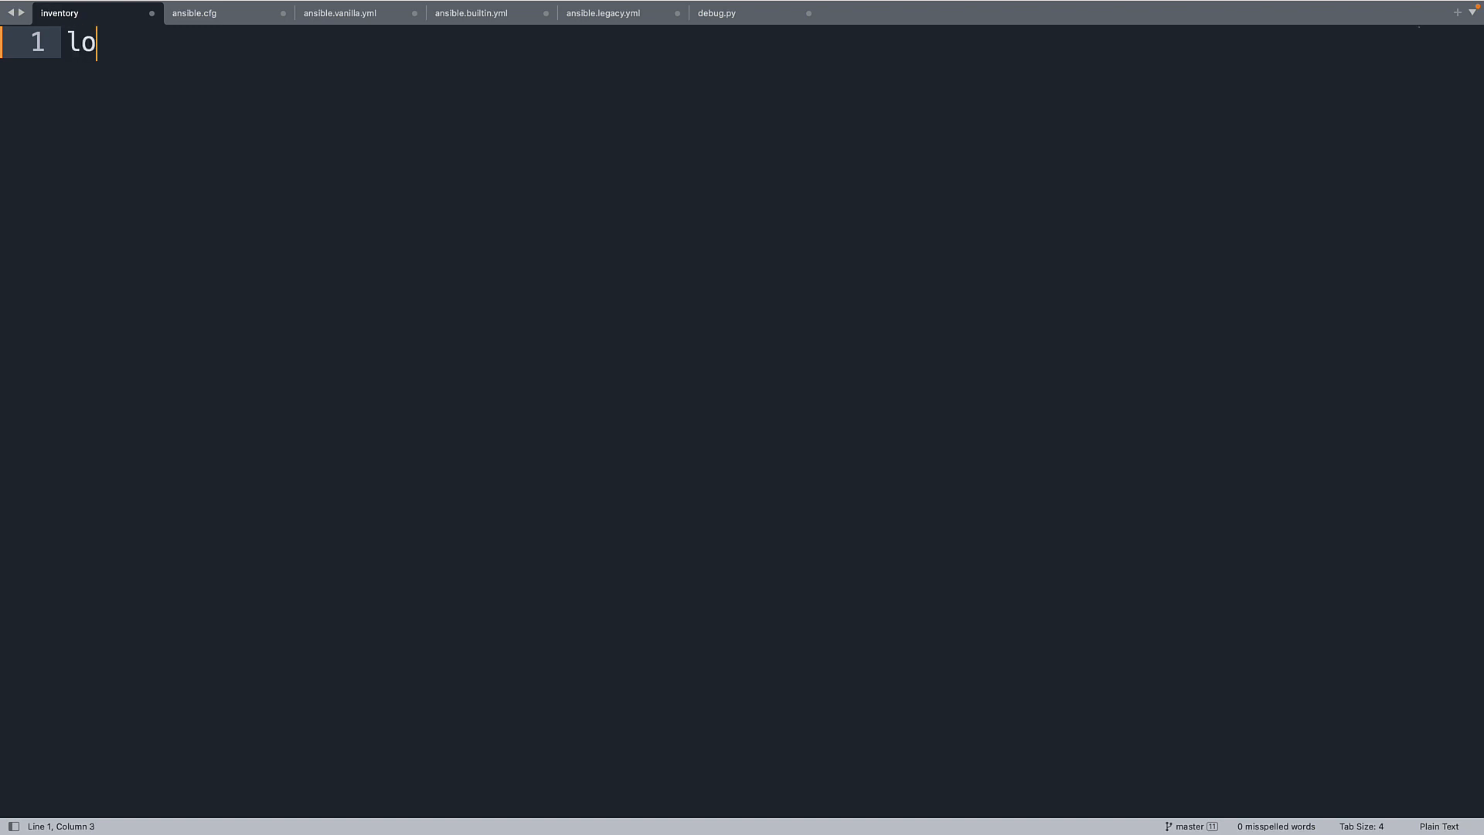
{"action": "type", "text": "calhost"}
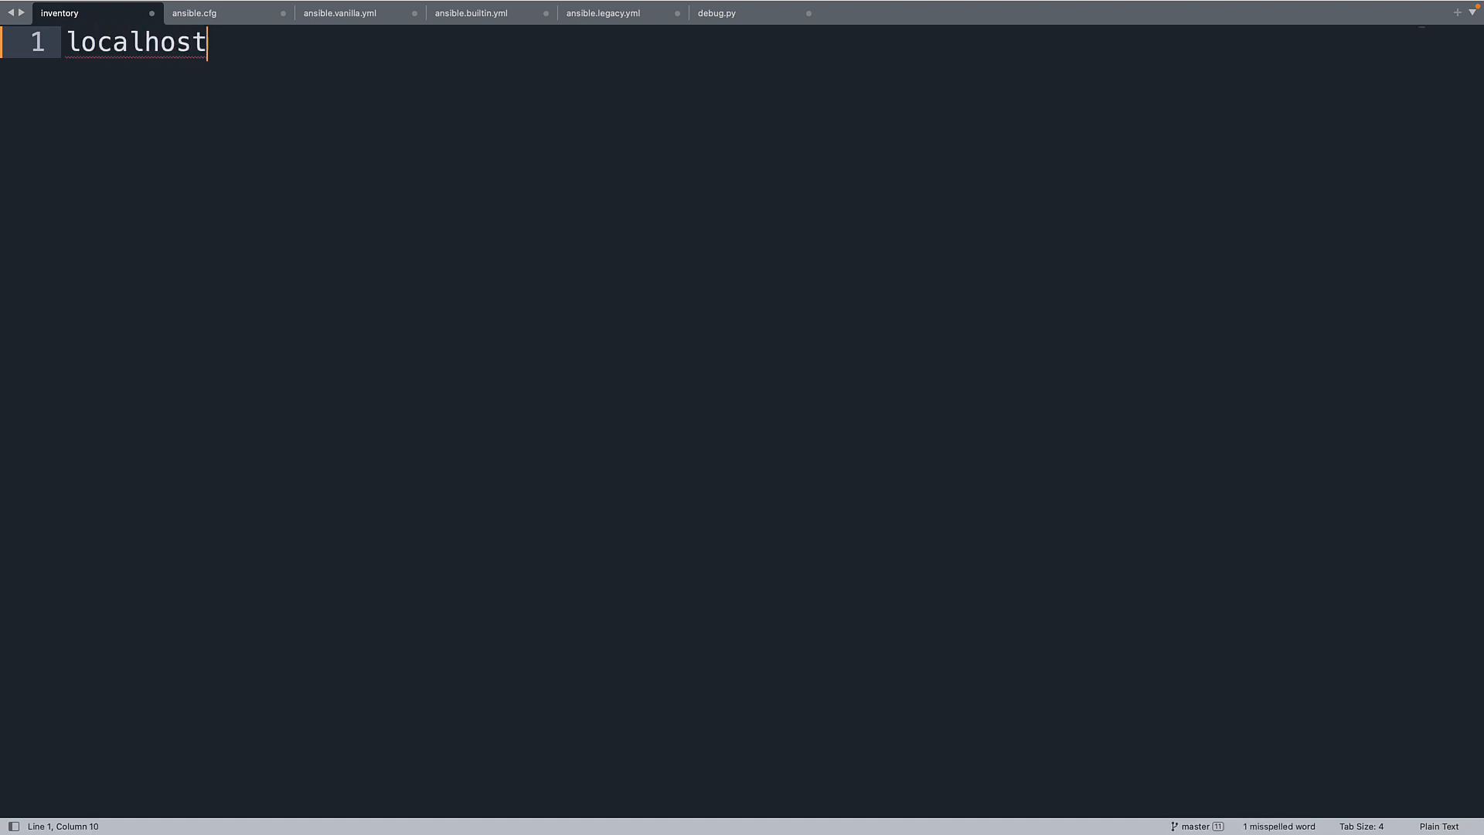
{"action": "type", "text": "ansible"}
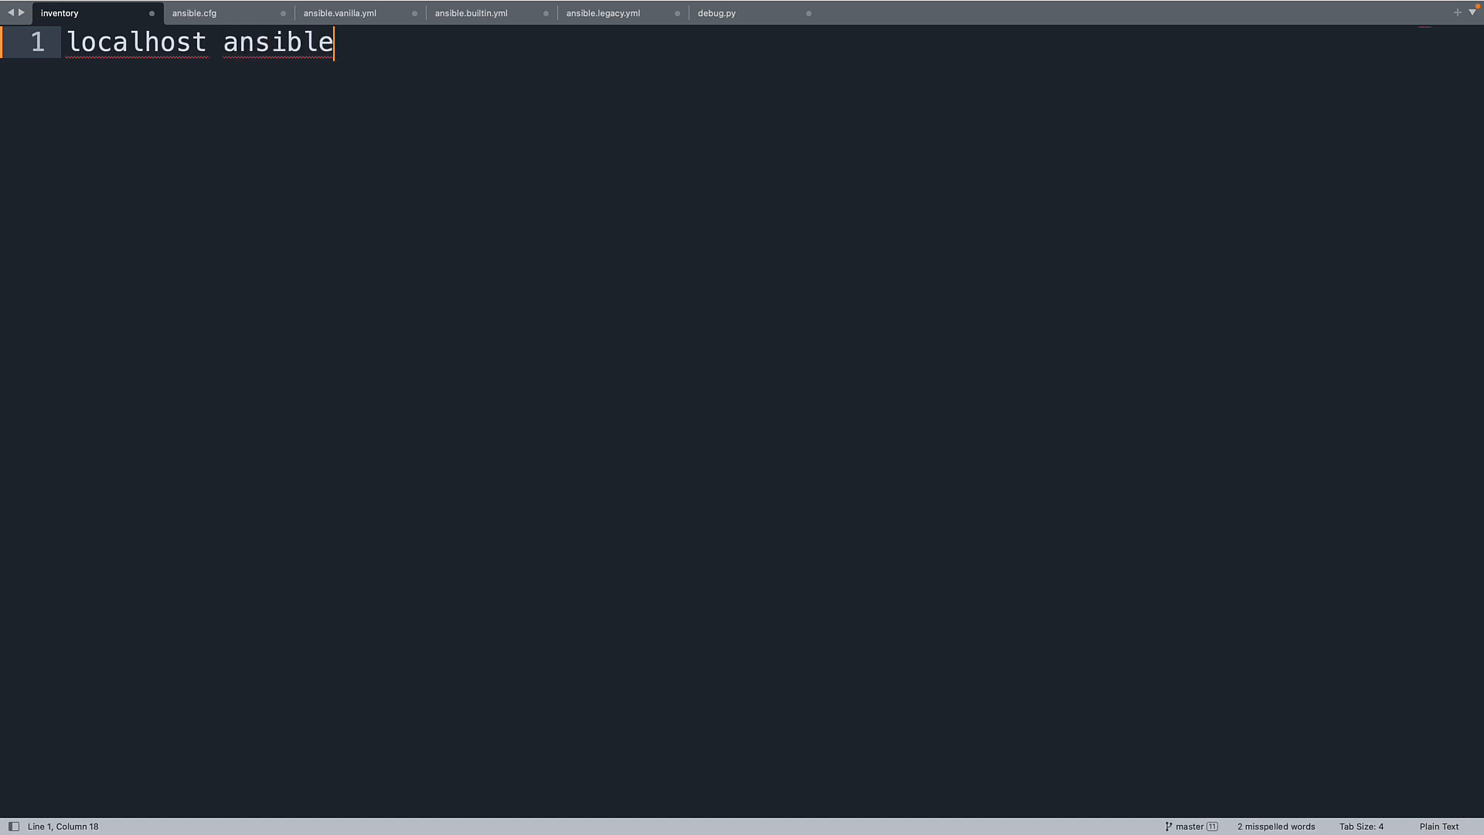
{"action": "type", "text": "_connec"}
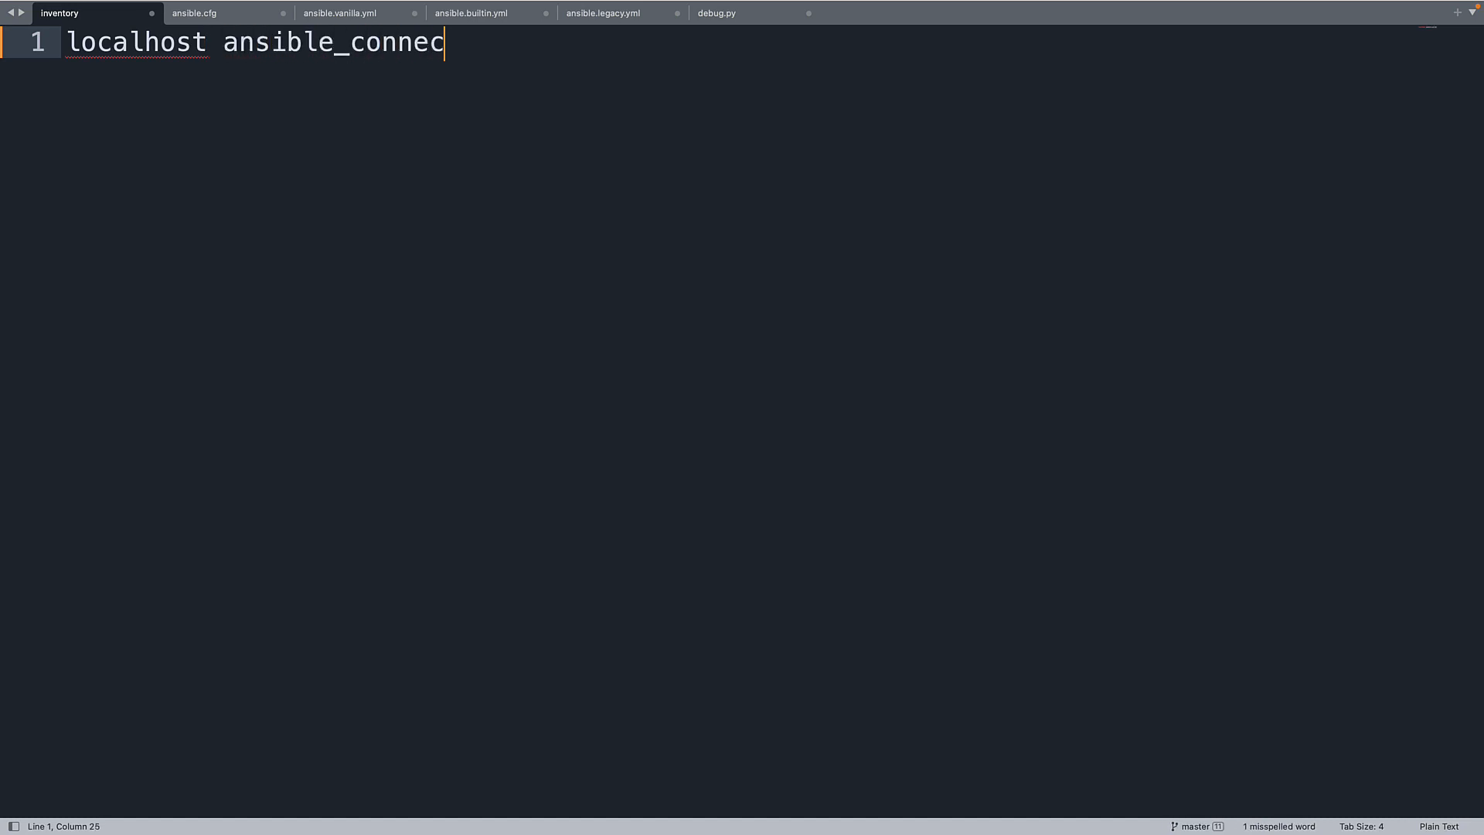
{"action": "type", "text": "tion=loca"}
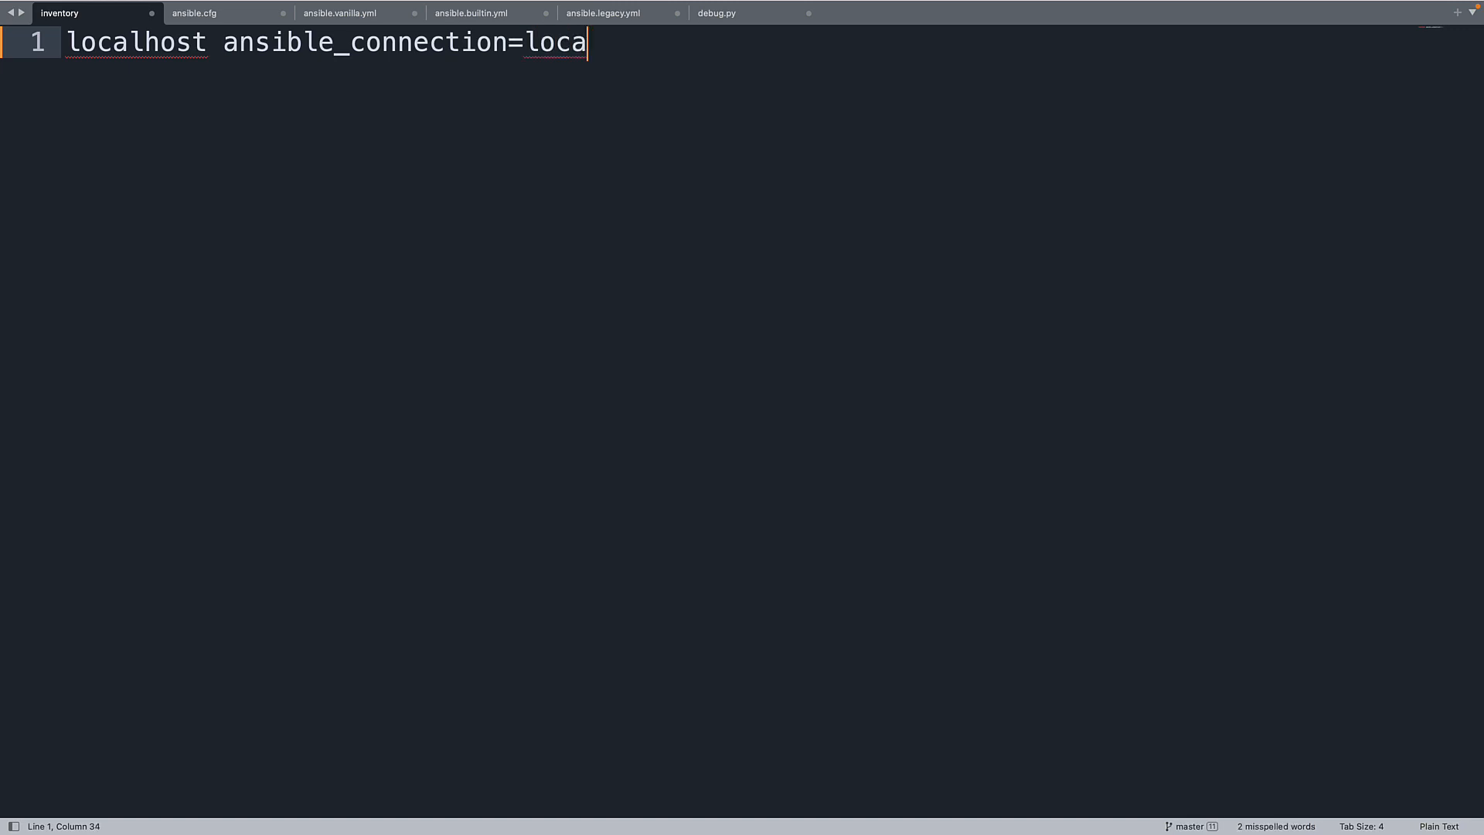
{"action": "type", "text": "l"}
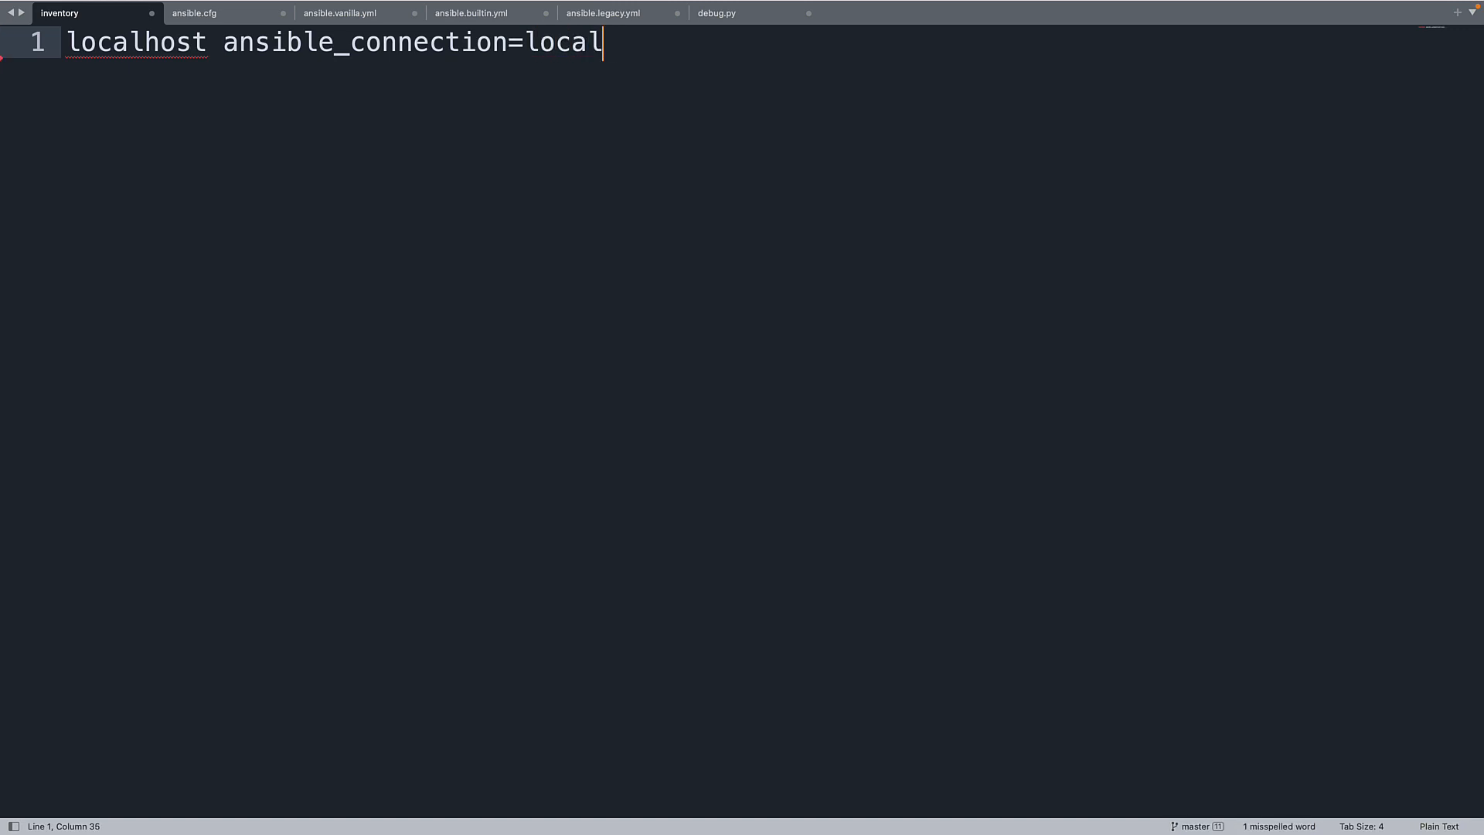
{"action": "mouse_move", "coordinate": [280, 605]}
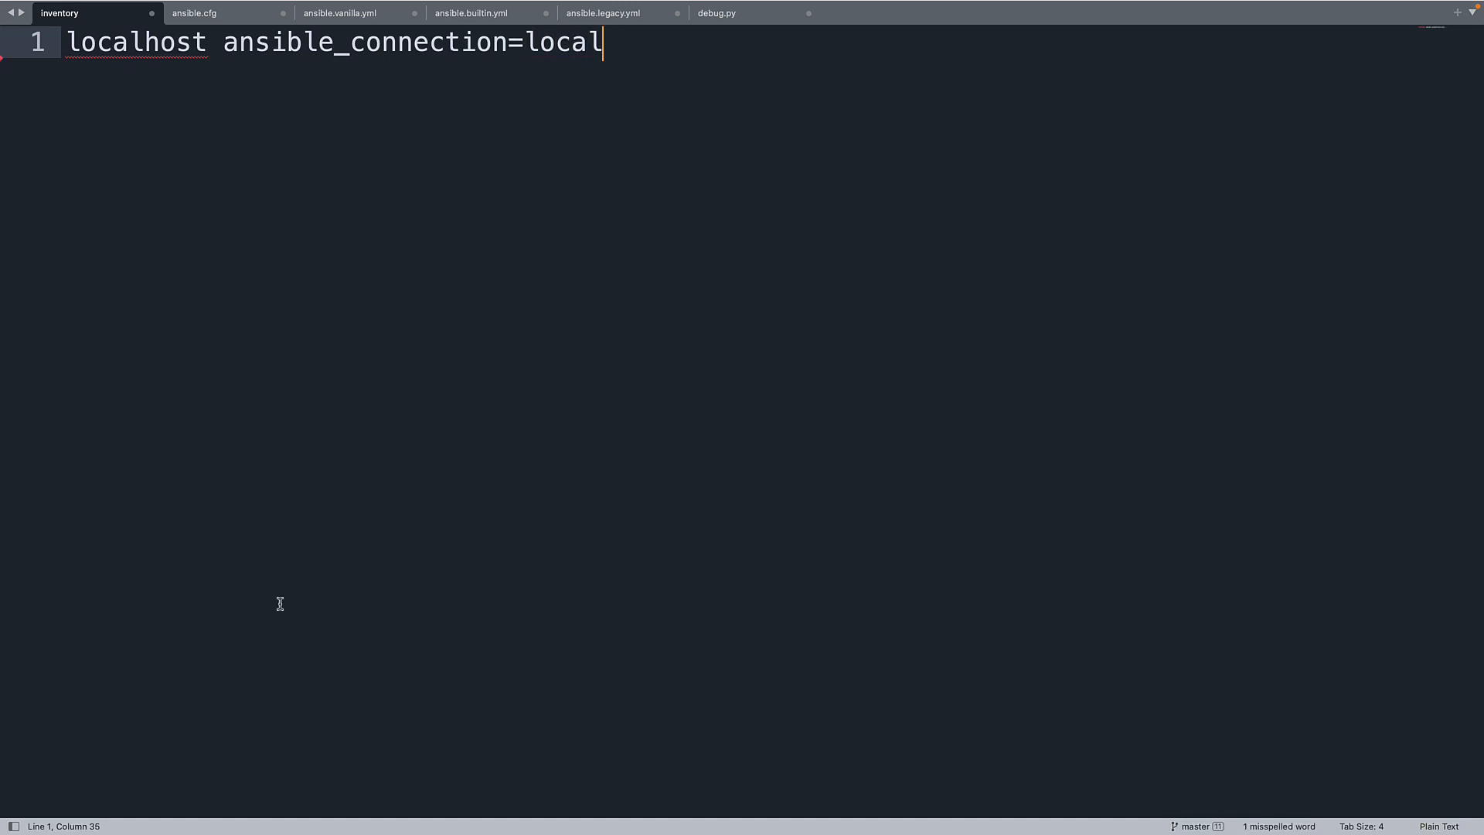
{"action": "mouse_move", "coordinate": [226, 31]}
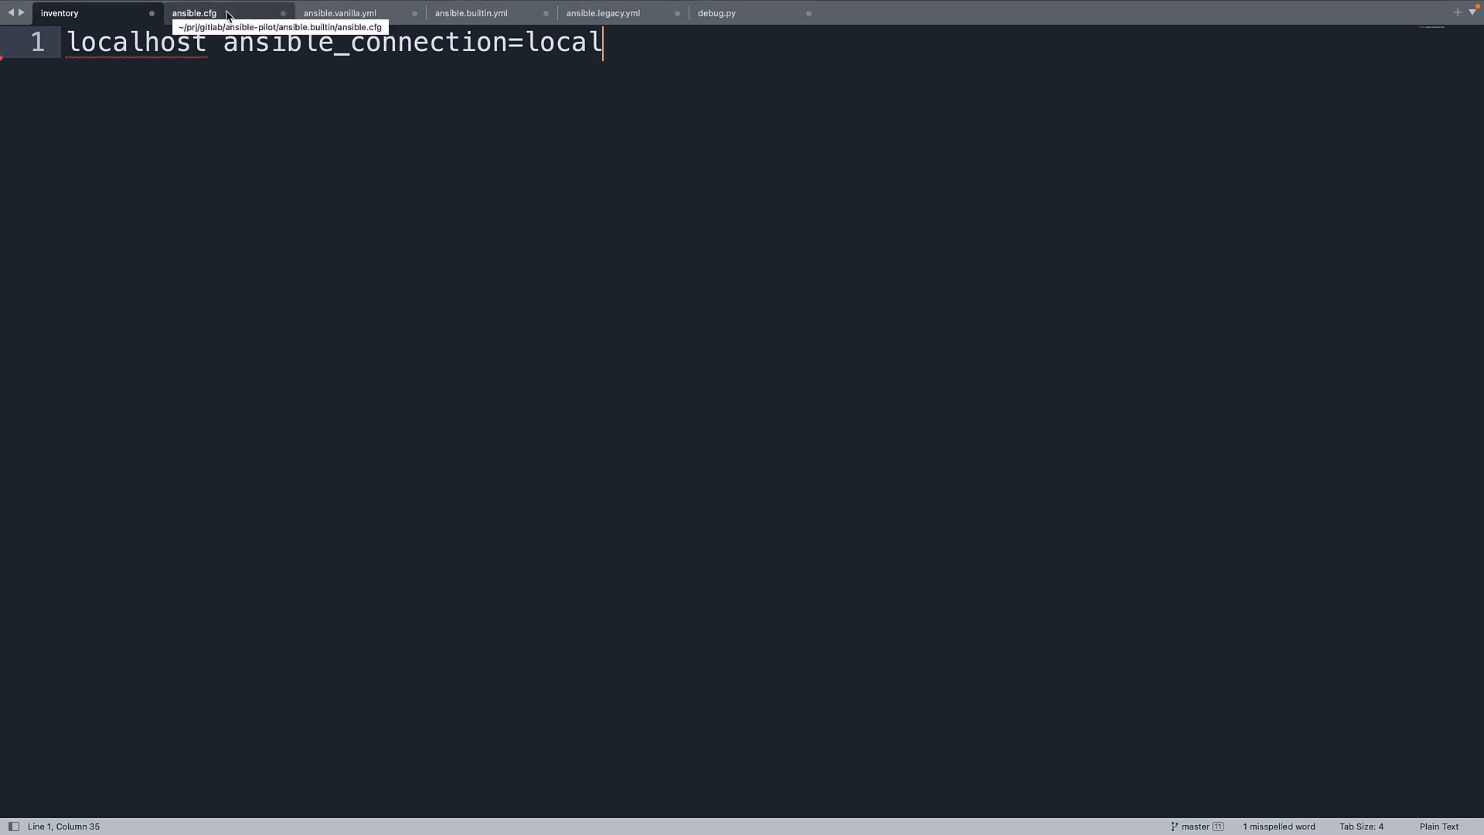
Add a [defaults] section header at the top of ansible.cfg.
{"action": "left_click", "coordinate": [195, 12]}
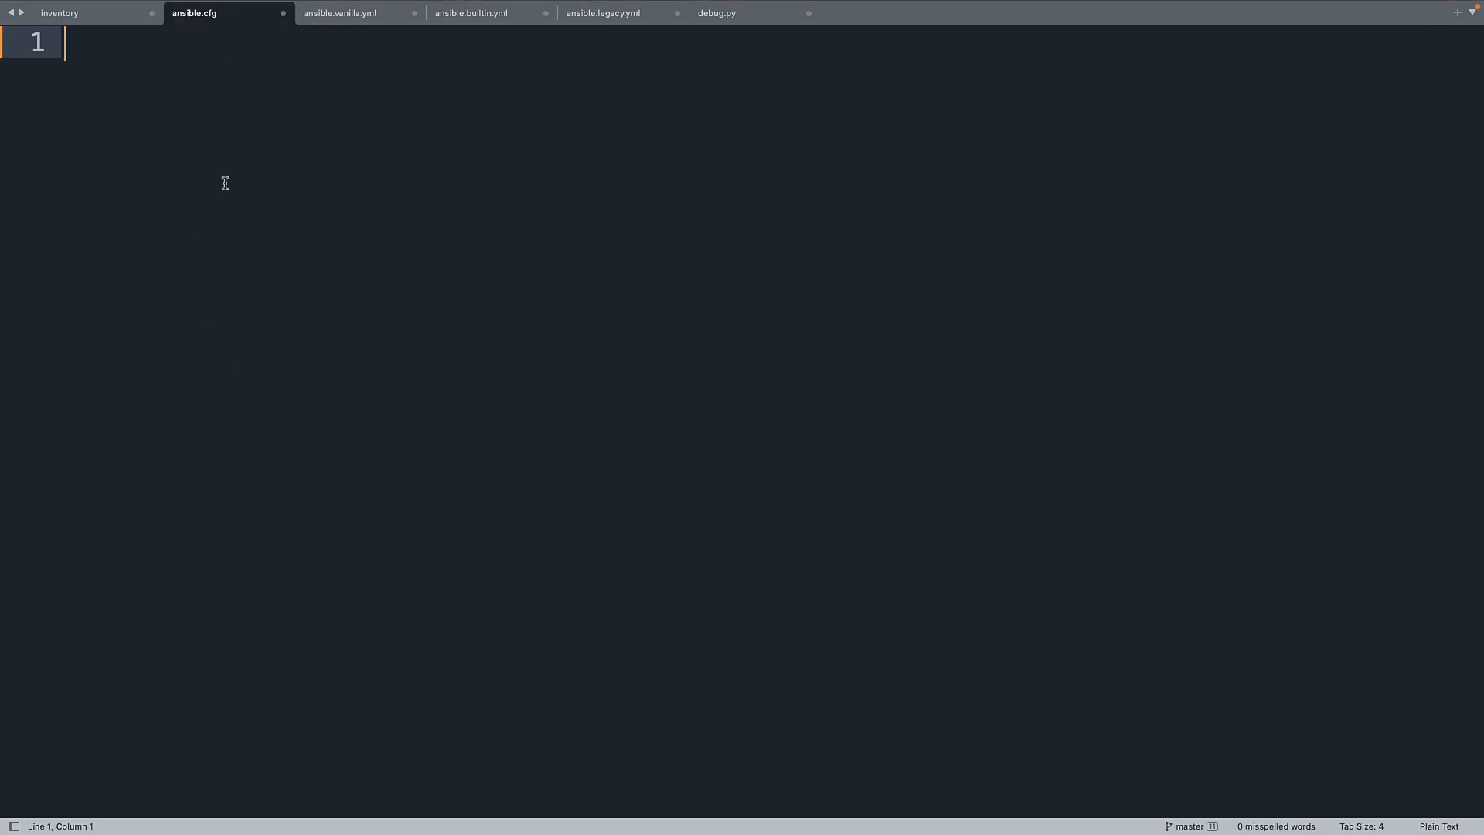
{"action": "type", "text": "[]"}
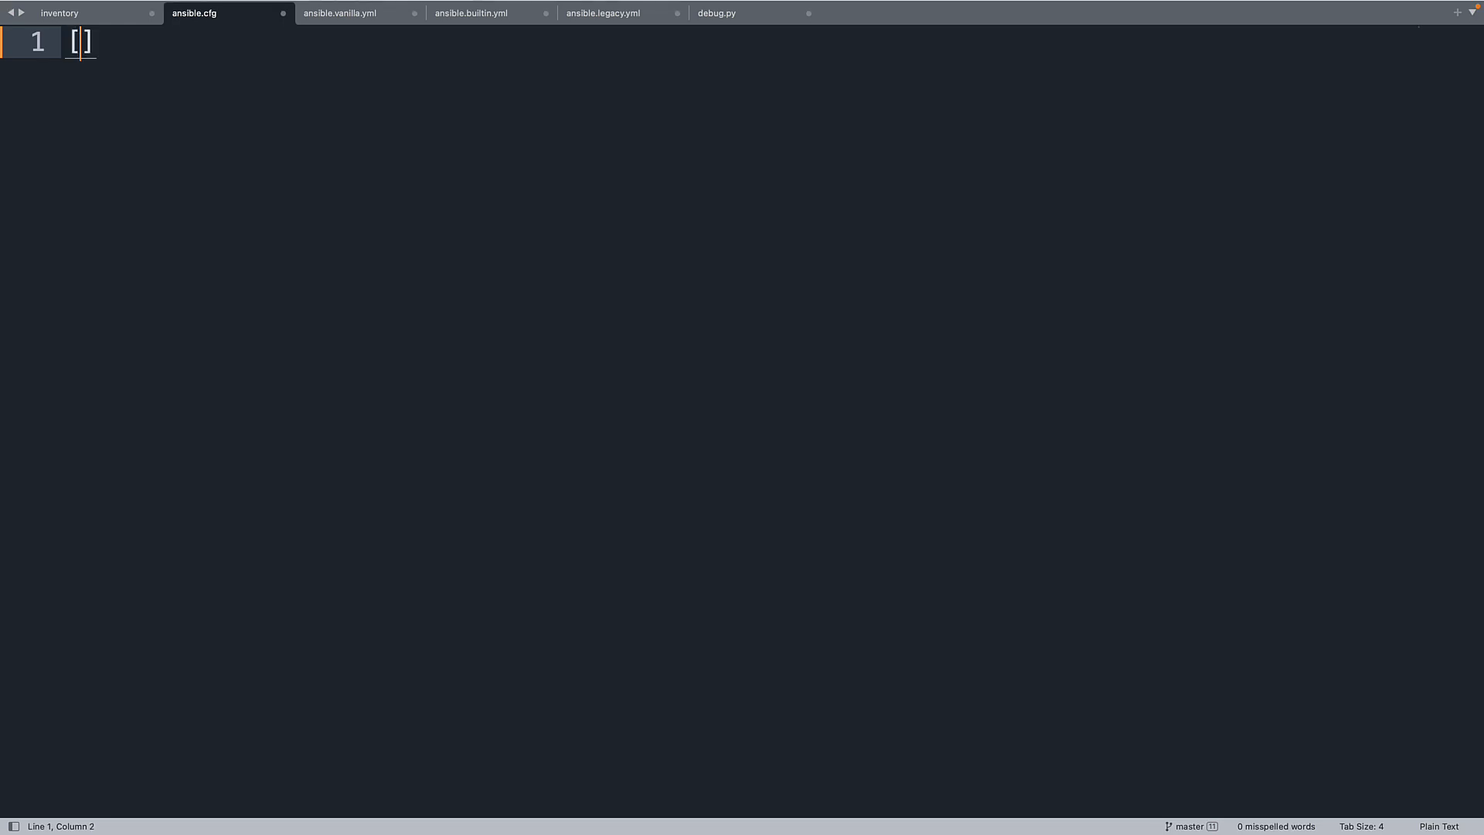
{"action": "type", "text": "default"}
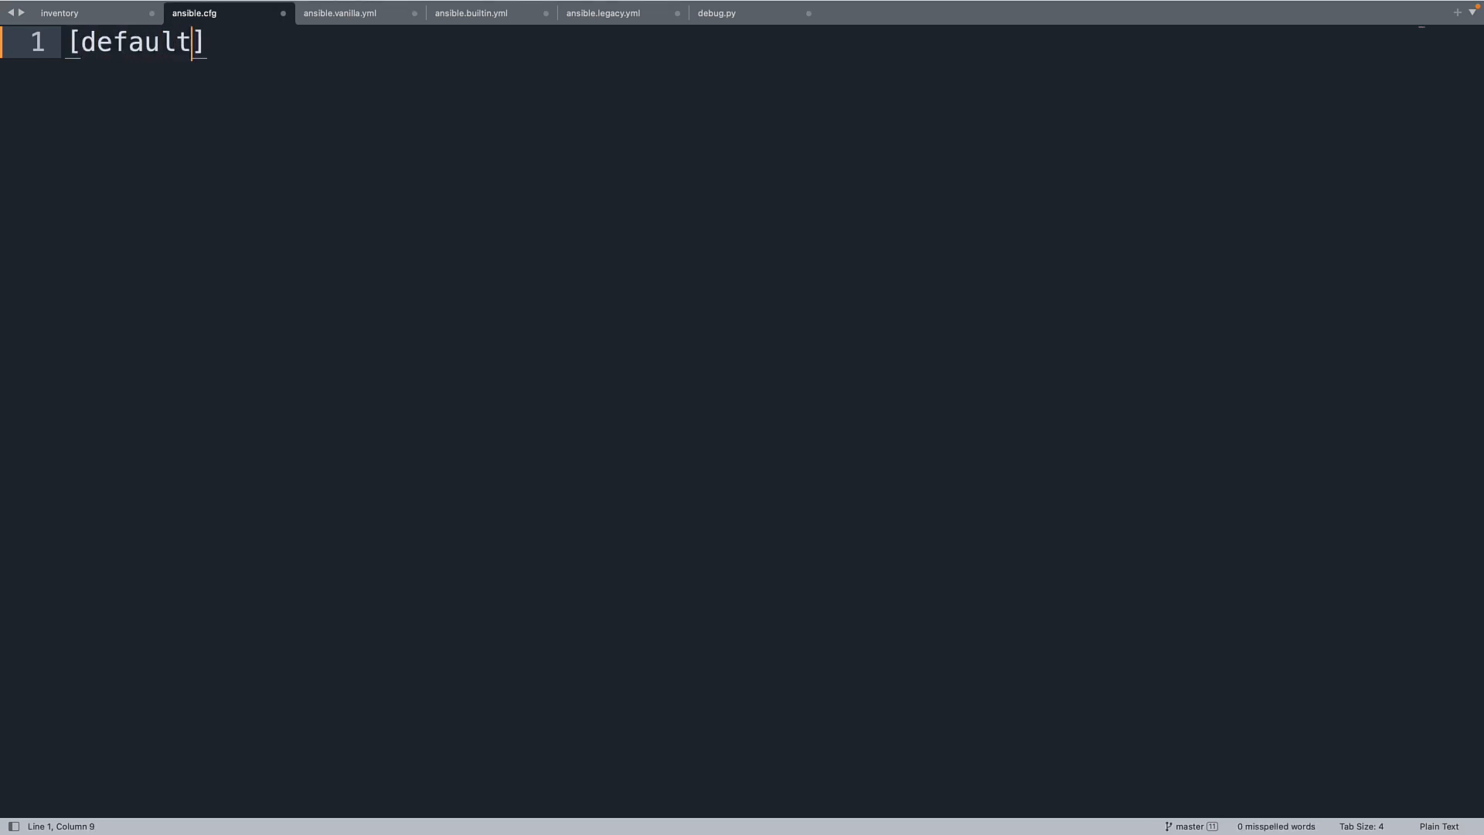
{"action": "type", "text": "s"}
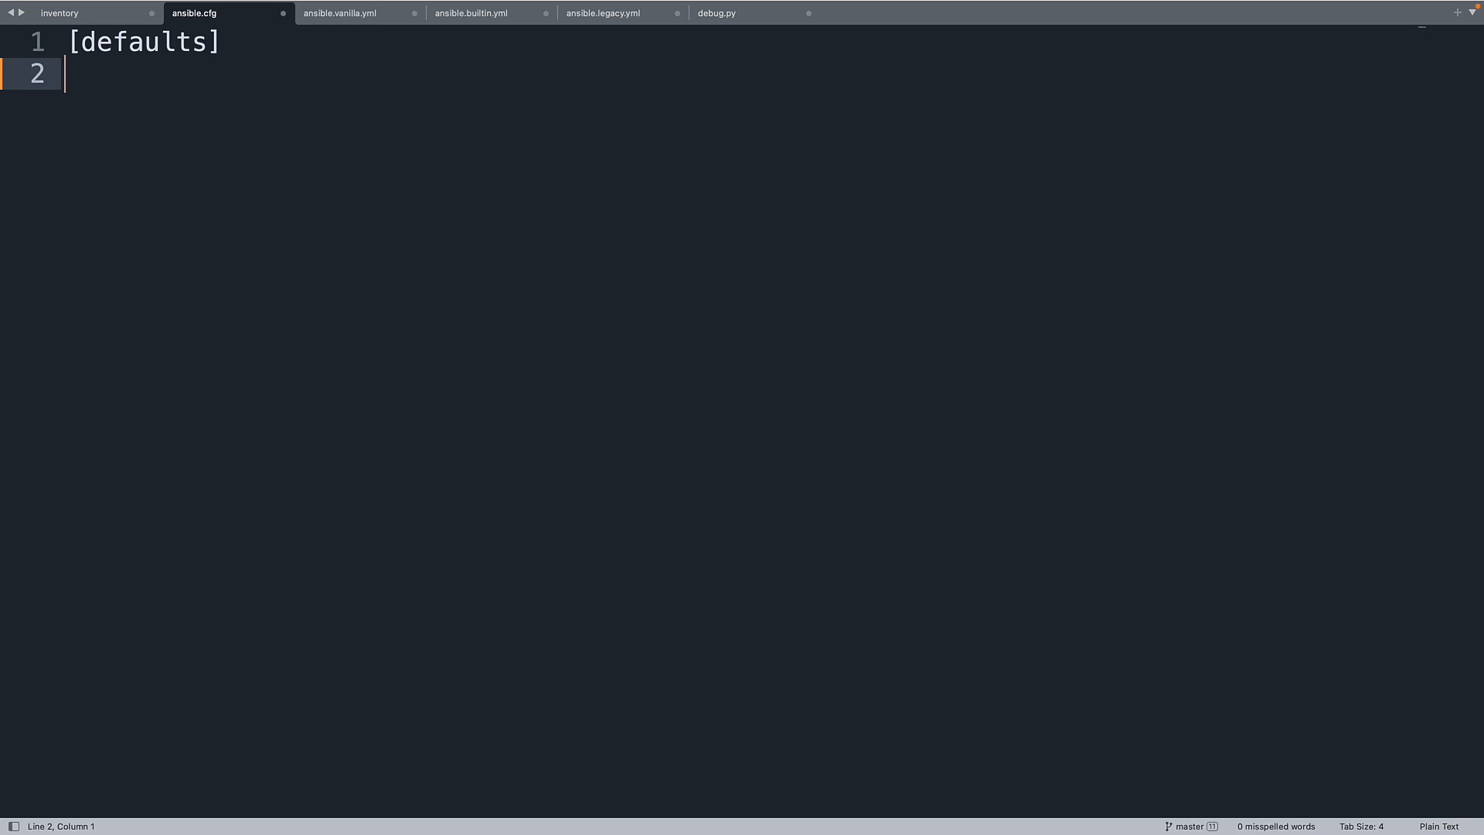
Under it, write 'action_plugins = plugins/action' pointing at the local plugins folder.
{"action": "type", "text": "actio"}
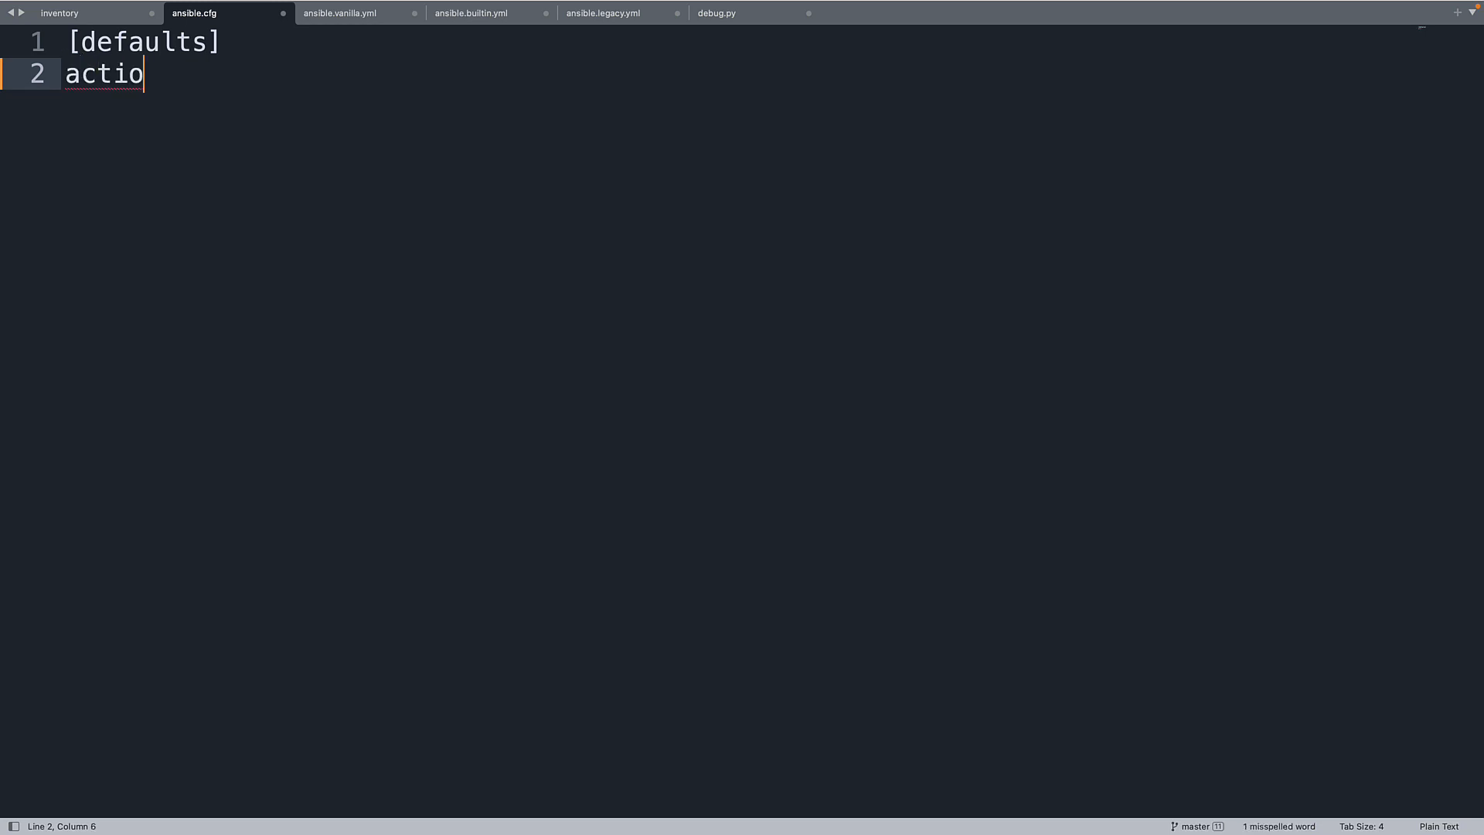
{"action": "type", "text": "n_pl"}
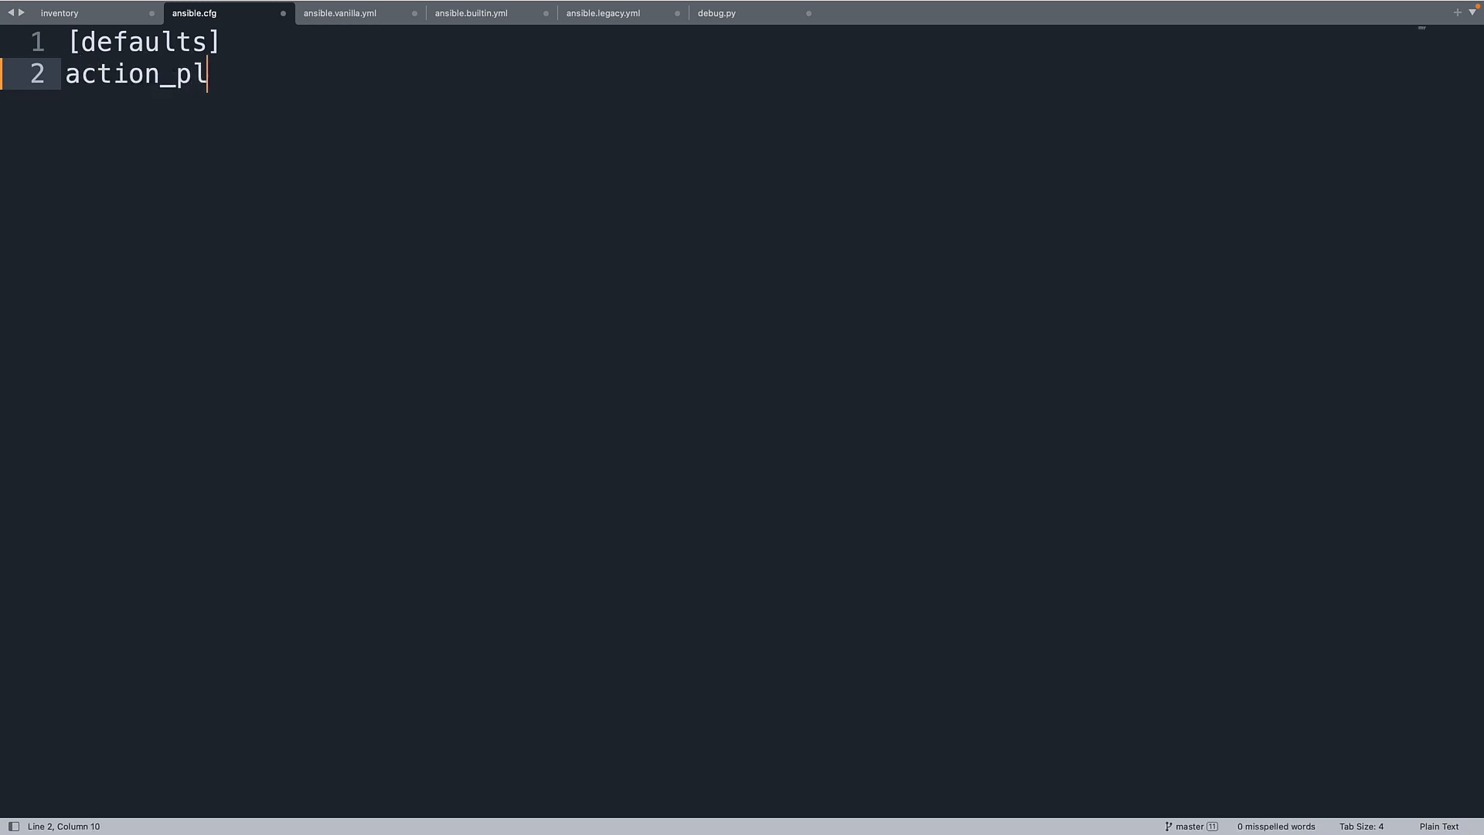
{"action": "type", "text": "ugins ="}
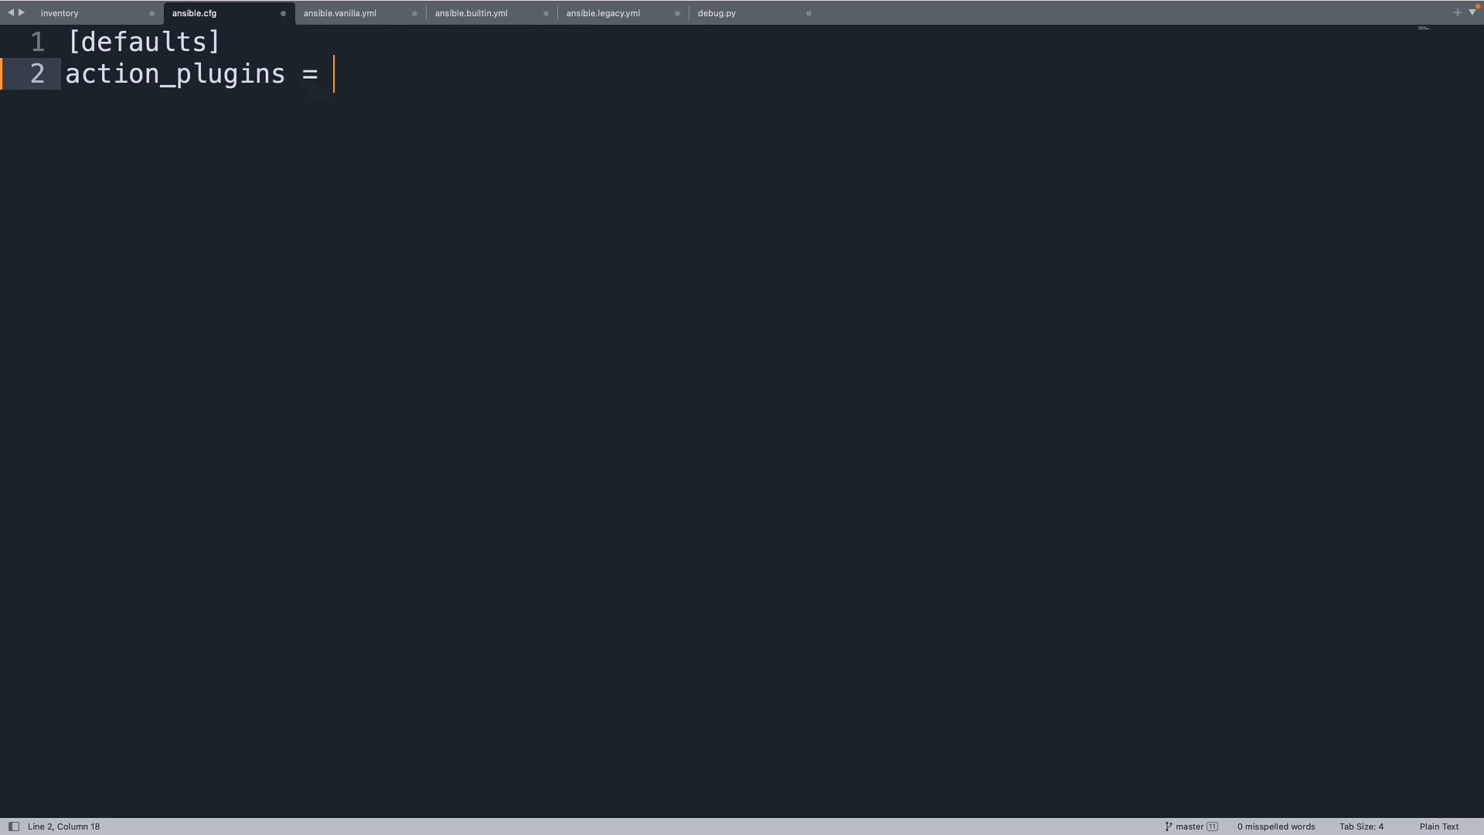
{"action": "type", "text": "plug"}
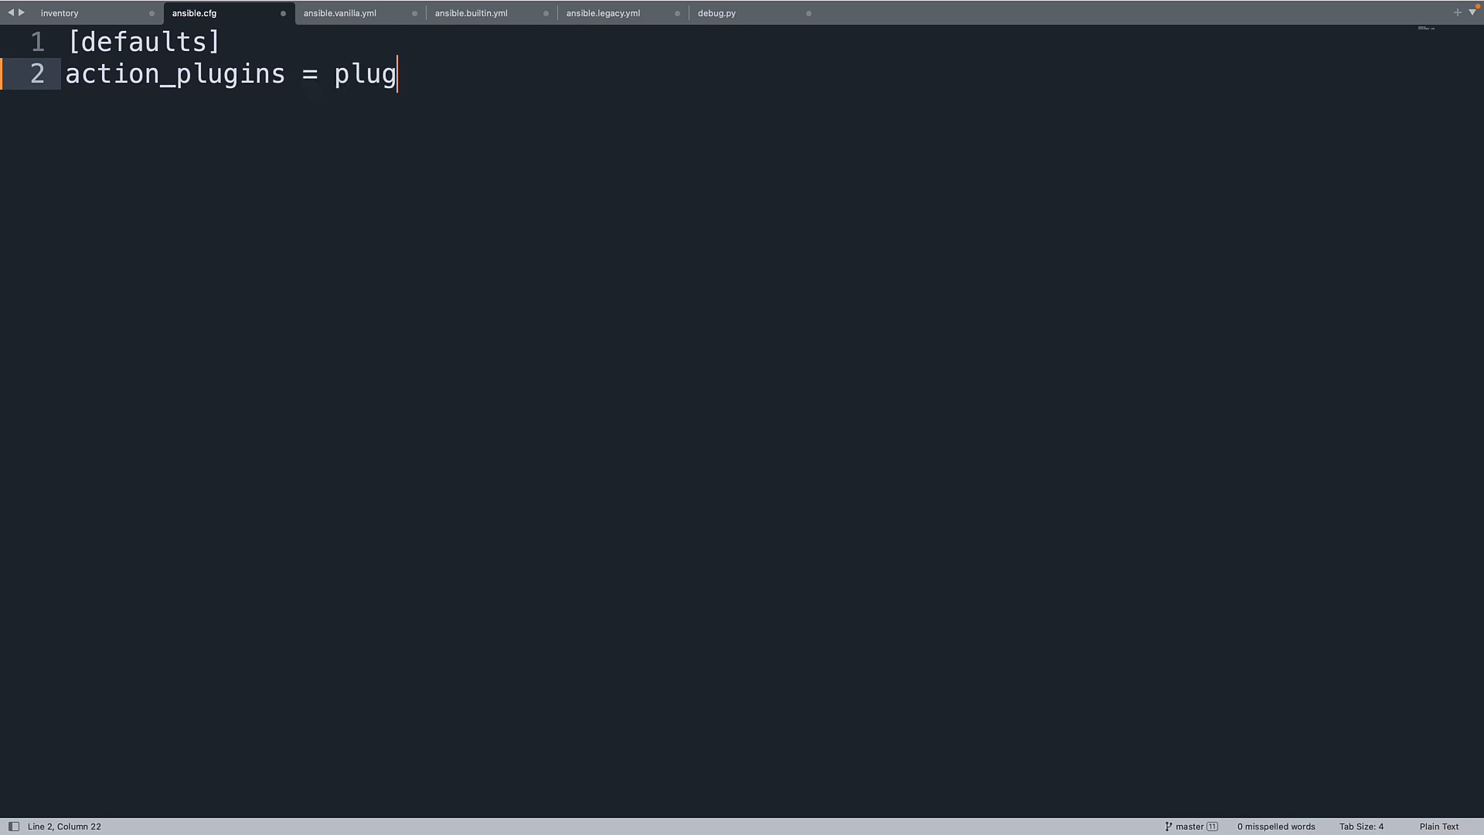
{"action": "type", "text": "ins/ac"}
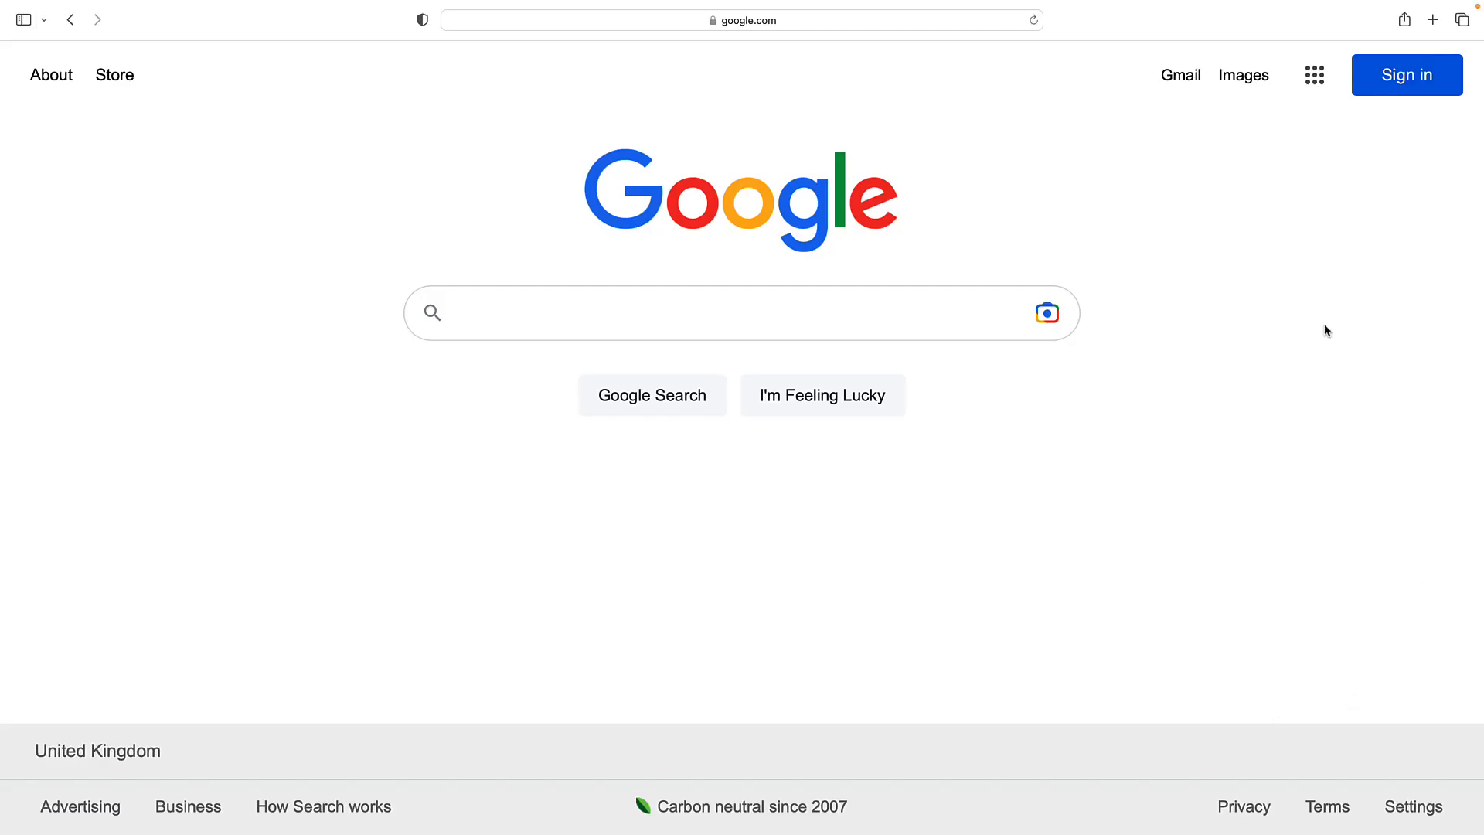
{"action": "mouse_move", "coordinate": [1046, 312]}
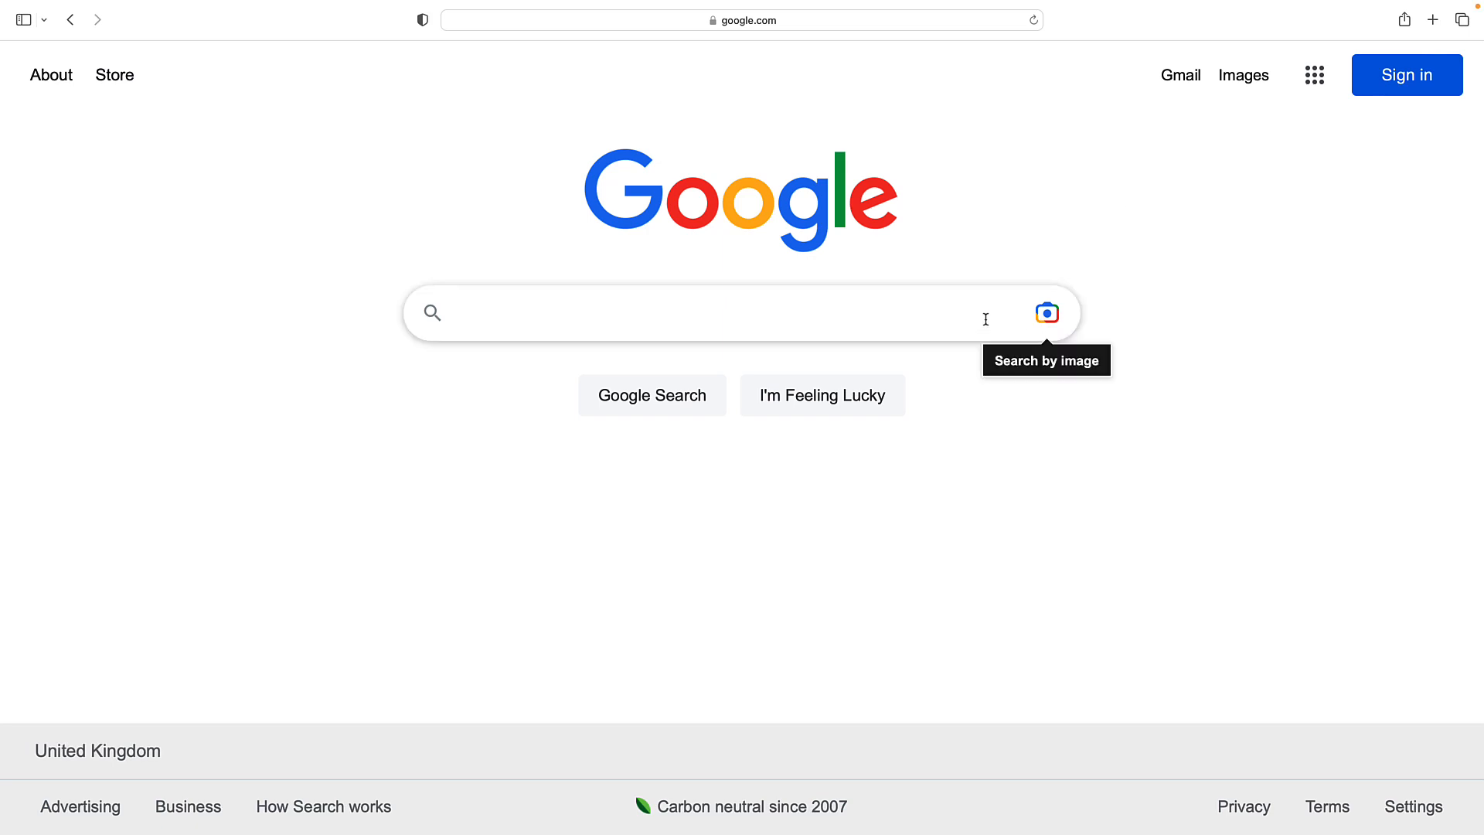
Search Google for ansible/ansible and follow the result to the Ansible GitHub repository.
{"action": "type", "text": "a"}
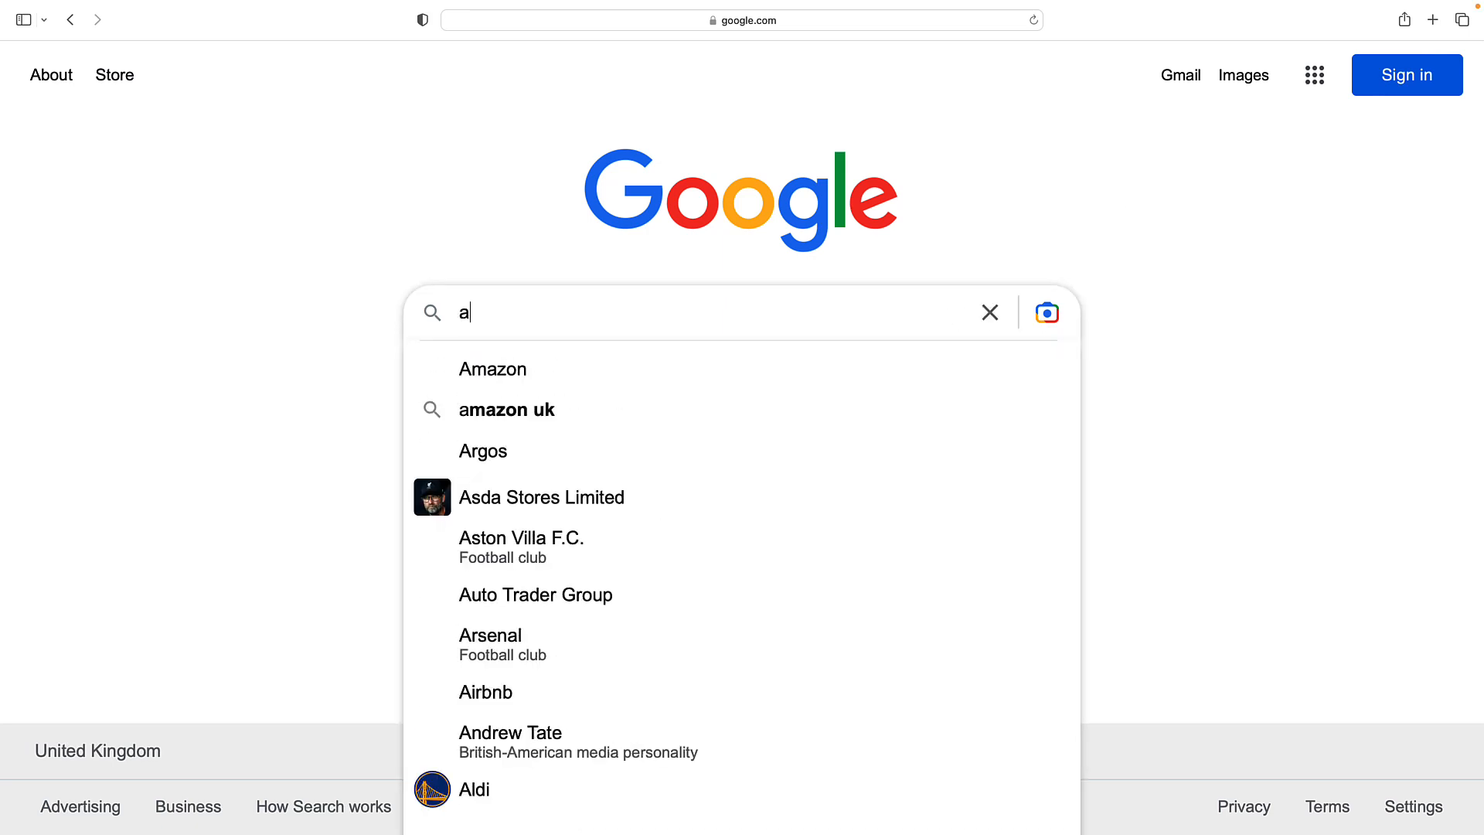
{"action": "type", "text": "nsible/"}
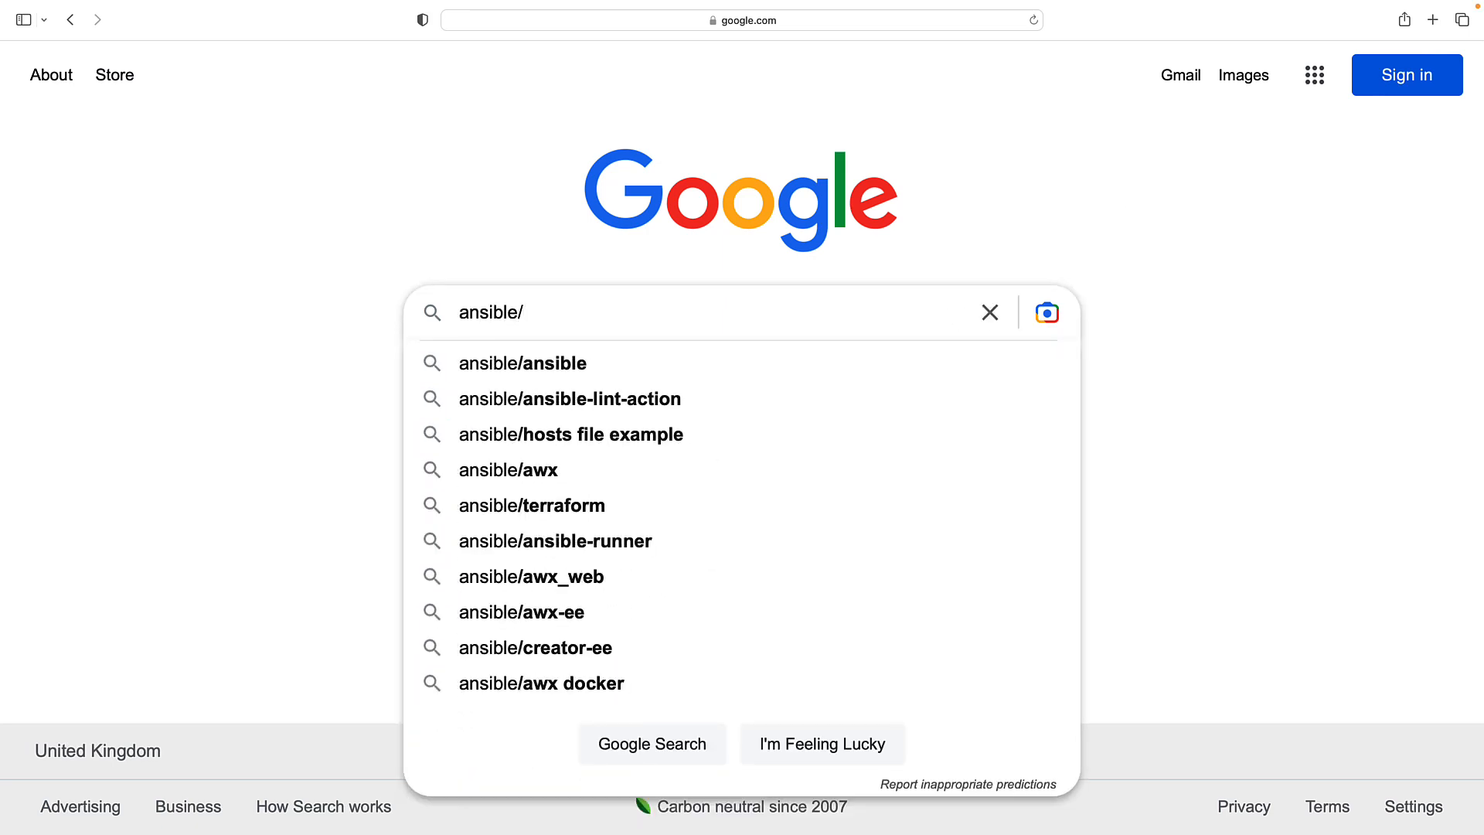
{"action": "left_click", "coordinate": [521, 362]}
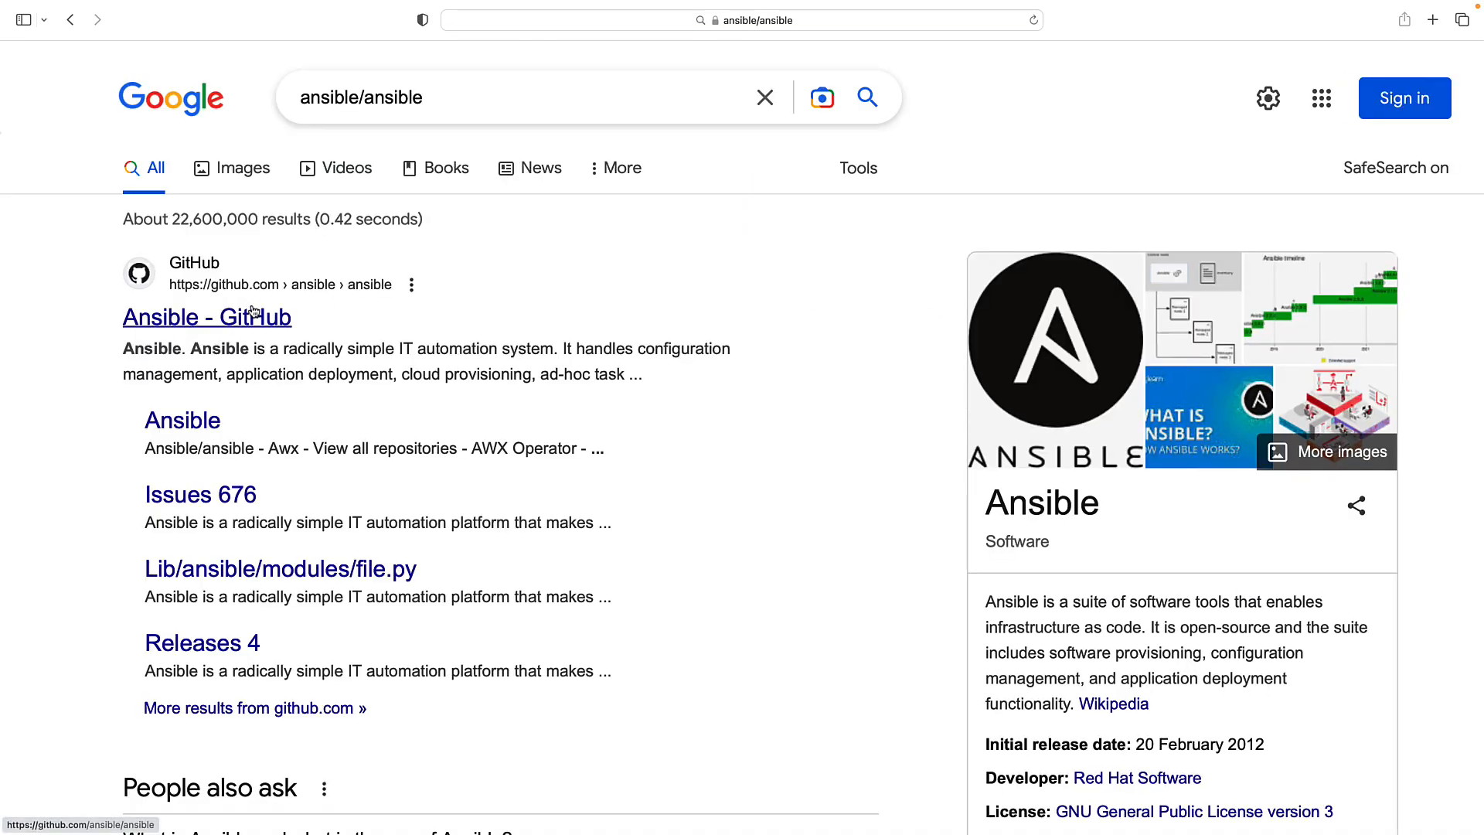
{"action": "left_click", "coordinate": [206, 315]}
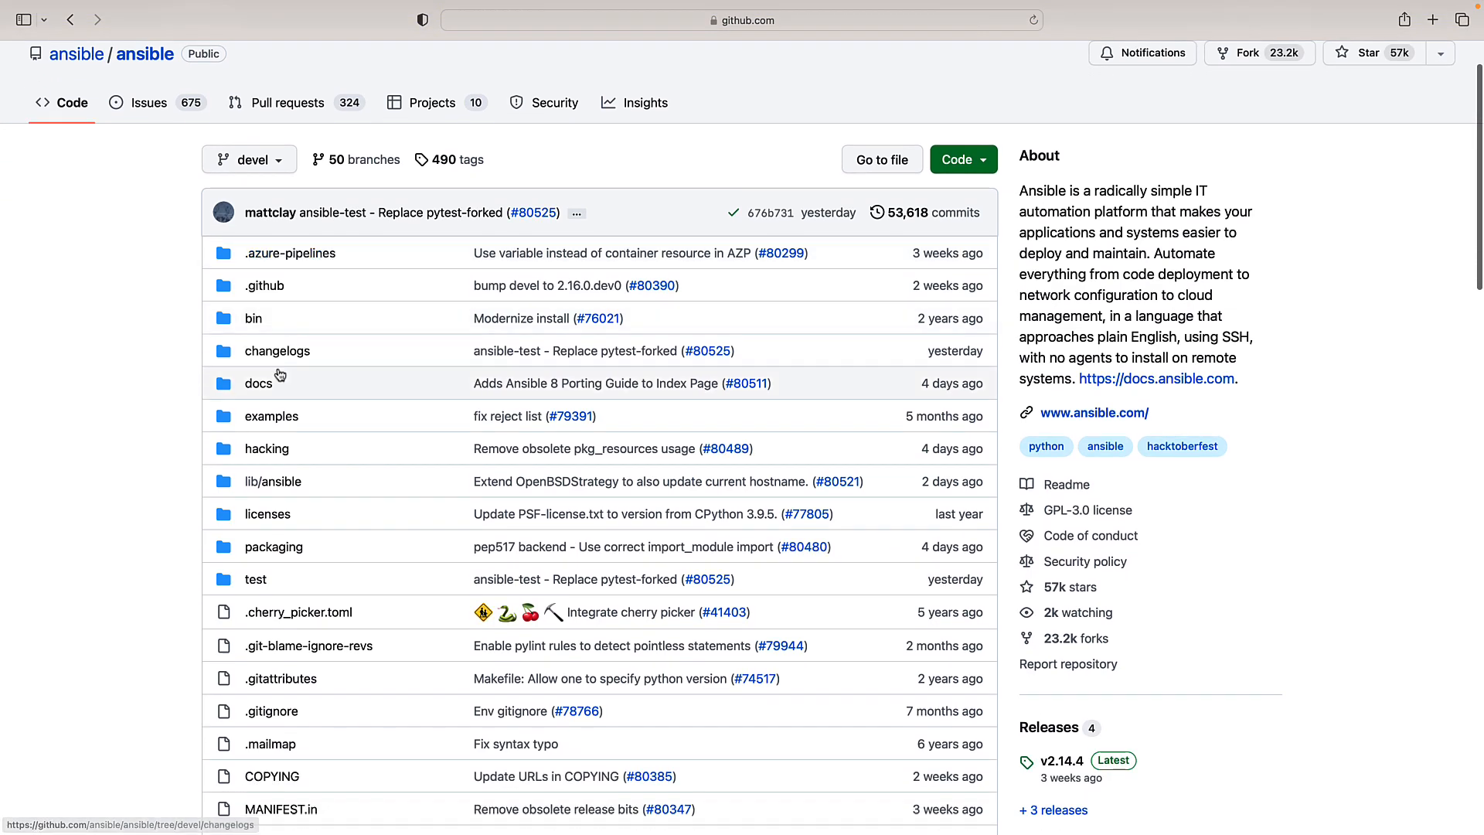
Navigate through lib/ansible and modules to the debug.py module source.
{"action": "left_click", "coordinate": [272, 481]}
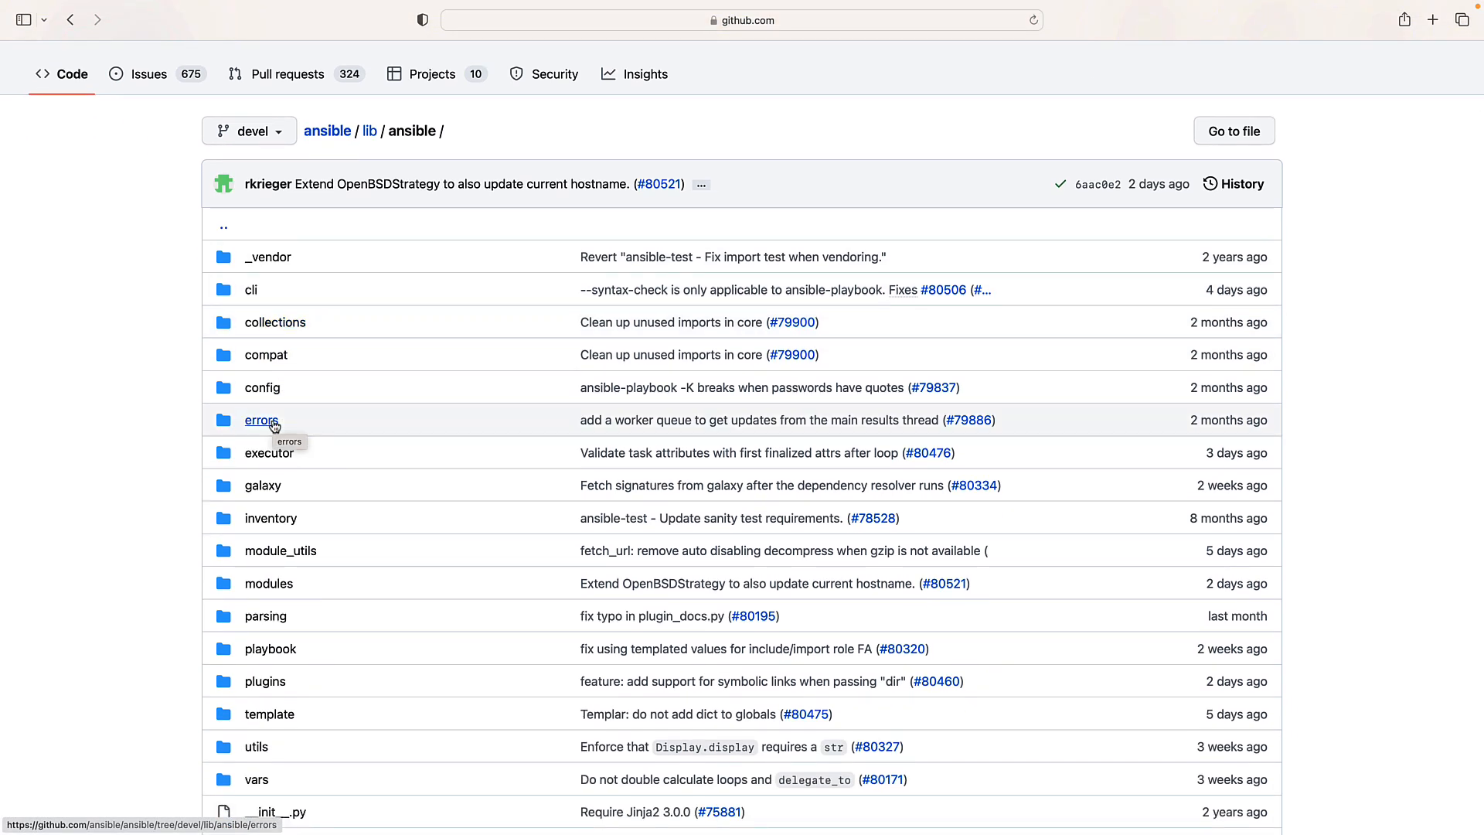
{"action": "scroll", "scroll_direction": "down", "scroll_amount": 3}
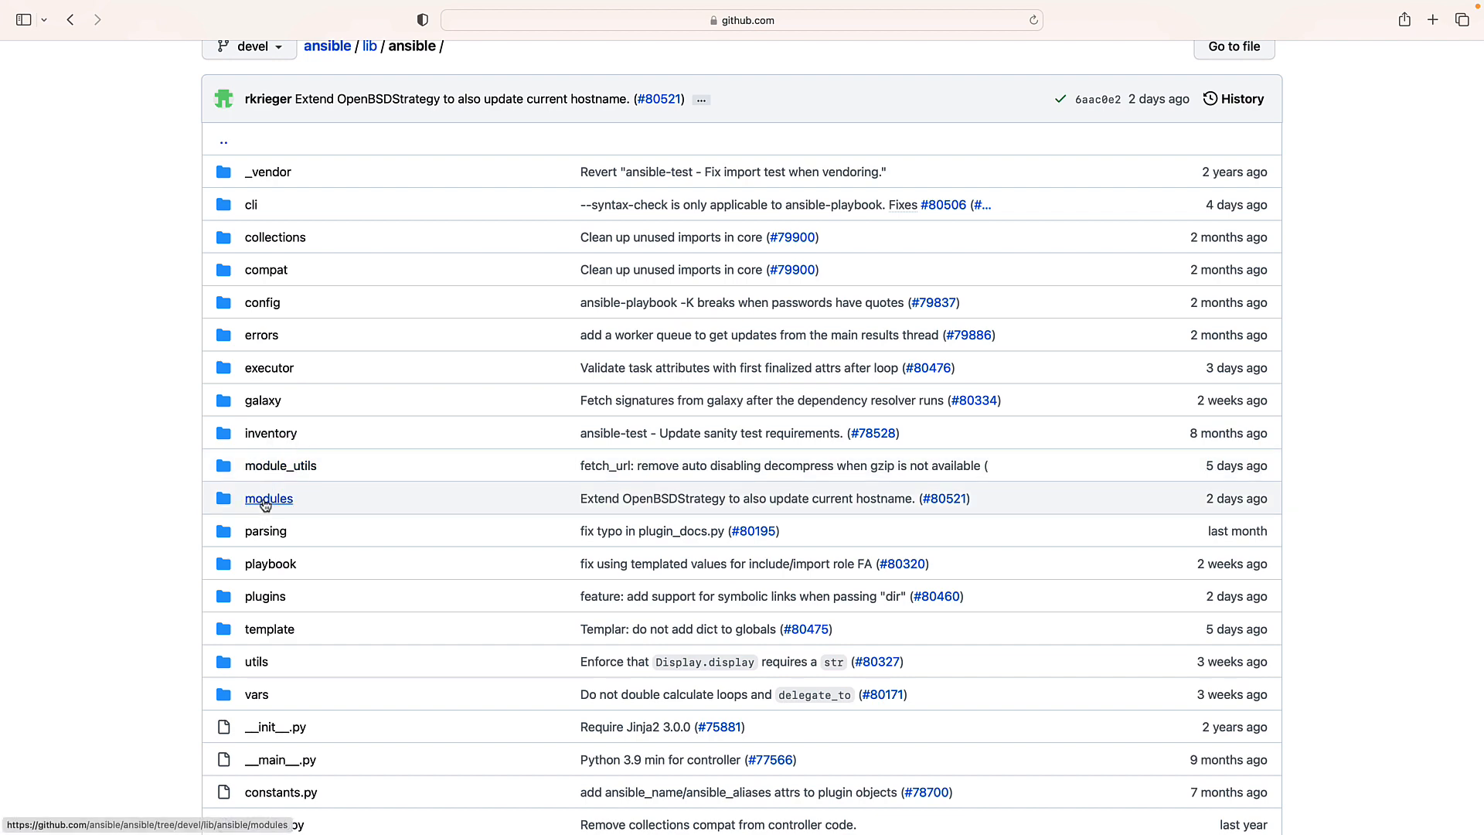
{"action": "left_click", "coordinate": [267, 498]}
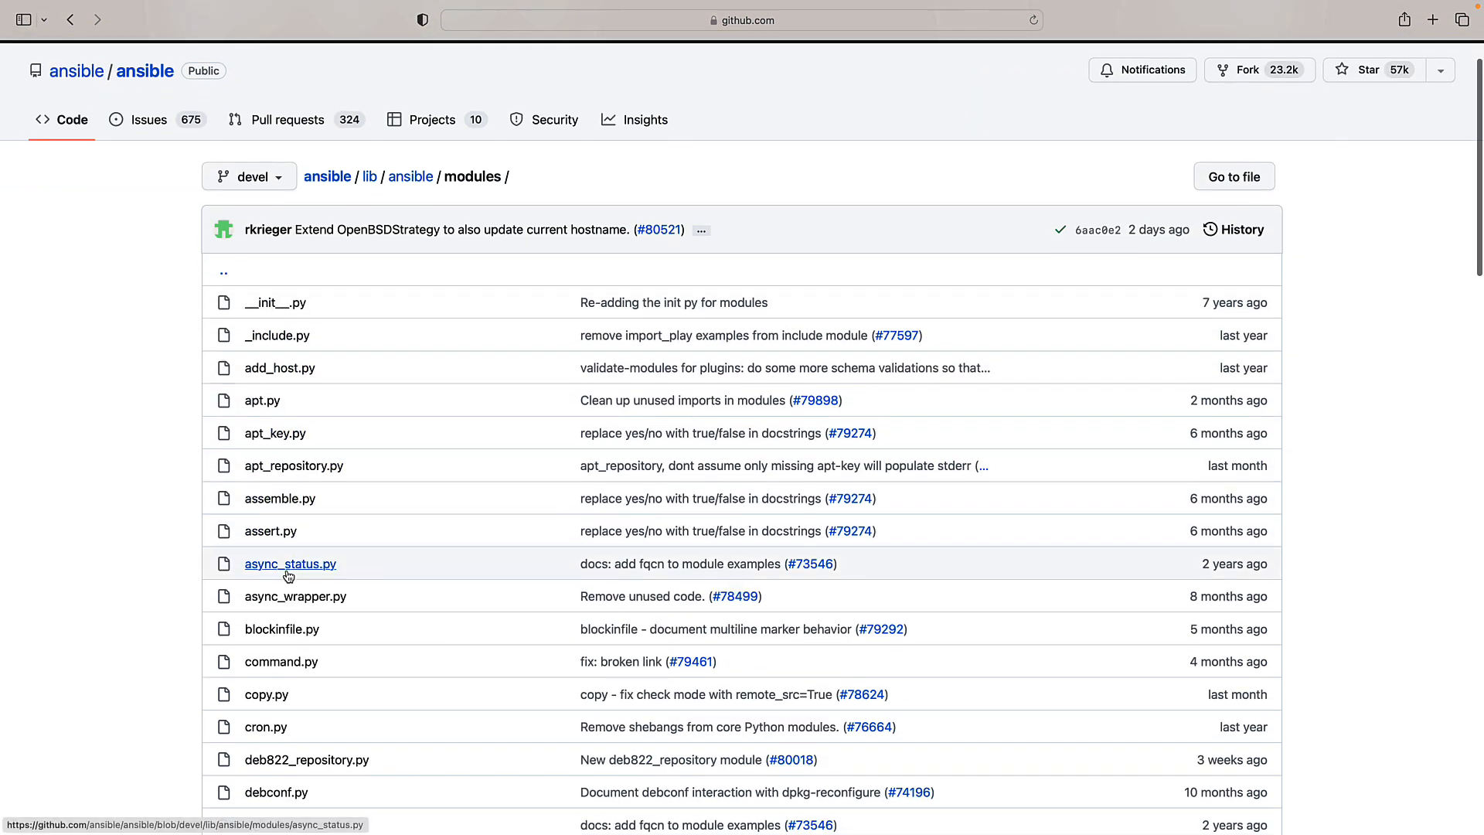
{"action": "scroll", "scroll_direction": "down", "scroll_amount": 3}
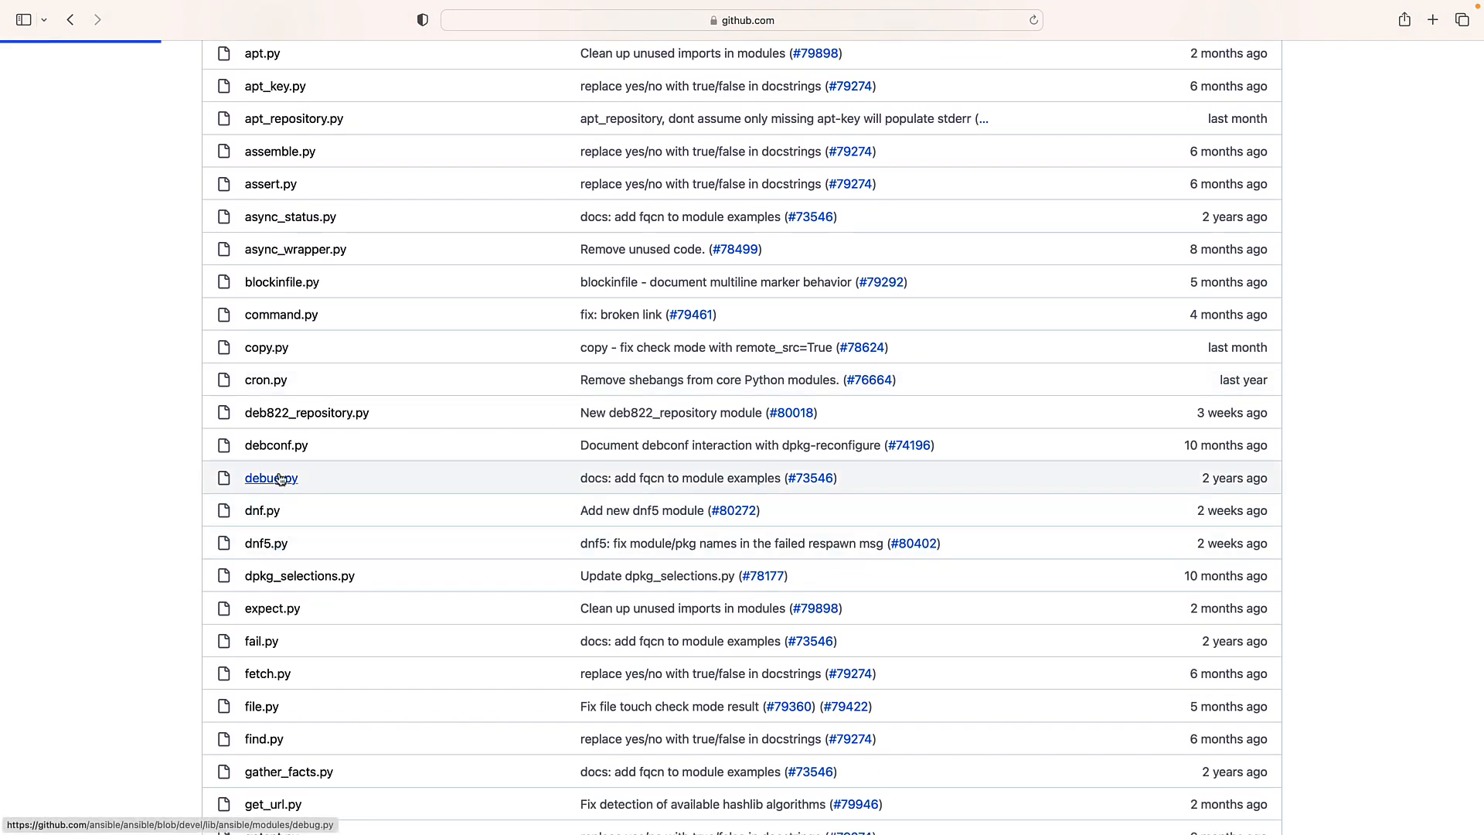
{"action": "left_click", "coordinate": [269, 477]}
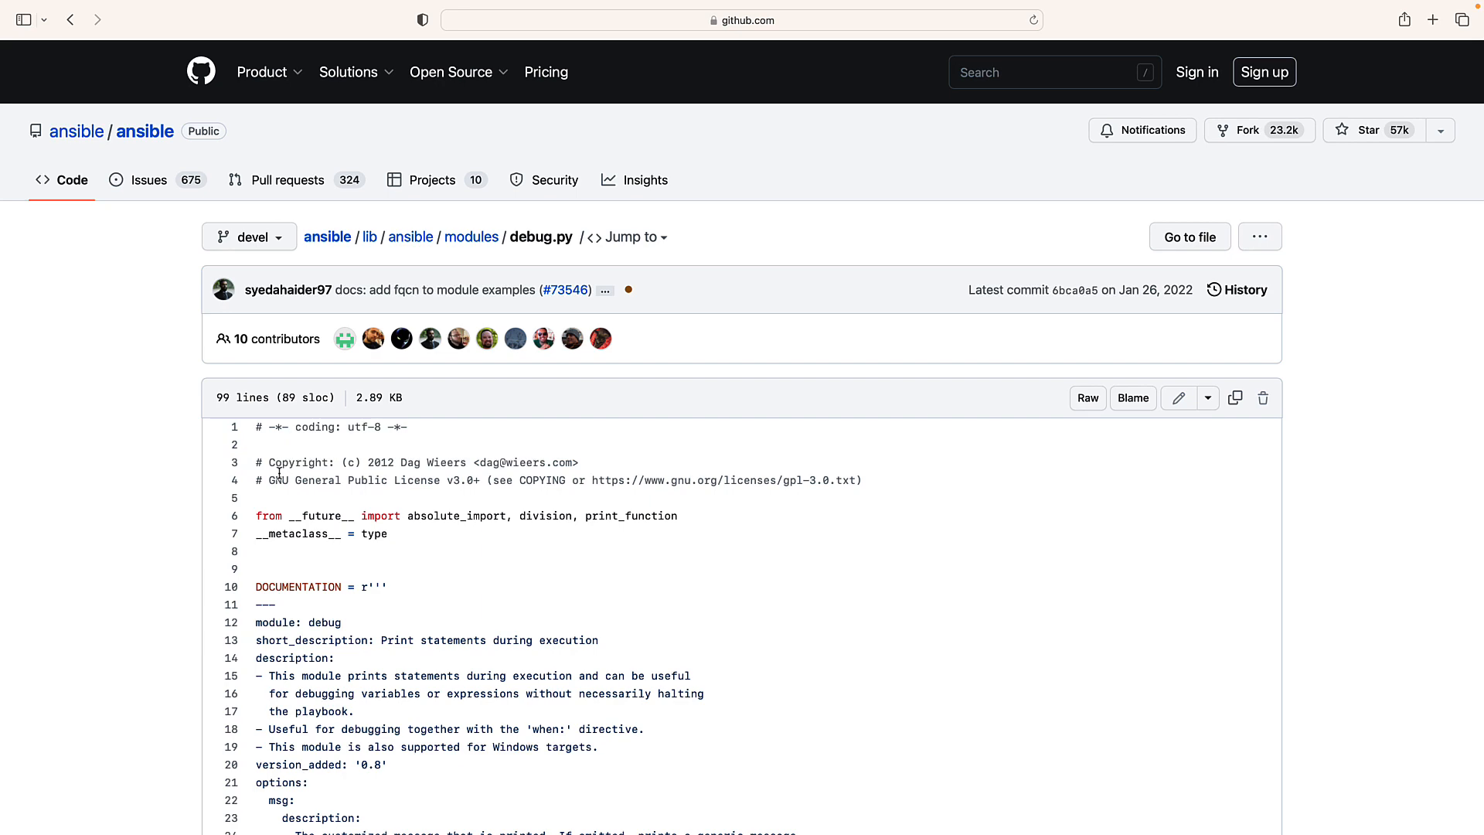
{"action": "mouse_move", "coordinate": [482, 501]}
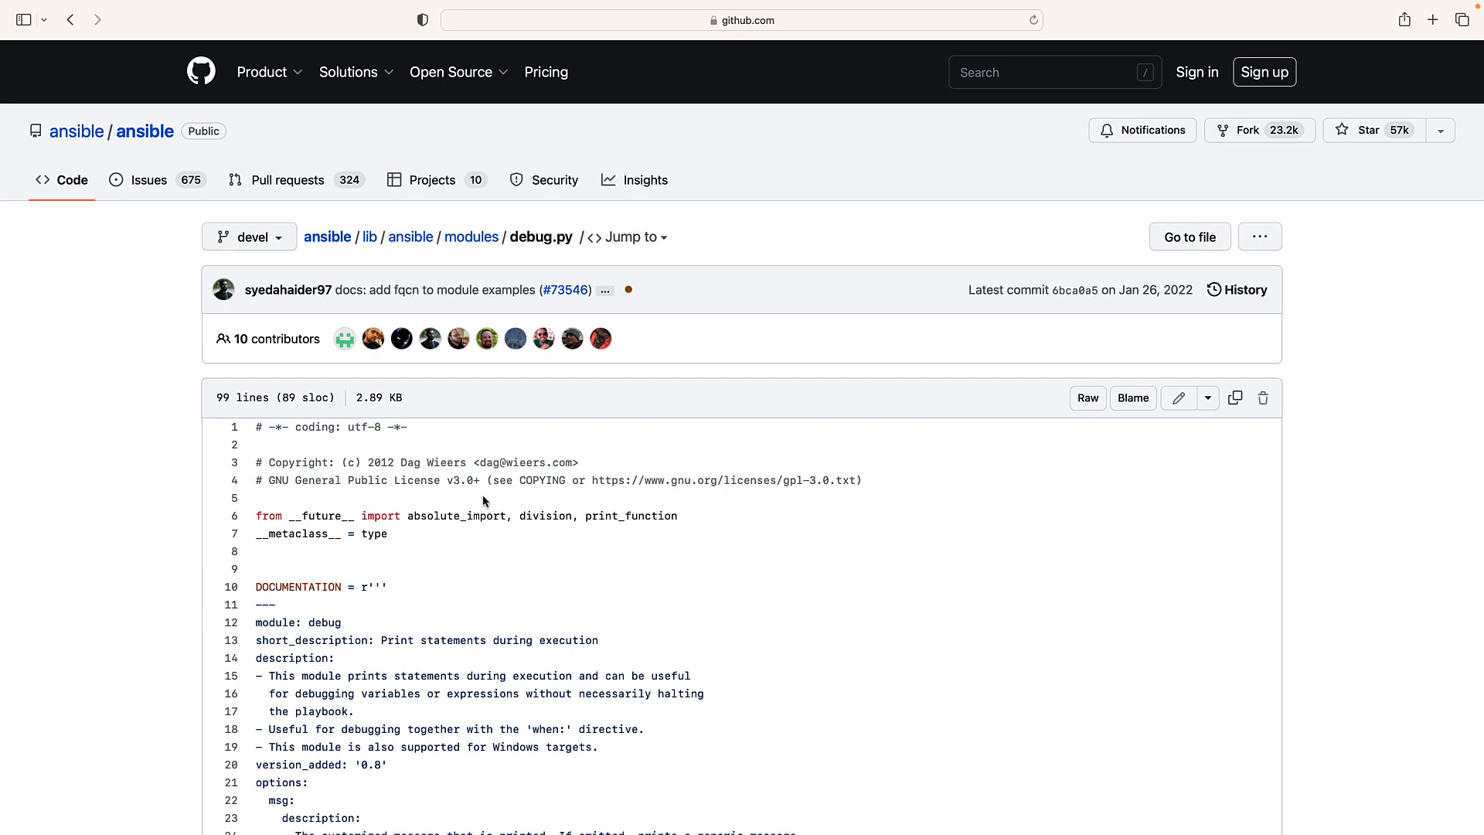
Read through the debug module's code, then go back up to the lib/ansible folder.
{"action": "scroll", "scroll_direction": "down", "scroll_amount": 3}
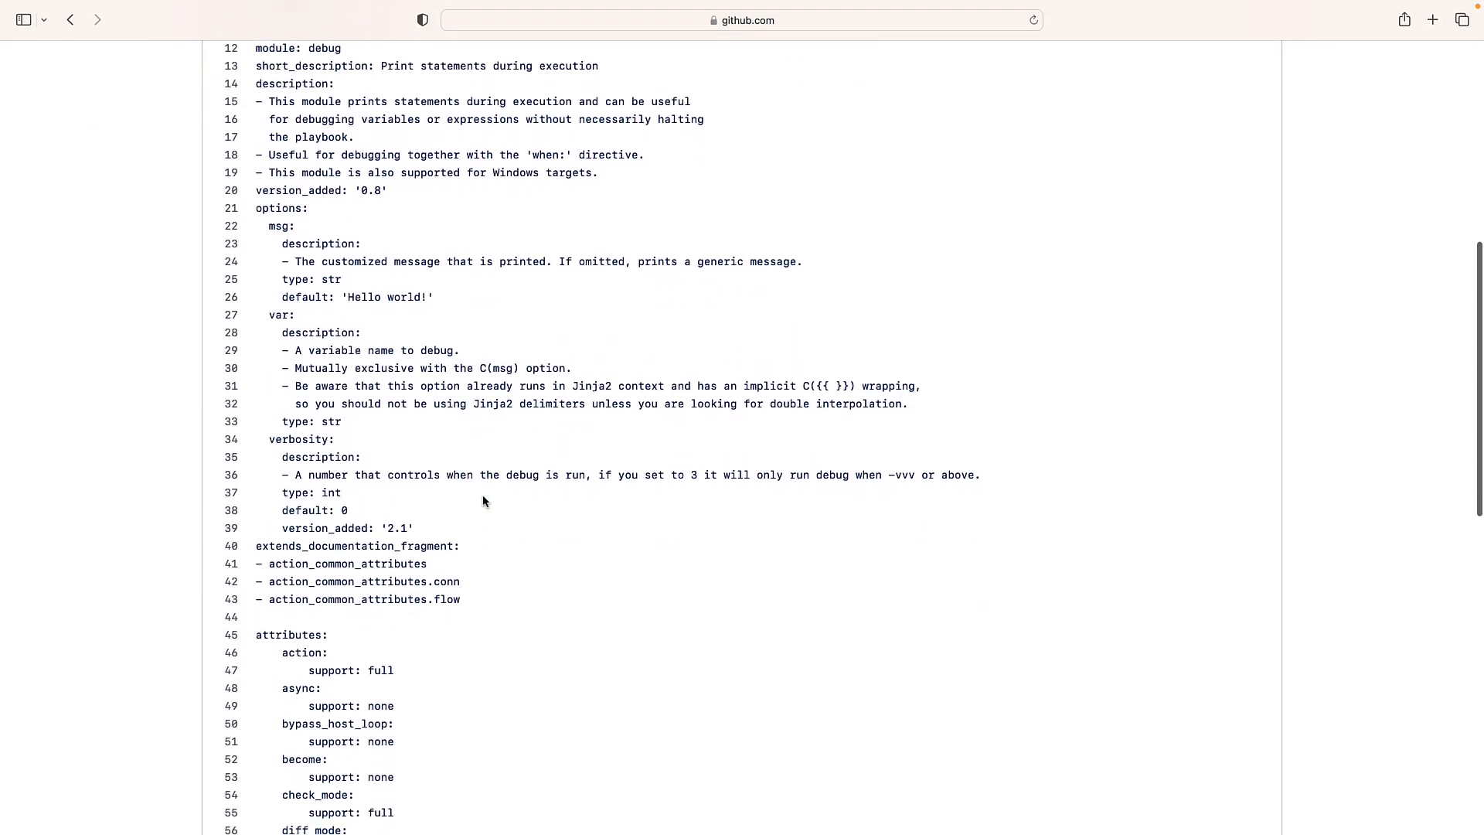
{"action": "scroll", "scroll_direction": "down", "scroll_amount": 3}
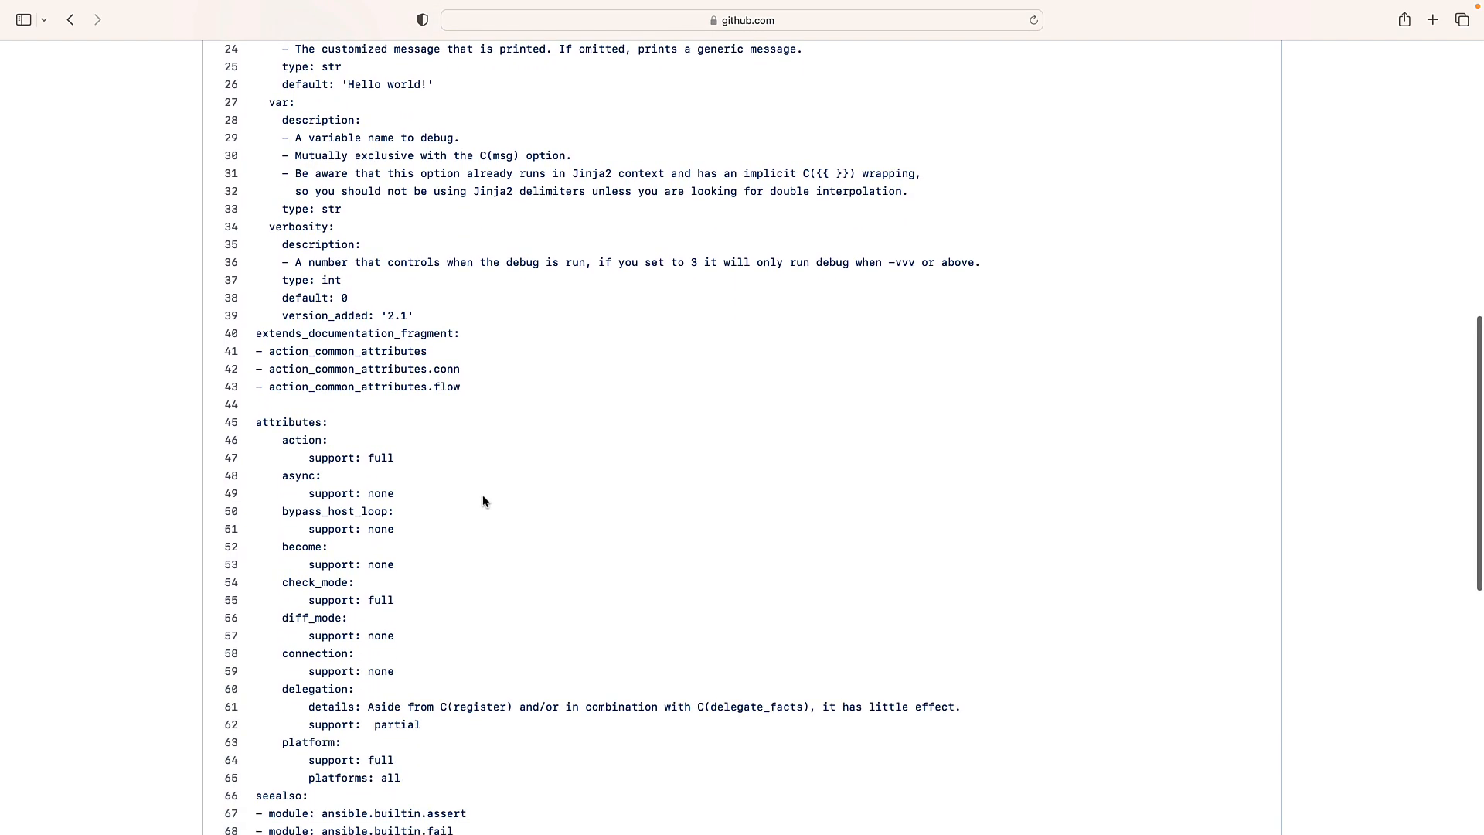
{"action": "scroll", "scroll_direction": "down", "scroll_amount": 3}
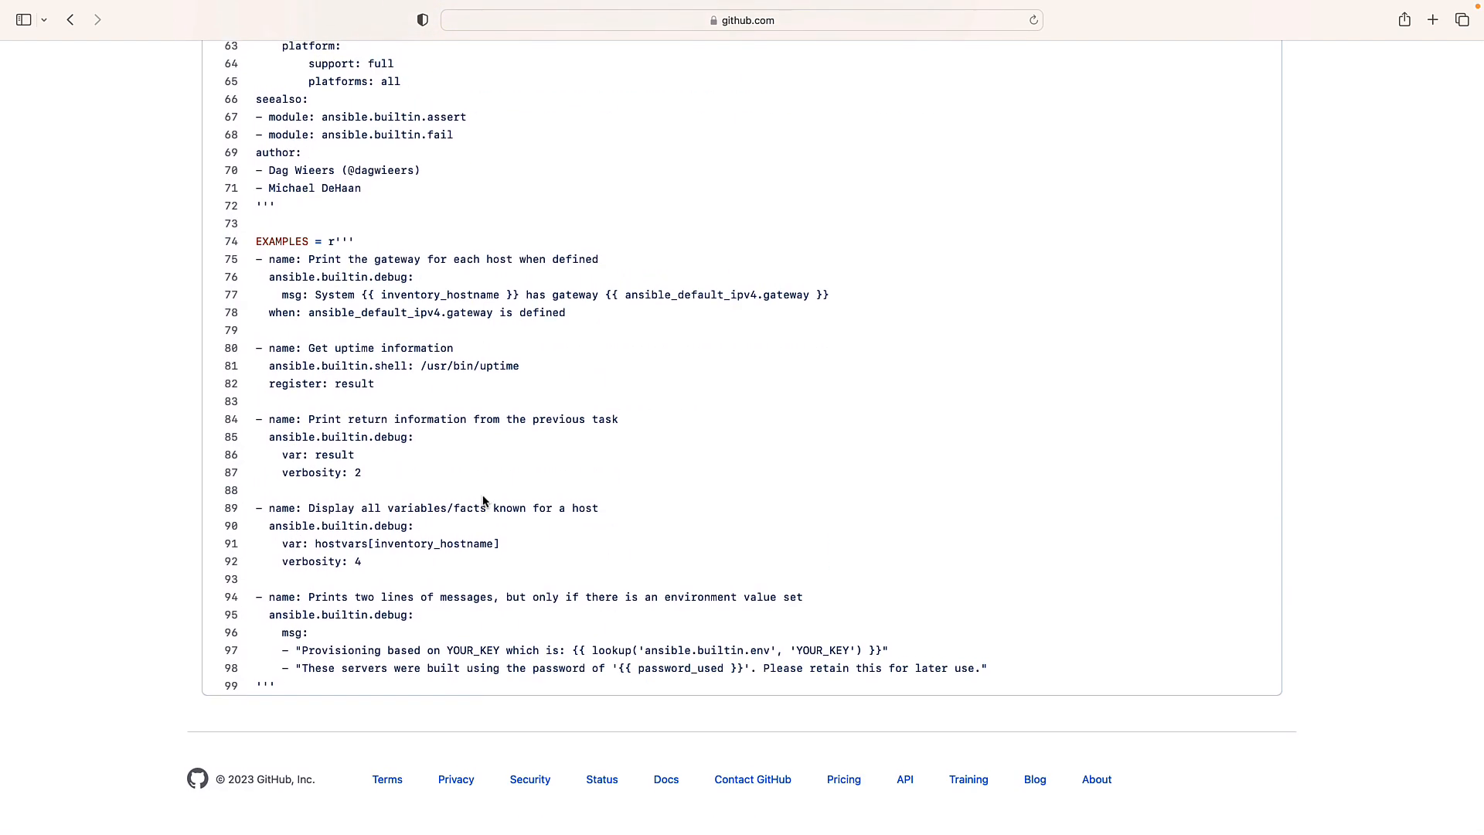
{"action": "scroll", "scroll_direction": "up", "scroll_amount": 3}
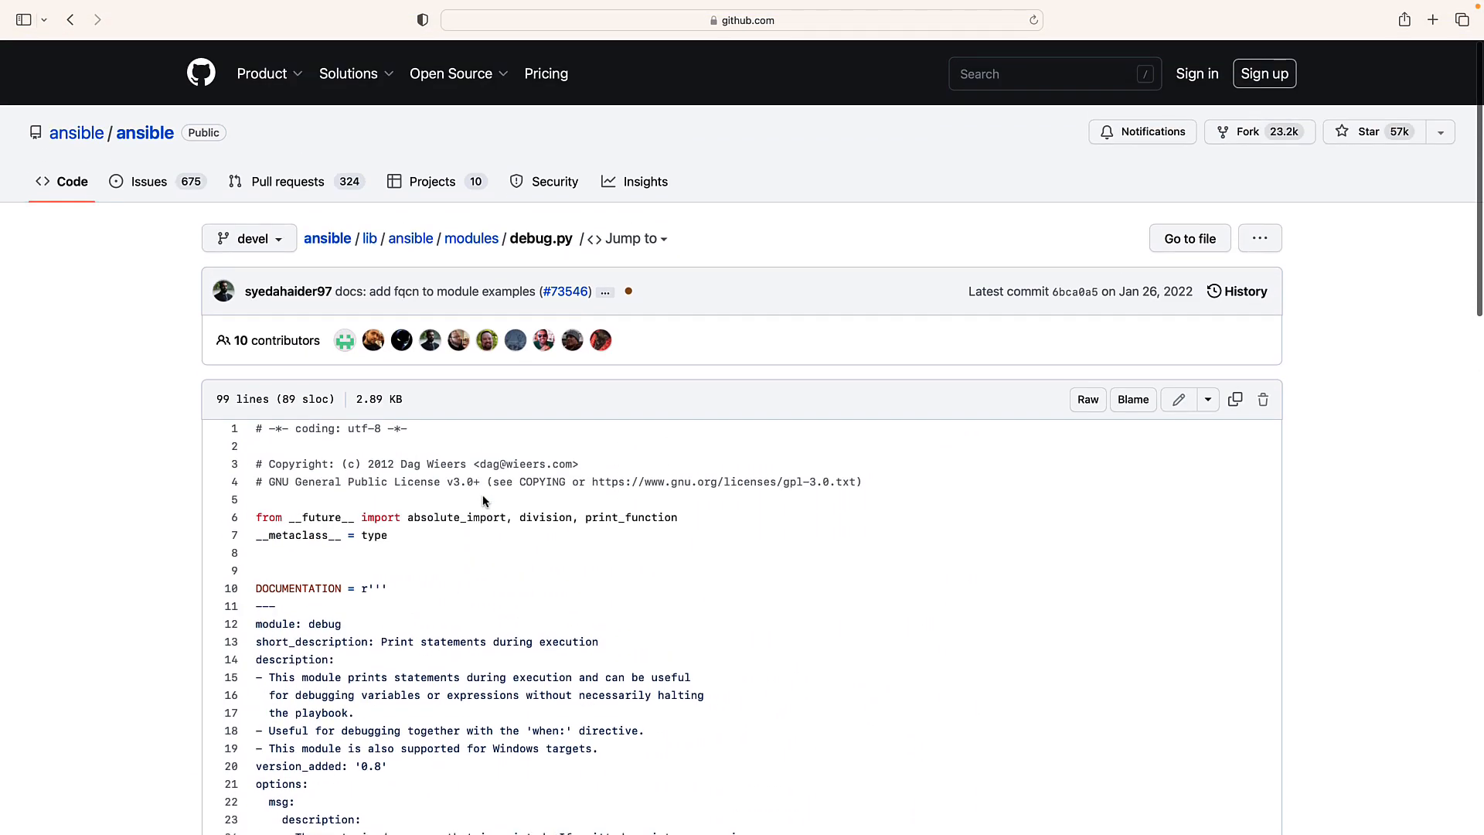
{"action": "left_click", "coordinate": [470, 239]}
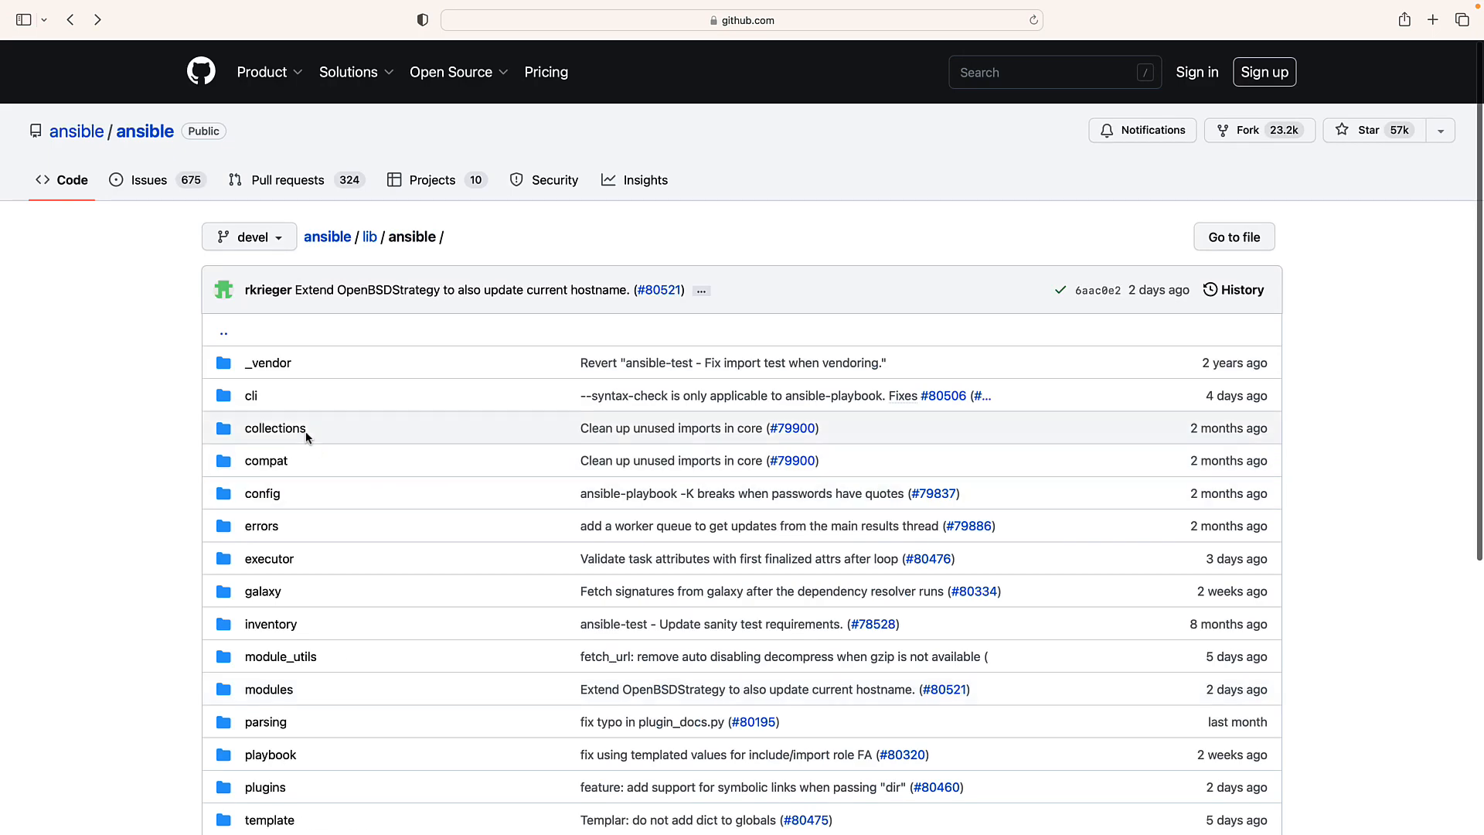
Navigate into plugins/action and load the debug.py action plugin source.
{"action": "scroll", "scroll_direction": "down", "scroll_amount": 3}
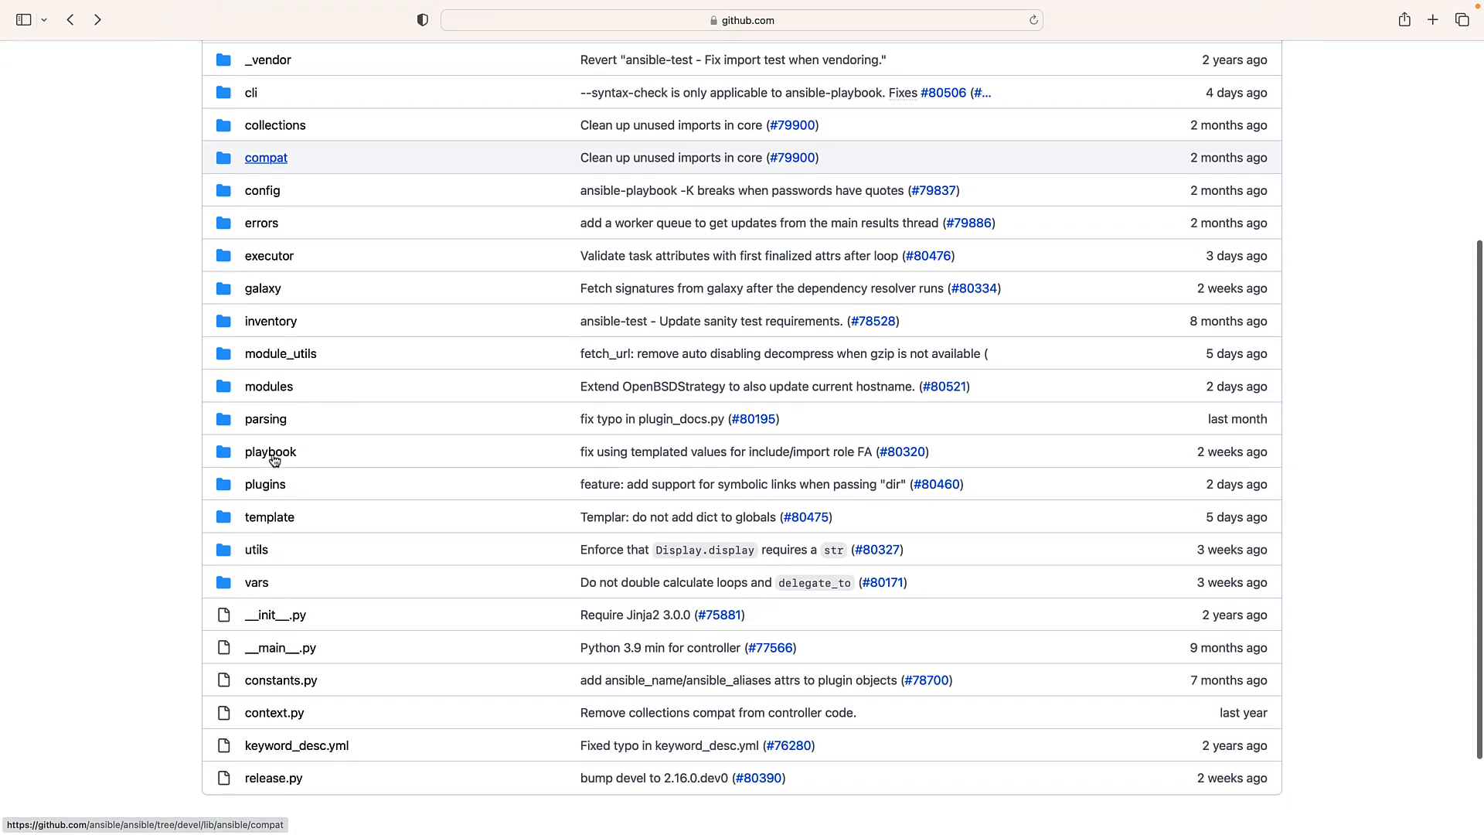
{"action": "left_click", "coordinate": [265, 484]}
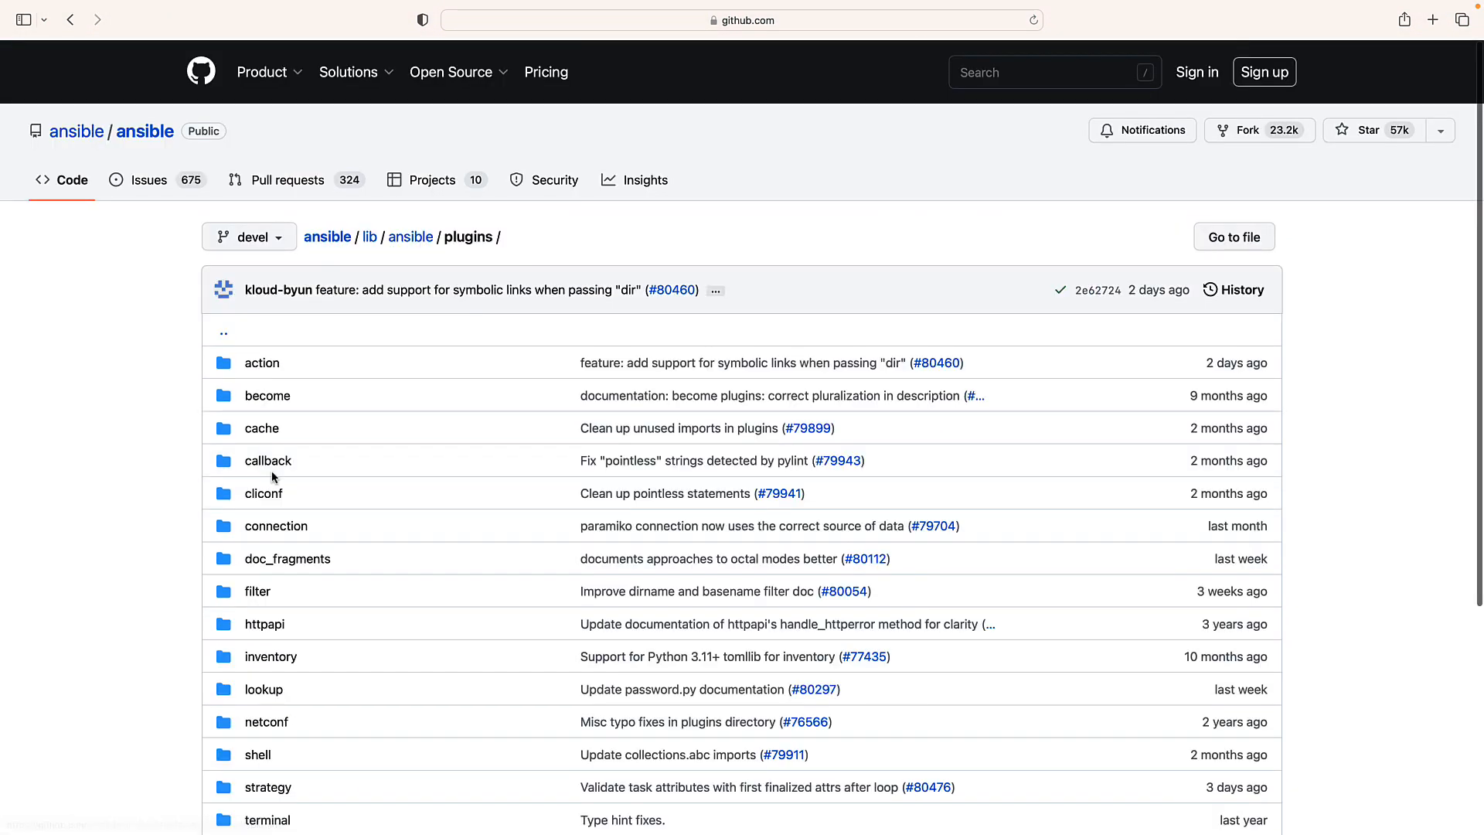
{"action": "left_click", "coordinate": [262, 362]}
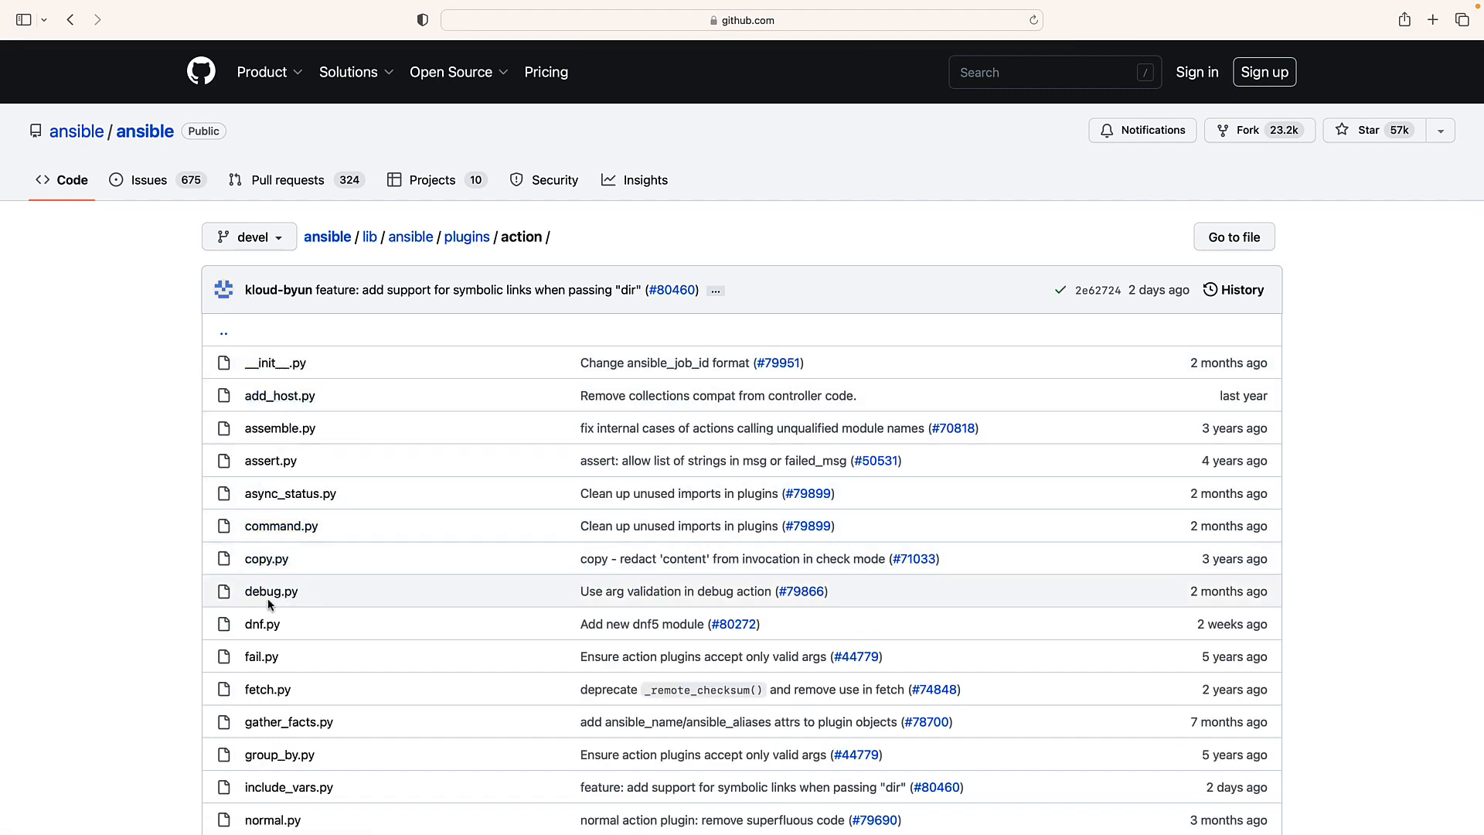
{"action": "left_click", "coordinate": [270, 590]}
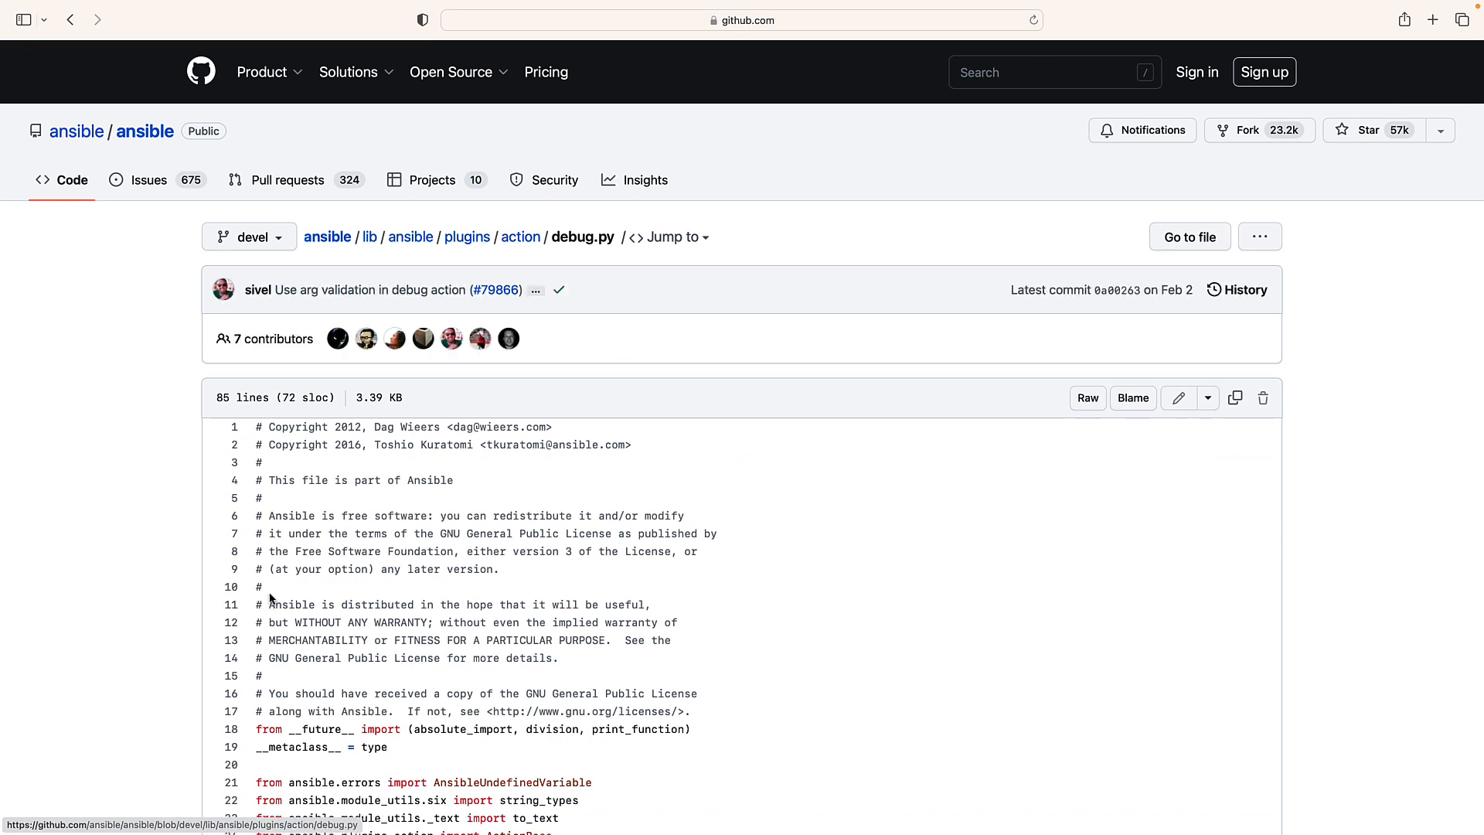
Read through the ActionModule code, highlighting the msg entry in _VALID_ARGS.
{"action": "scroll", "scroll_direction": "down", "scroll_amount": 3}
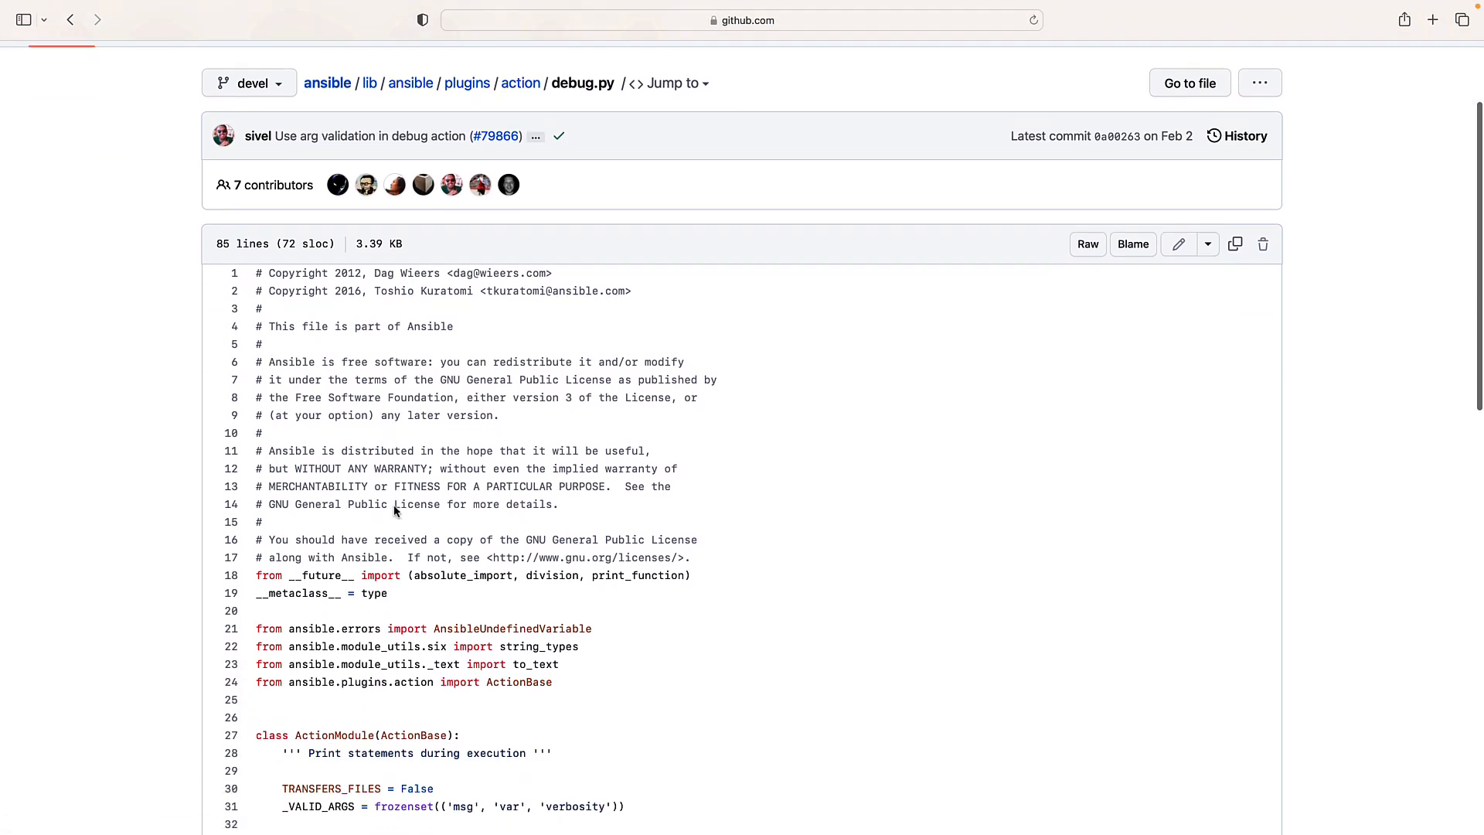
{"action": "scroll", "scroll_direction": "down", "scroll_amount": 3}
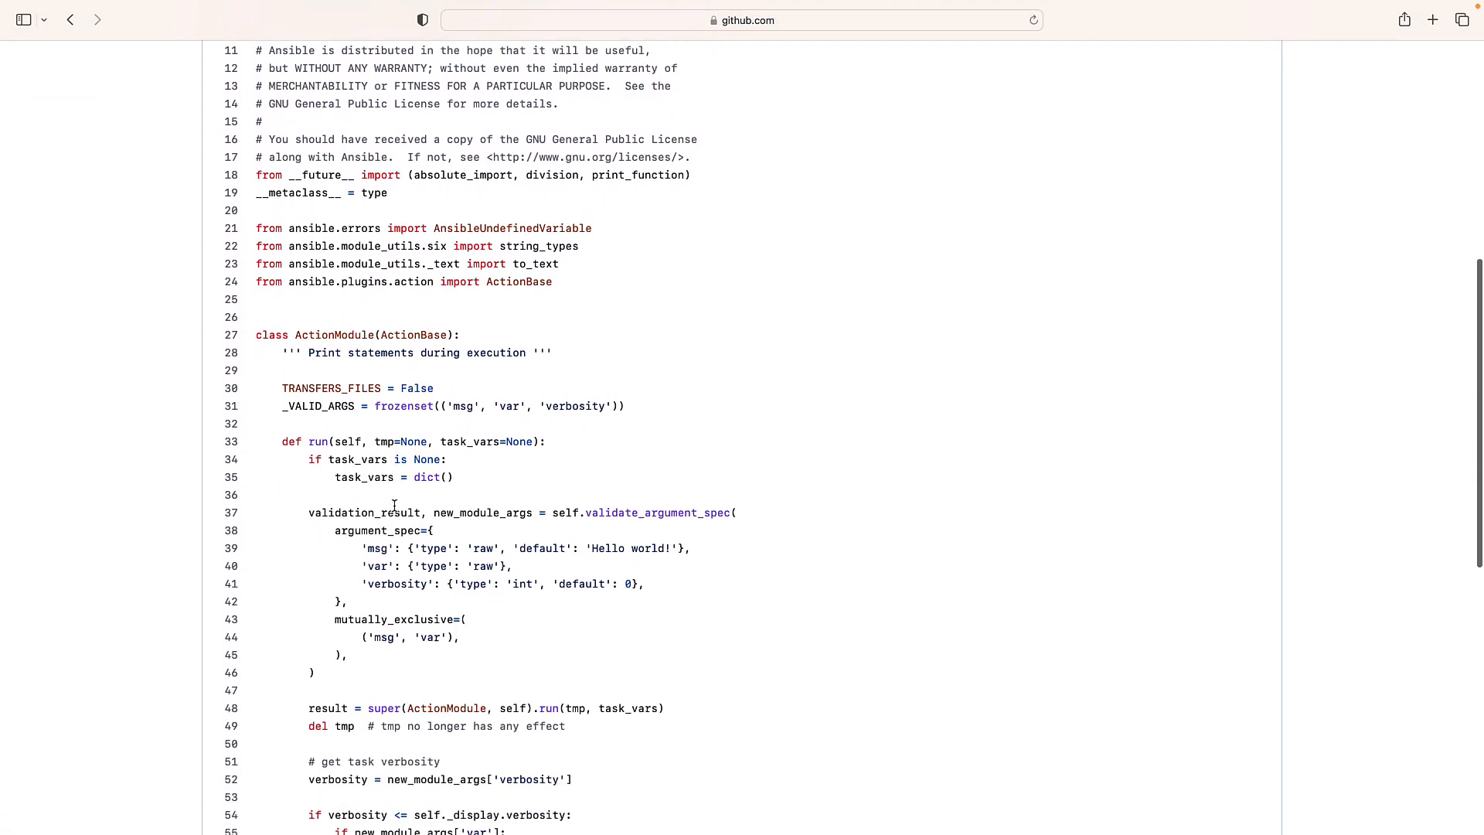
{"action": "scroll", "scroll_direction": "down", "scroll_amount": 3}
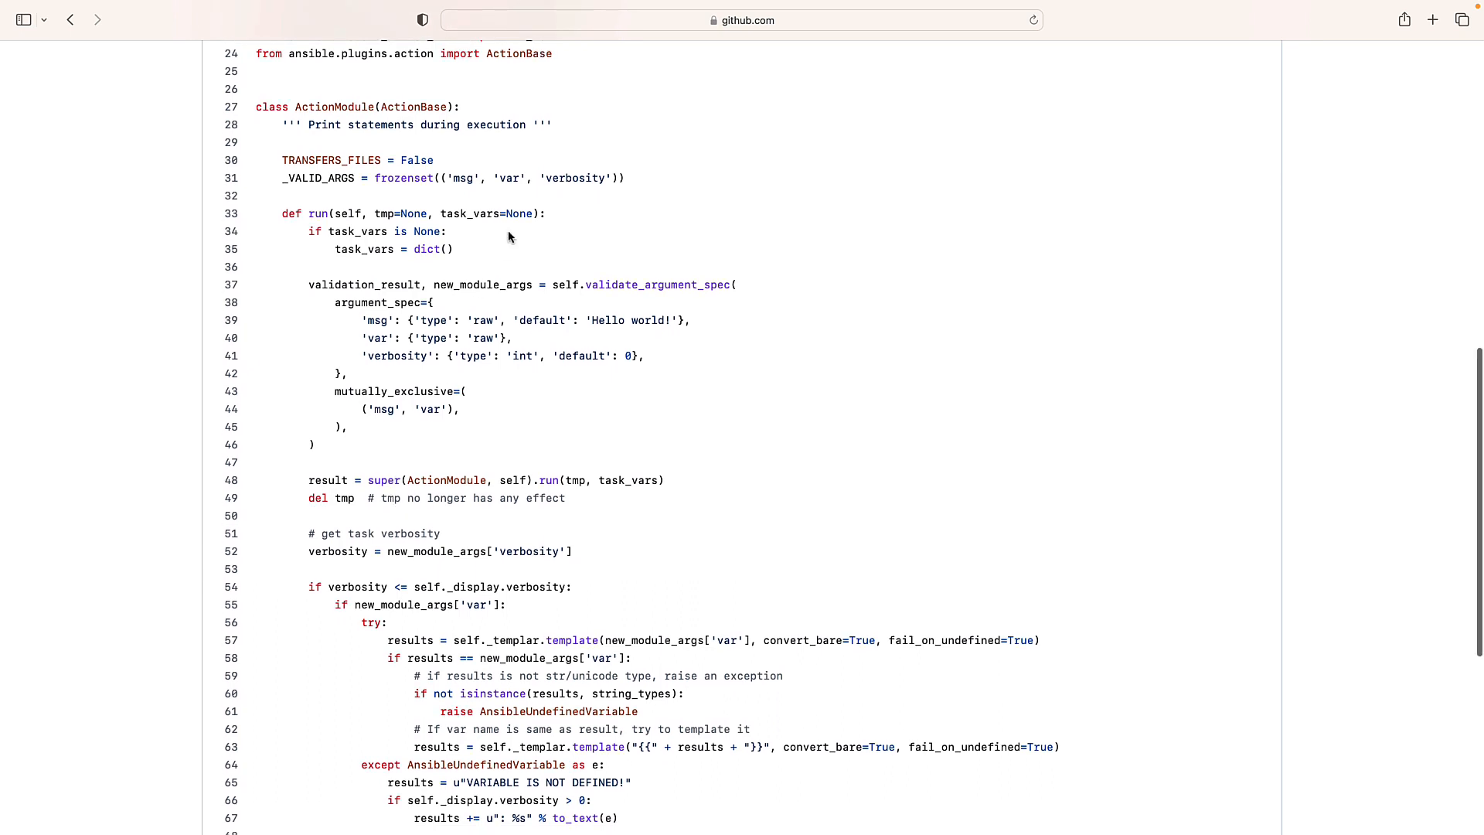
{"action": "double_click", "coordinate": [462, 177]}
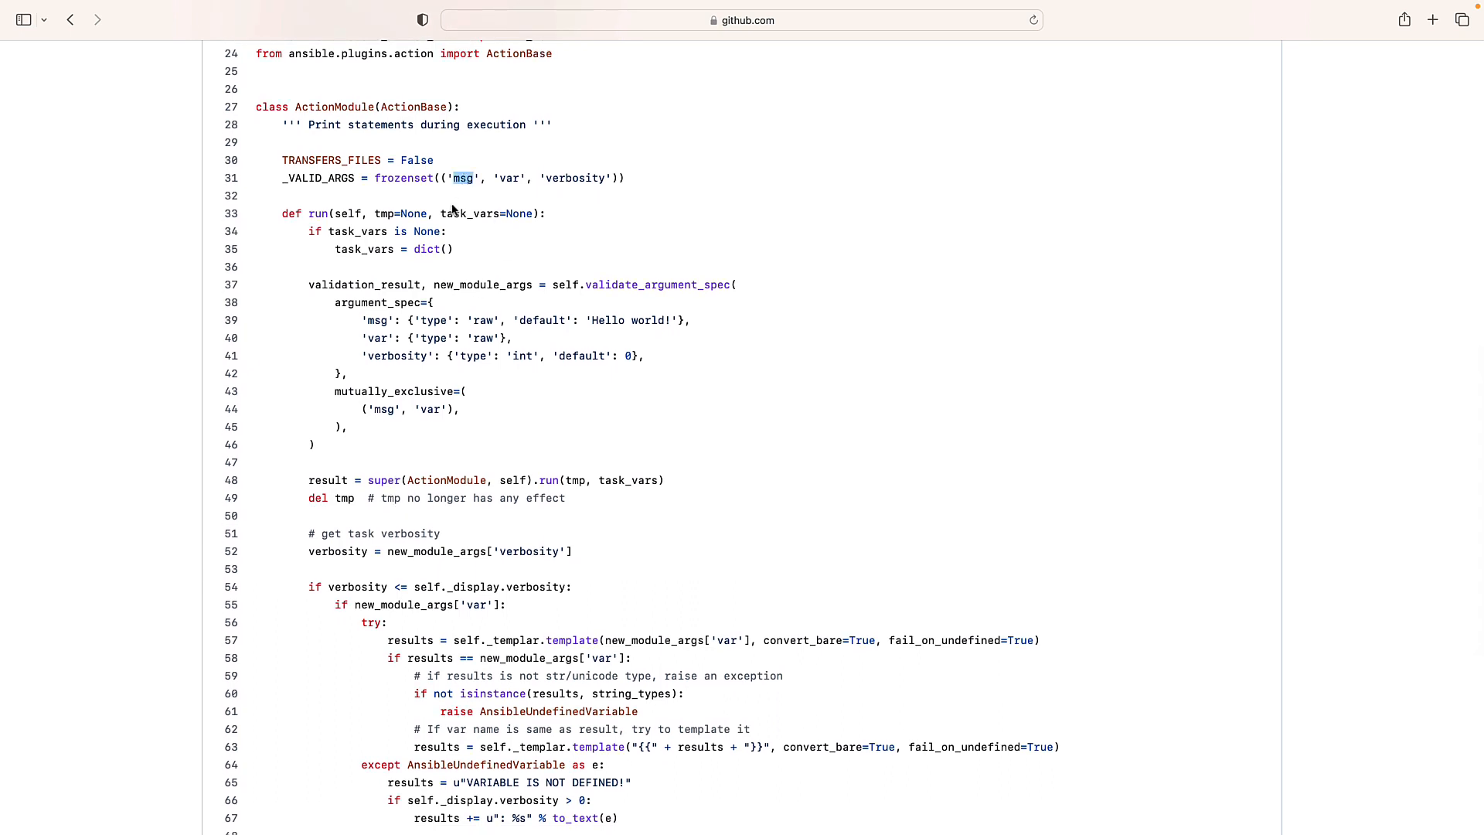
{"action": "scroll", "scroll_direction": "down", "scroll_amount": 3}
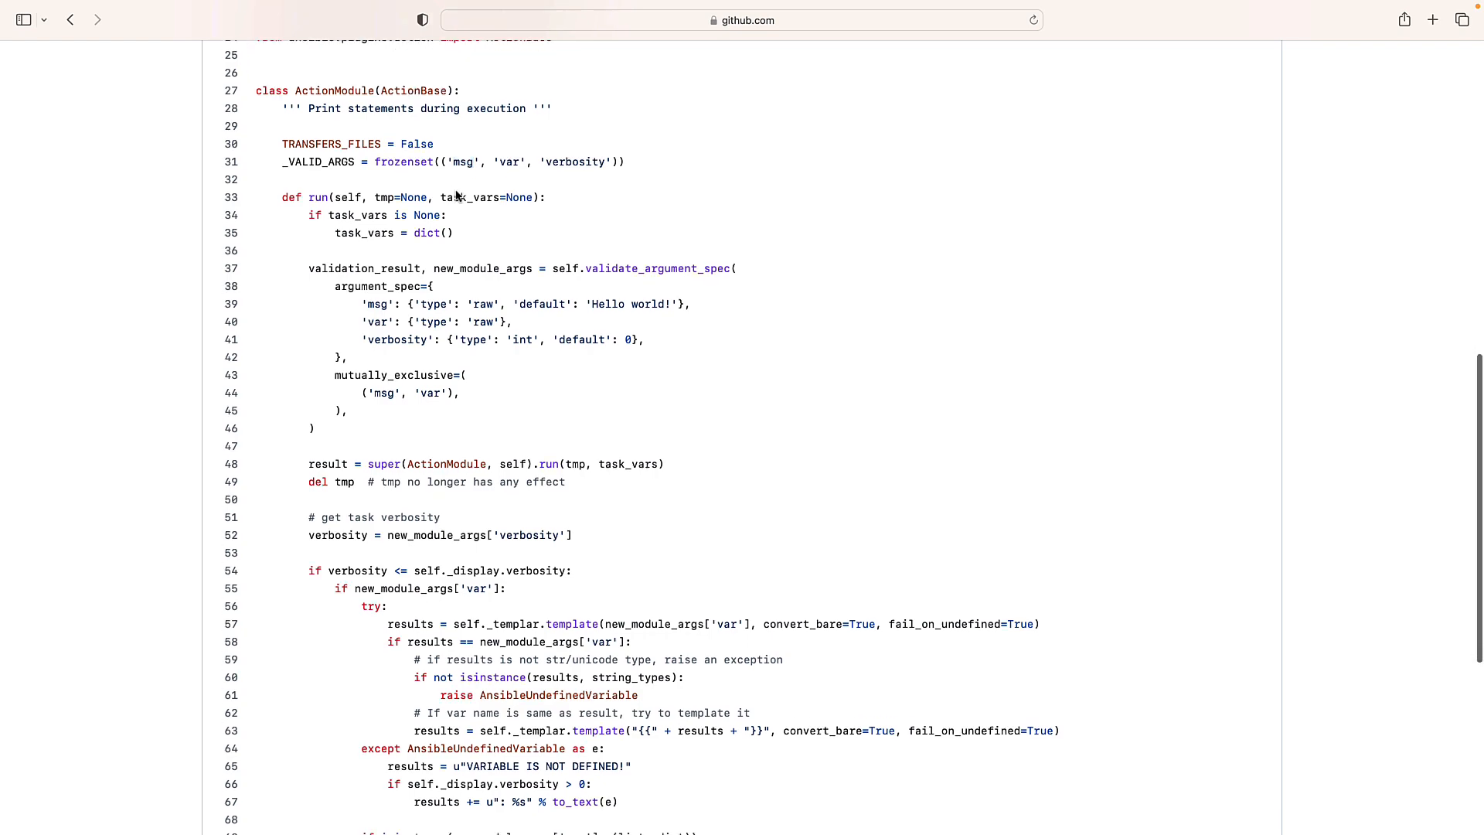
{"action": "scroll", "scroll_direction": "down", "scroll_amount": 3}
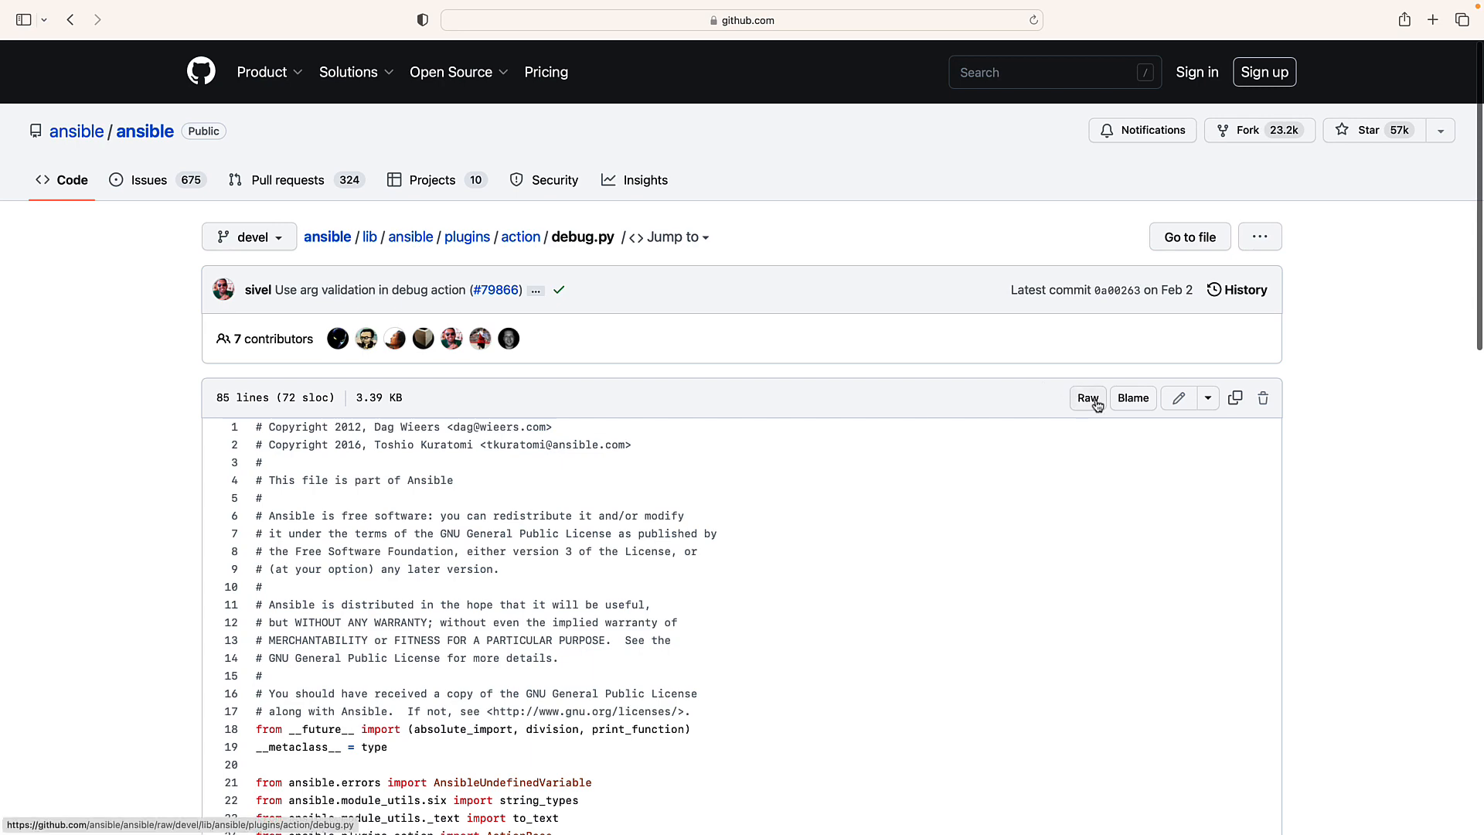
Show debug.py as plain raw text on raw.githubusercontent.com.
{"action": "left_click", "coordinate": [1087, 398]}
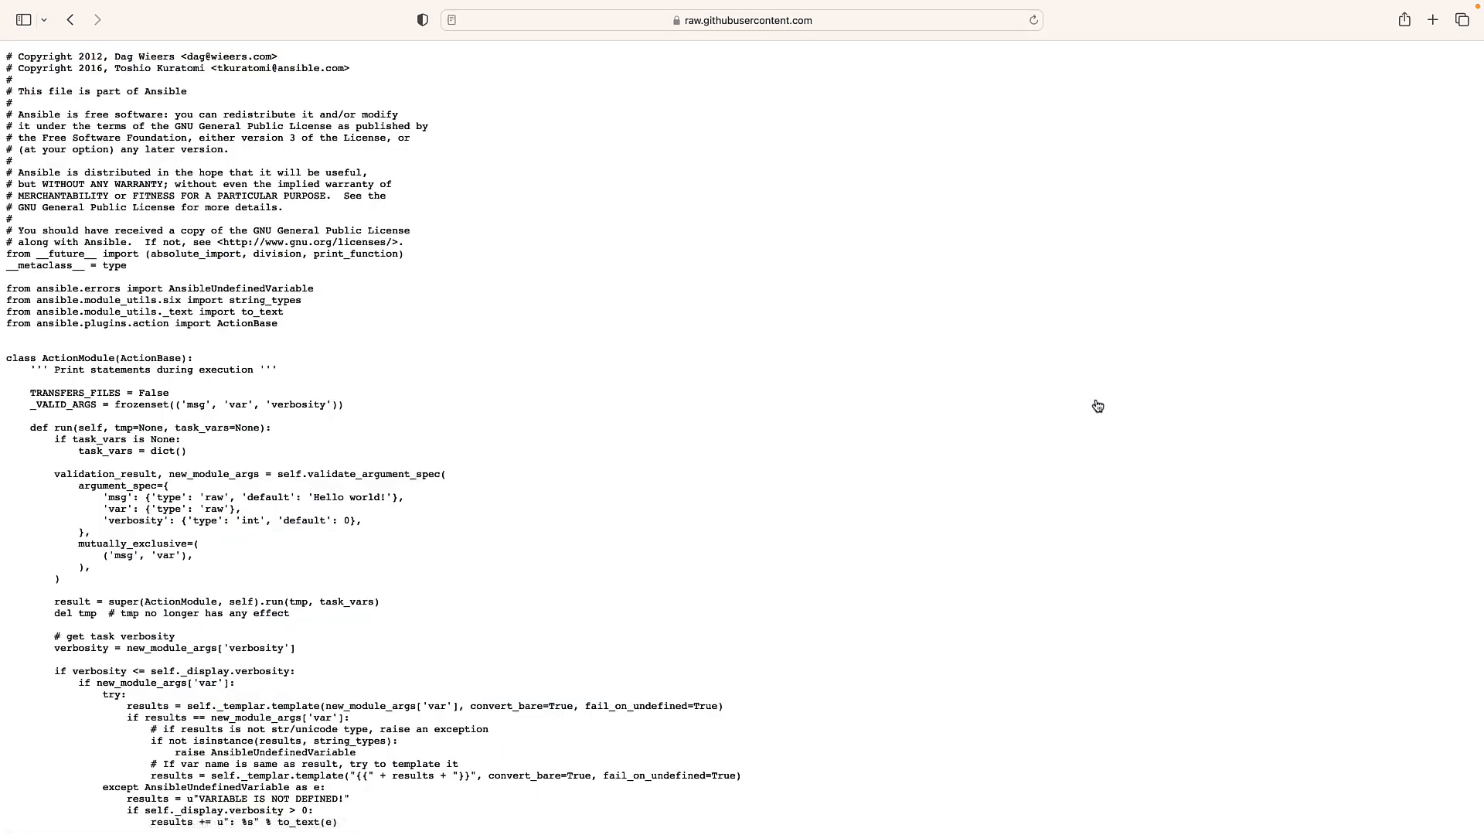
{"action": "mouse_move", "coordinate": [916, 362]}
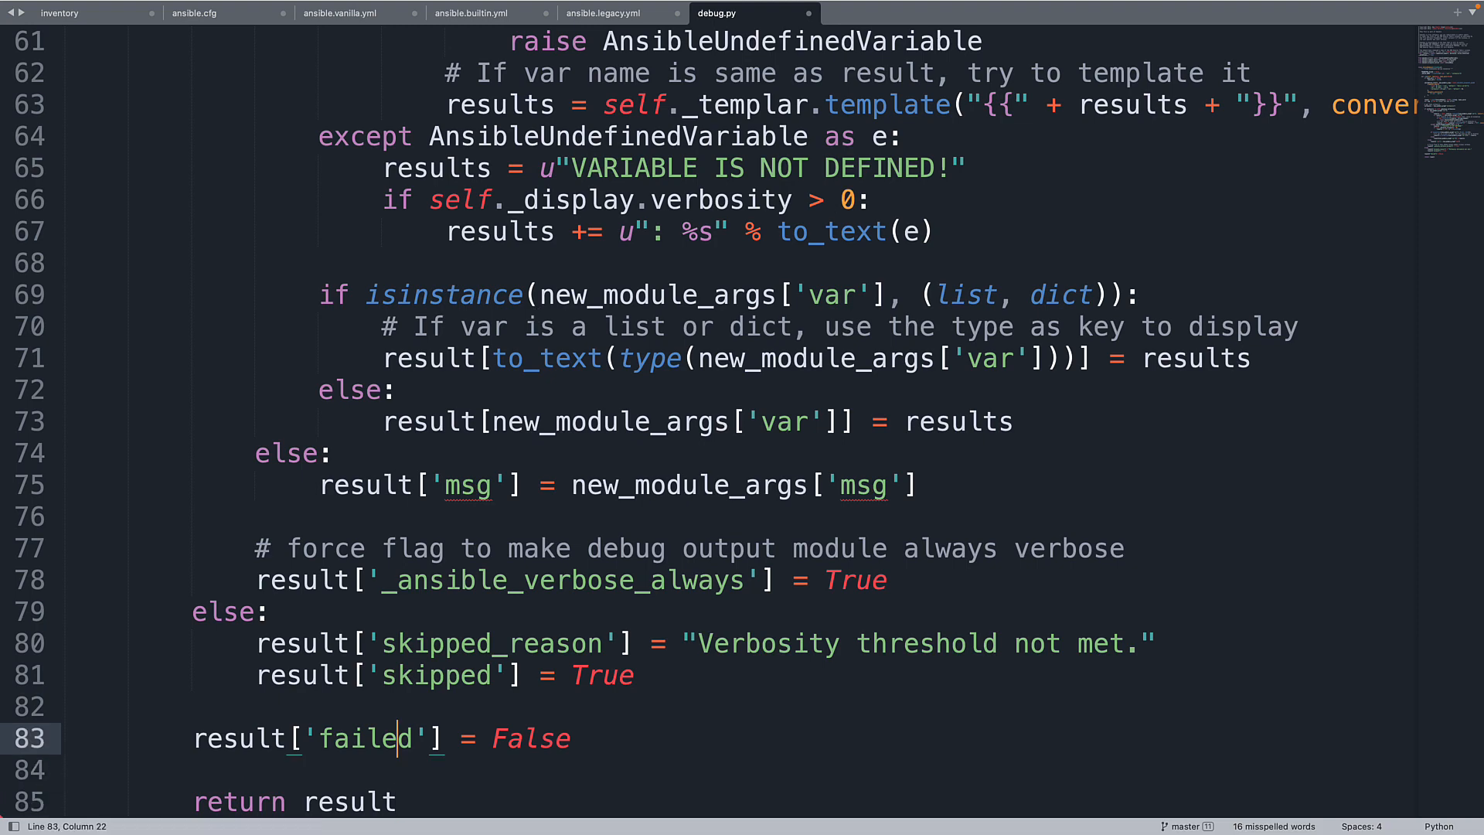
Change line 75 to result['msg'] = (new_module_args['msg'] + "foo").
{"action": "left_click", "coordinate": [413, 484]}
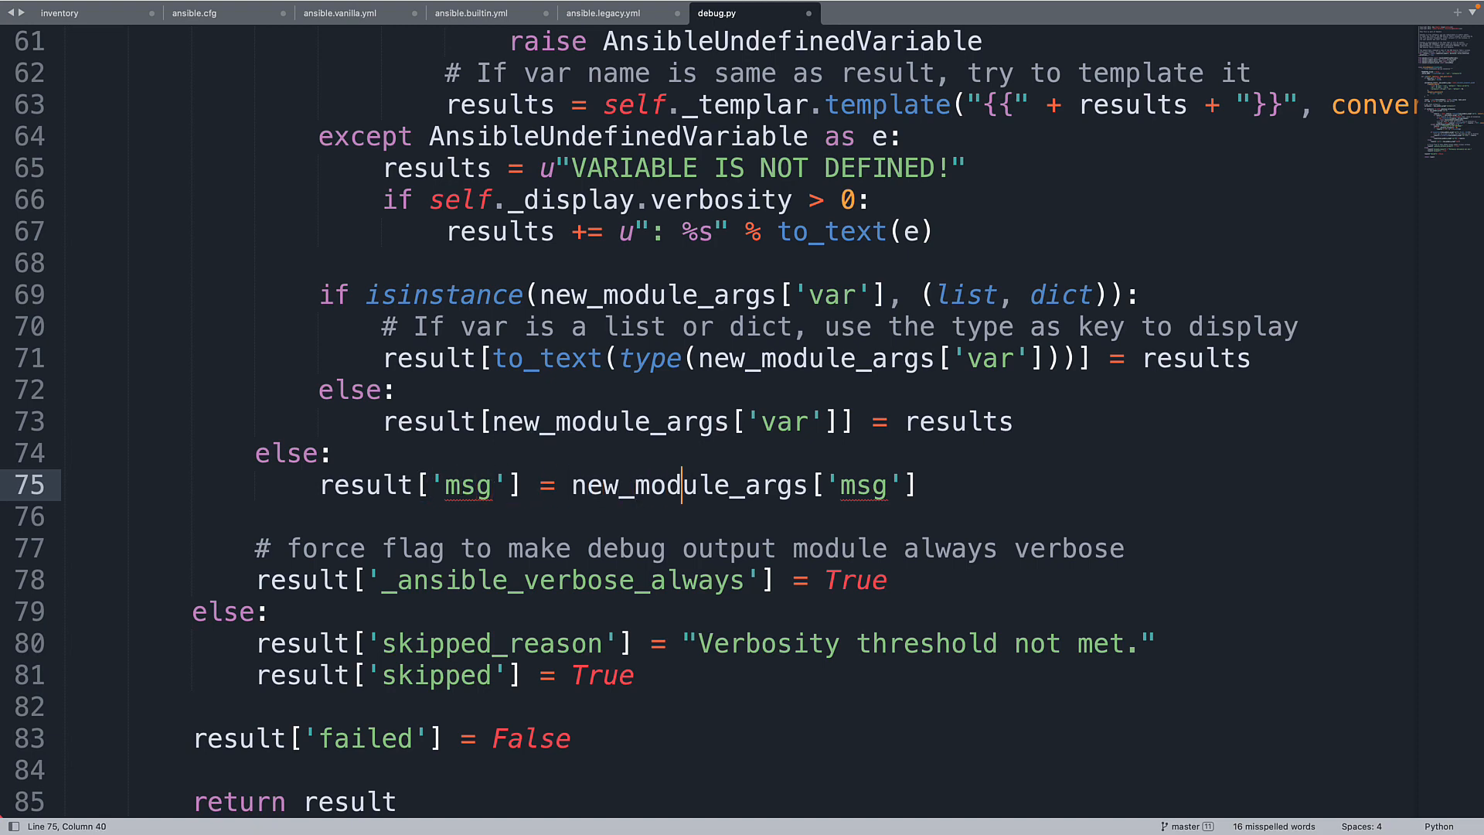
{"action": "left_click", "coordinate": [790, 484]}
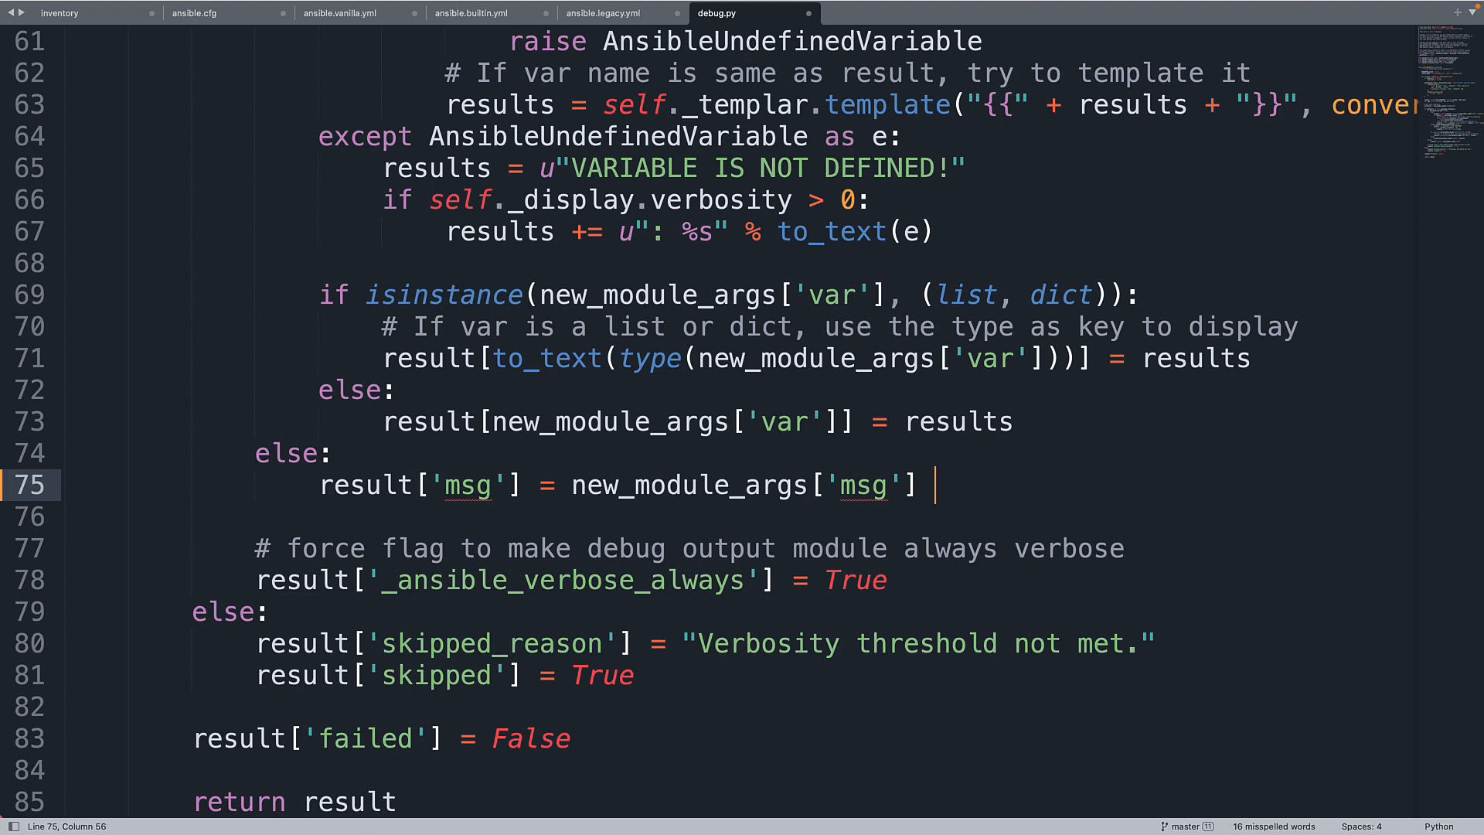
{"action": "type", "text": "+"}
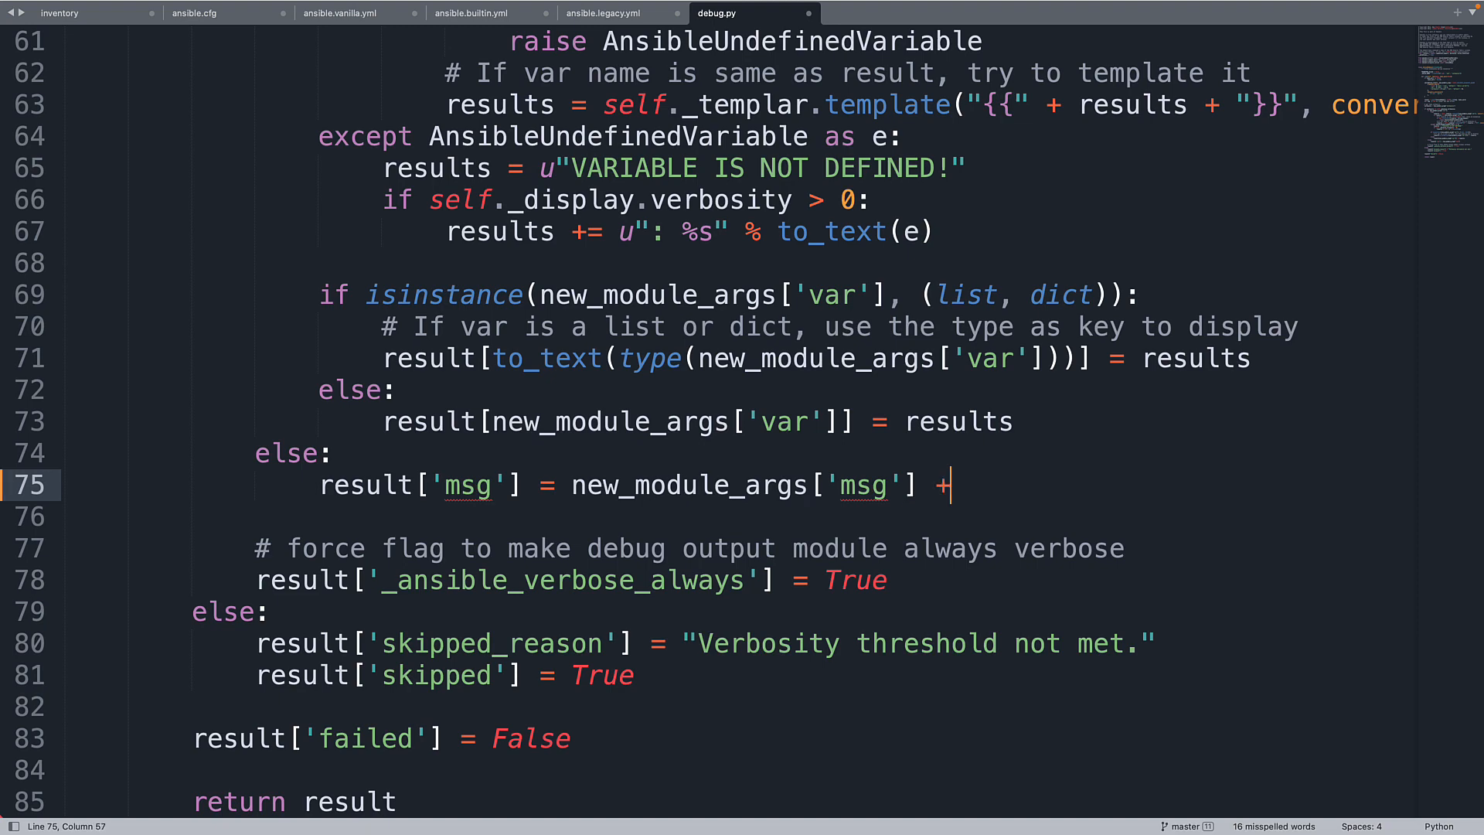
{"action": "type", "text": "\""}
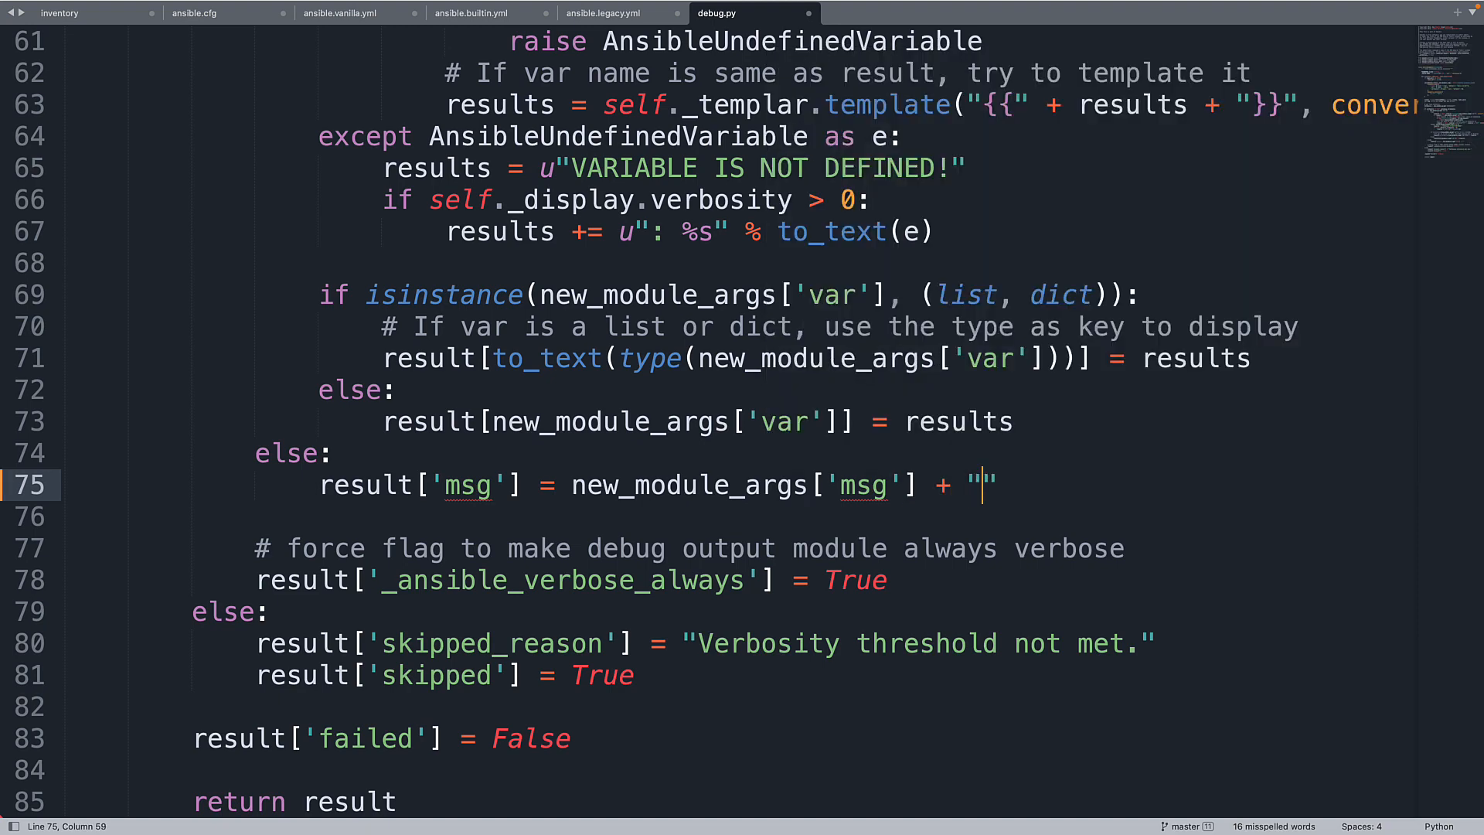
{"action": "type", "text": "foo"}
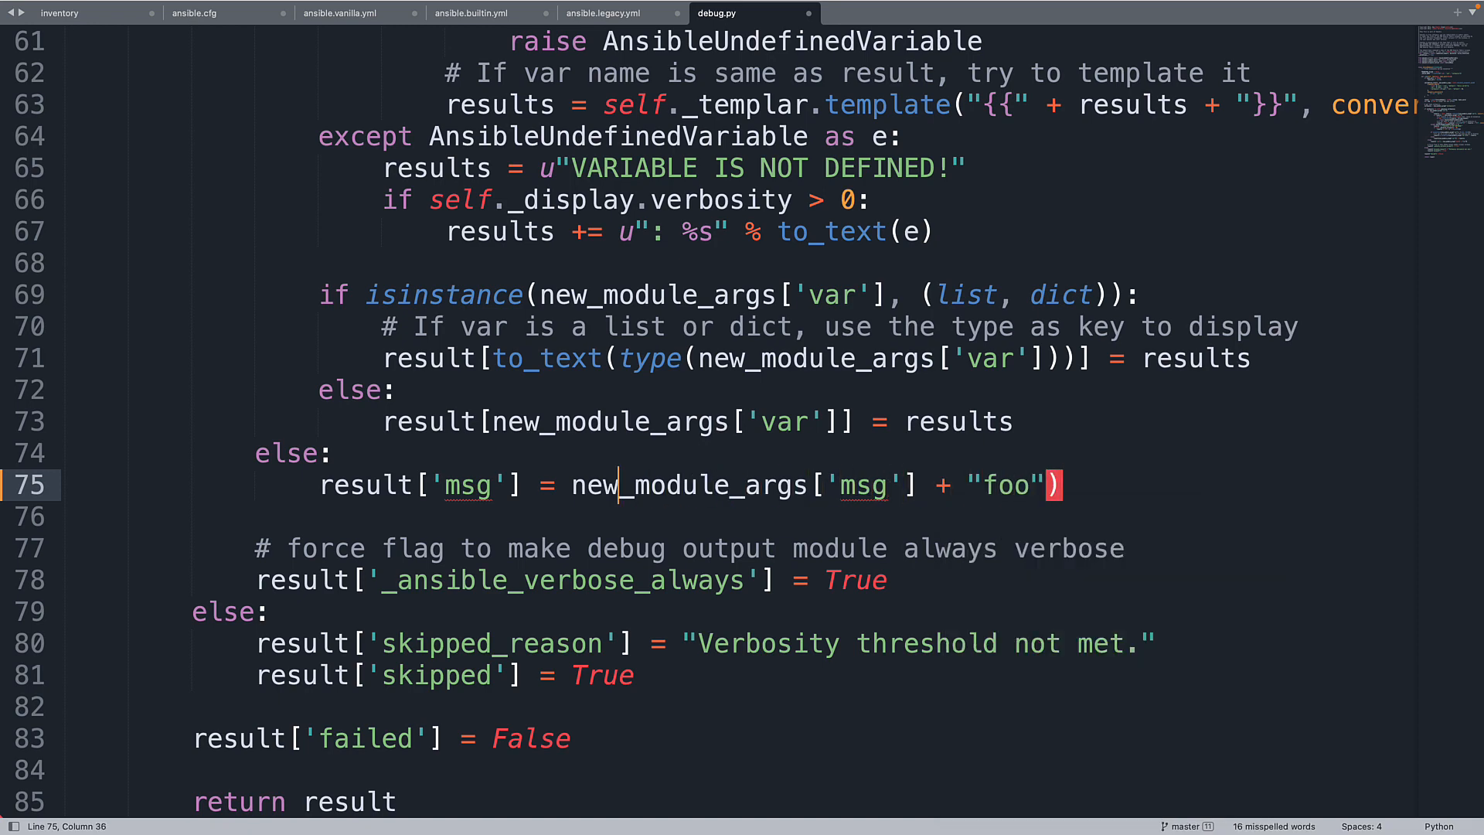
{"action": "type", "text": "*"}
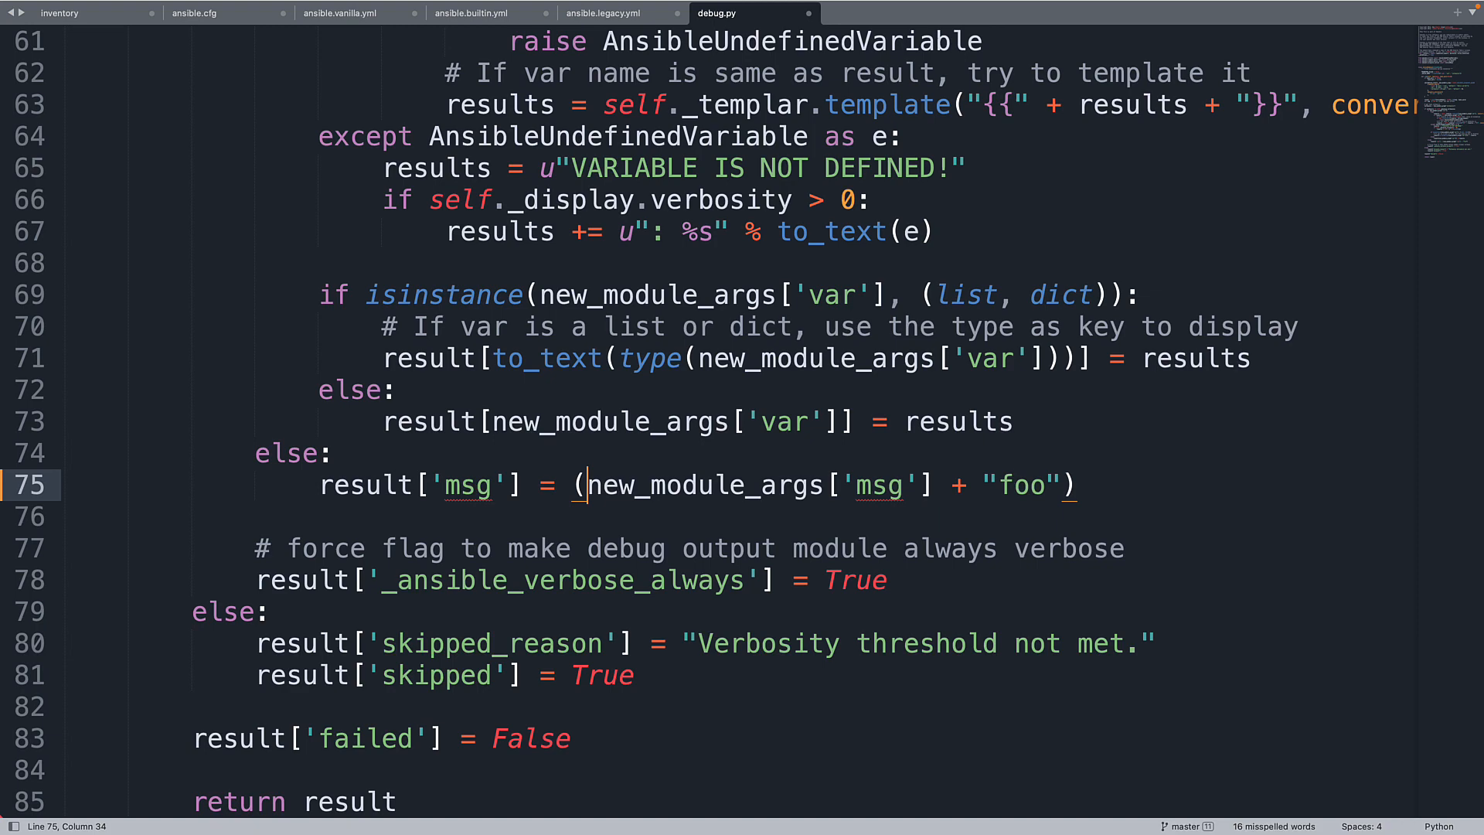
{"action": "mouse_move", "coordinate": [444, 76]}
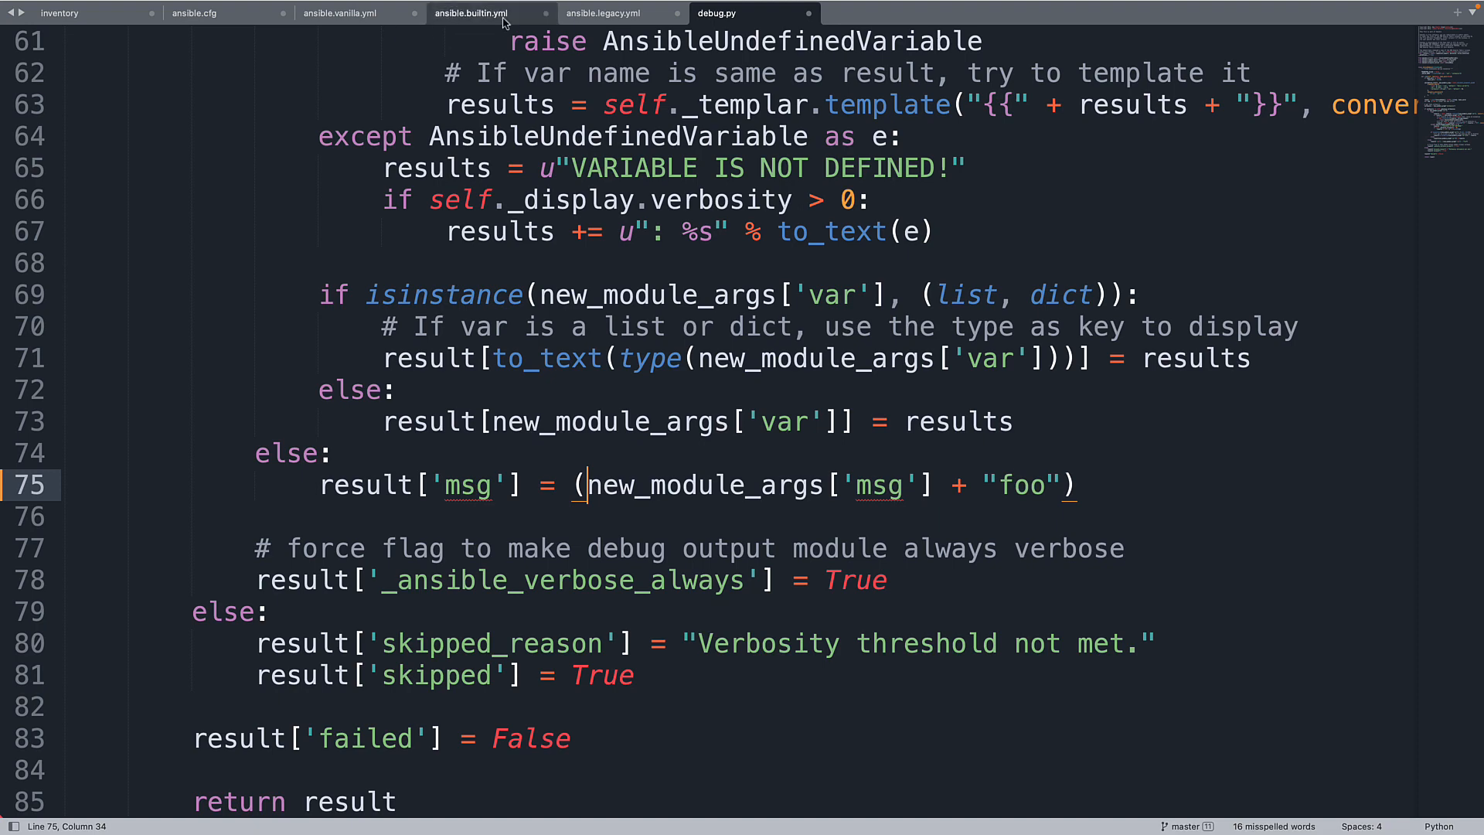
Start ansible.builtin.yml with a 'debug module demo' play targeting all hosts.
{"action": "left_click", "coordinate": [470, 14]}
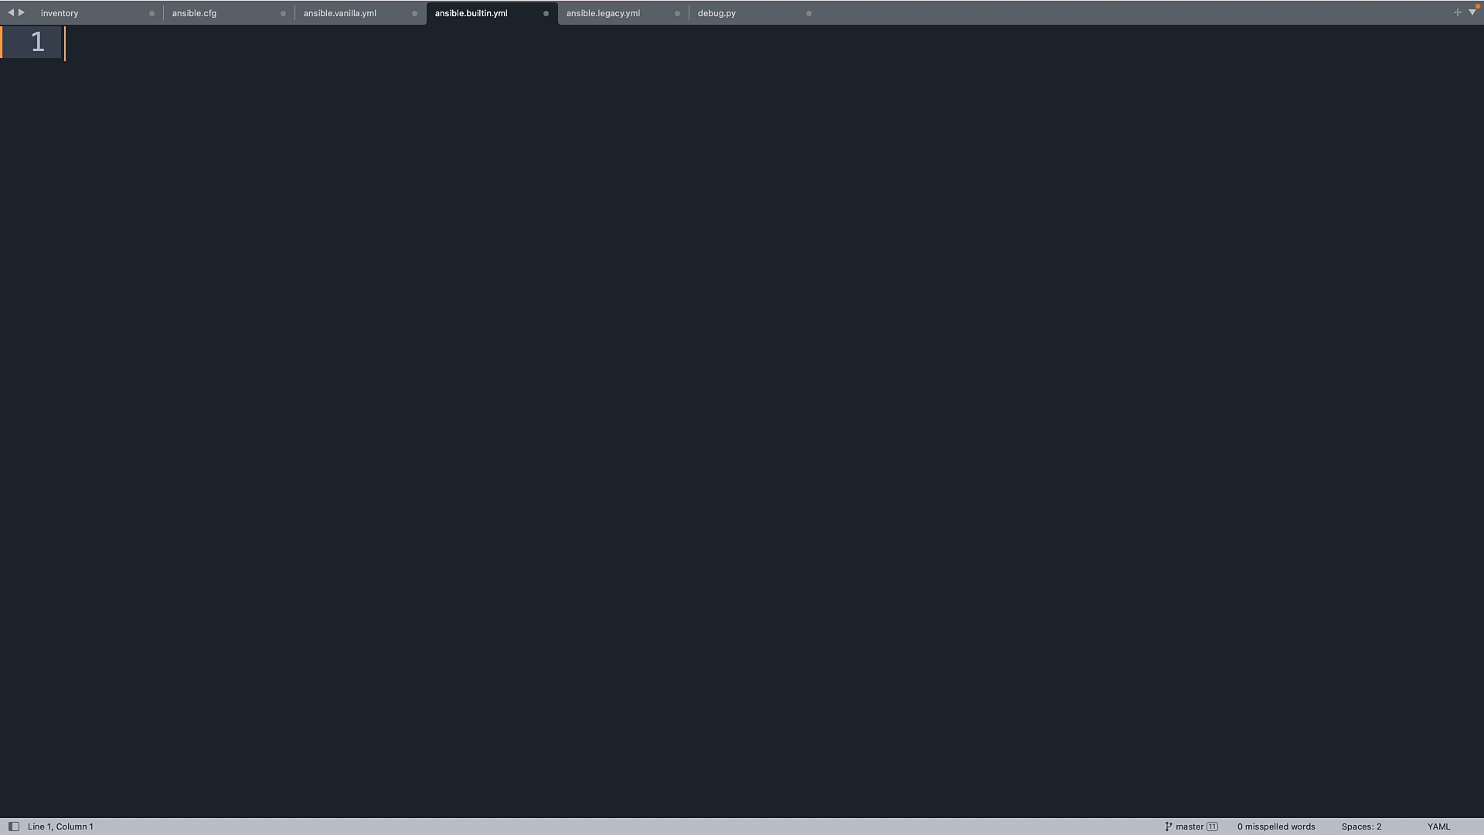
{"action": "type", "text": "---"}
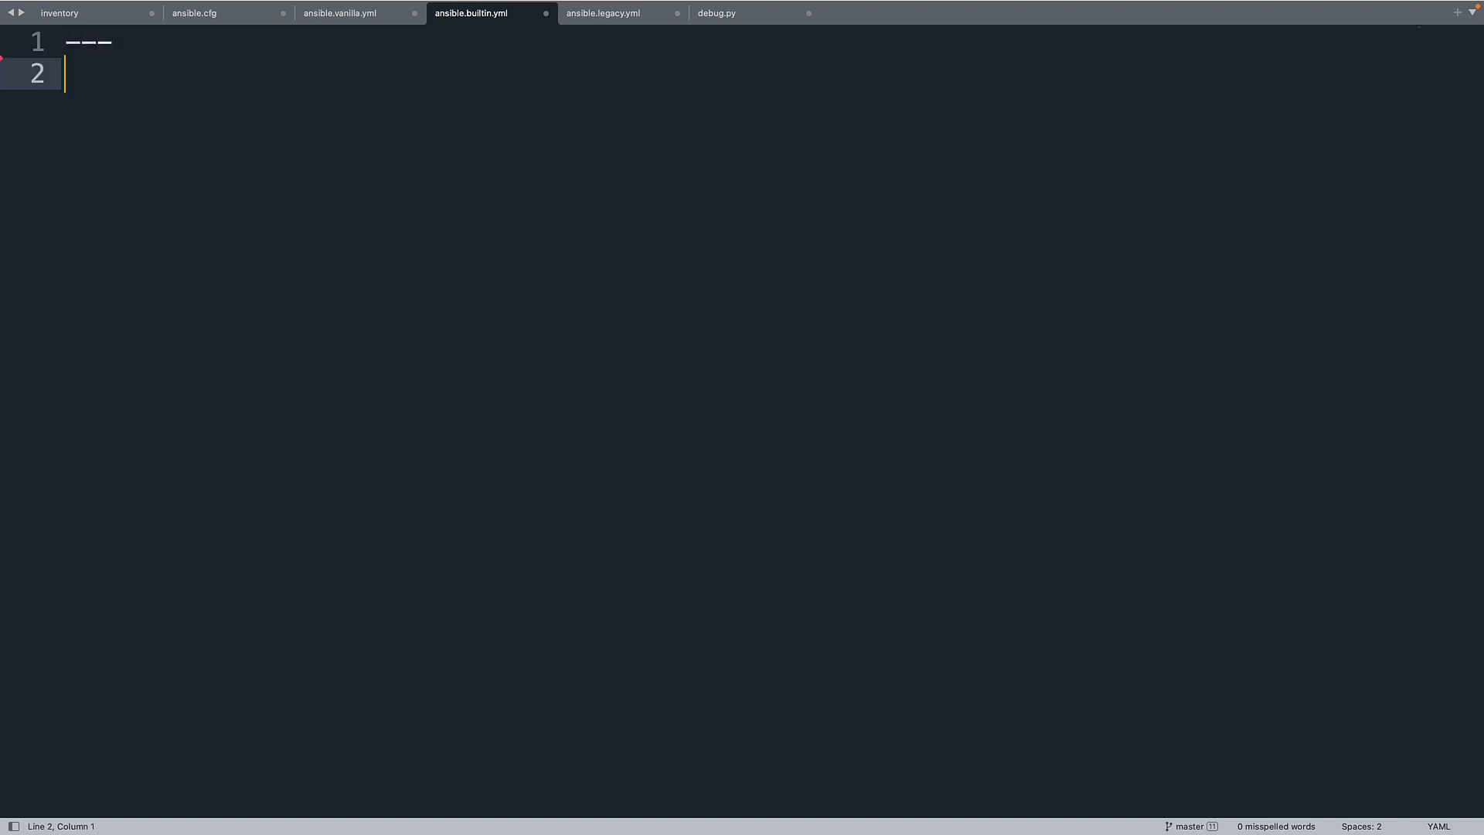
{"action": "type", "text": "- name"}
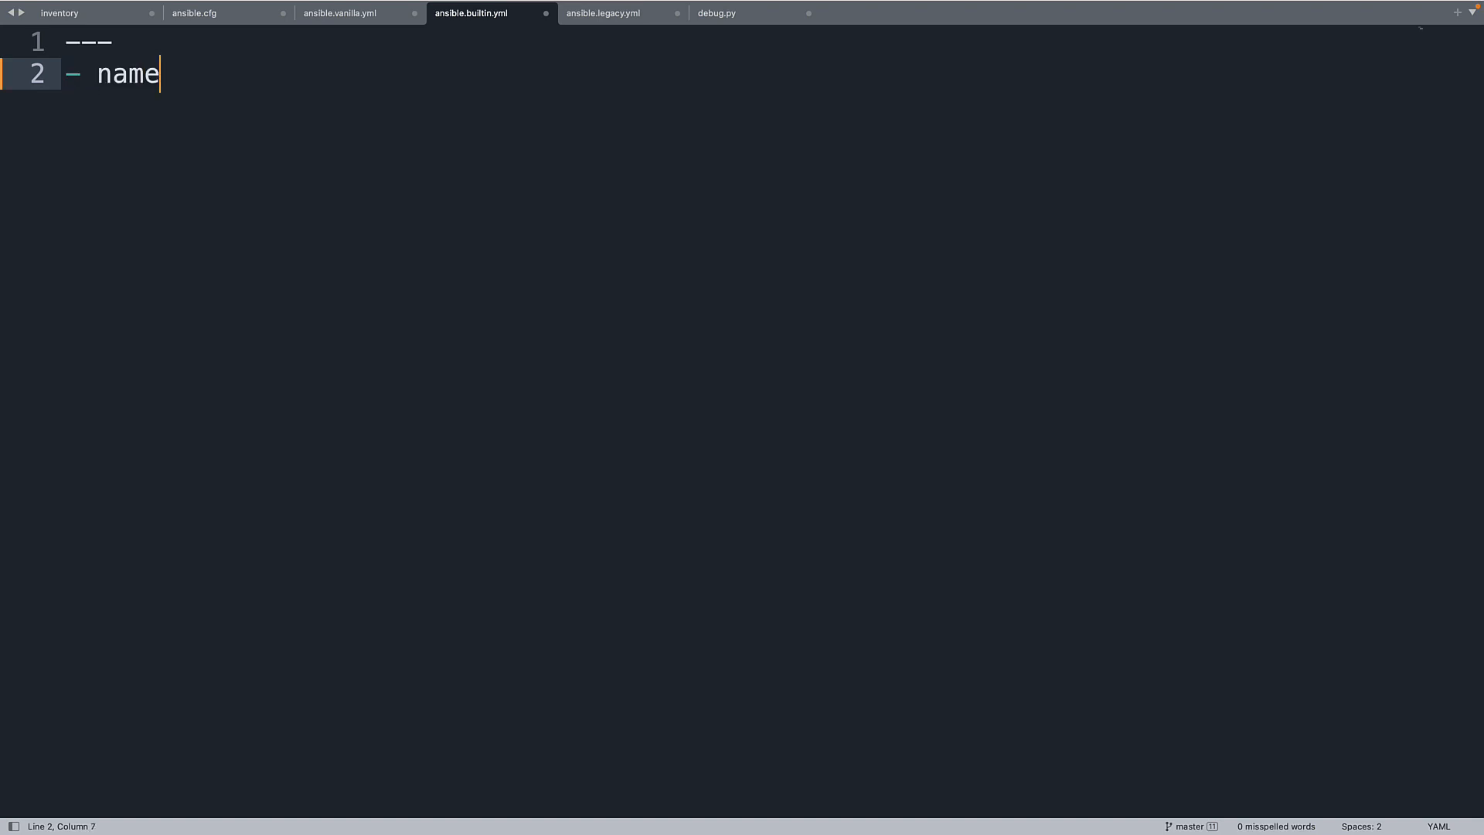
{"action": "type", "text": ": deb"}
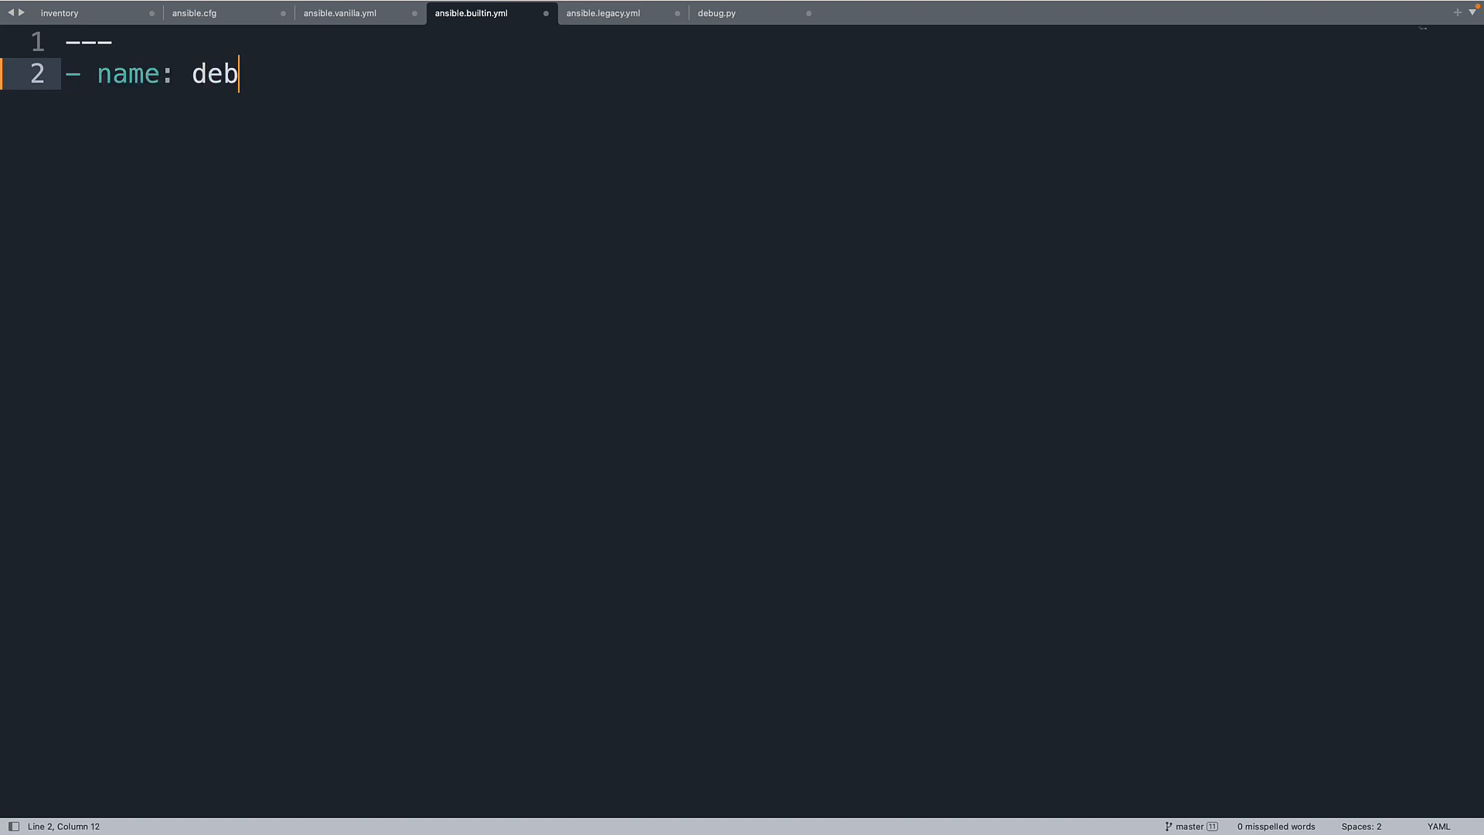
{"action": "type", "text": "ug module deo"}
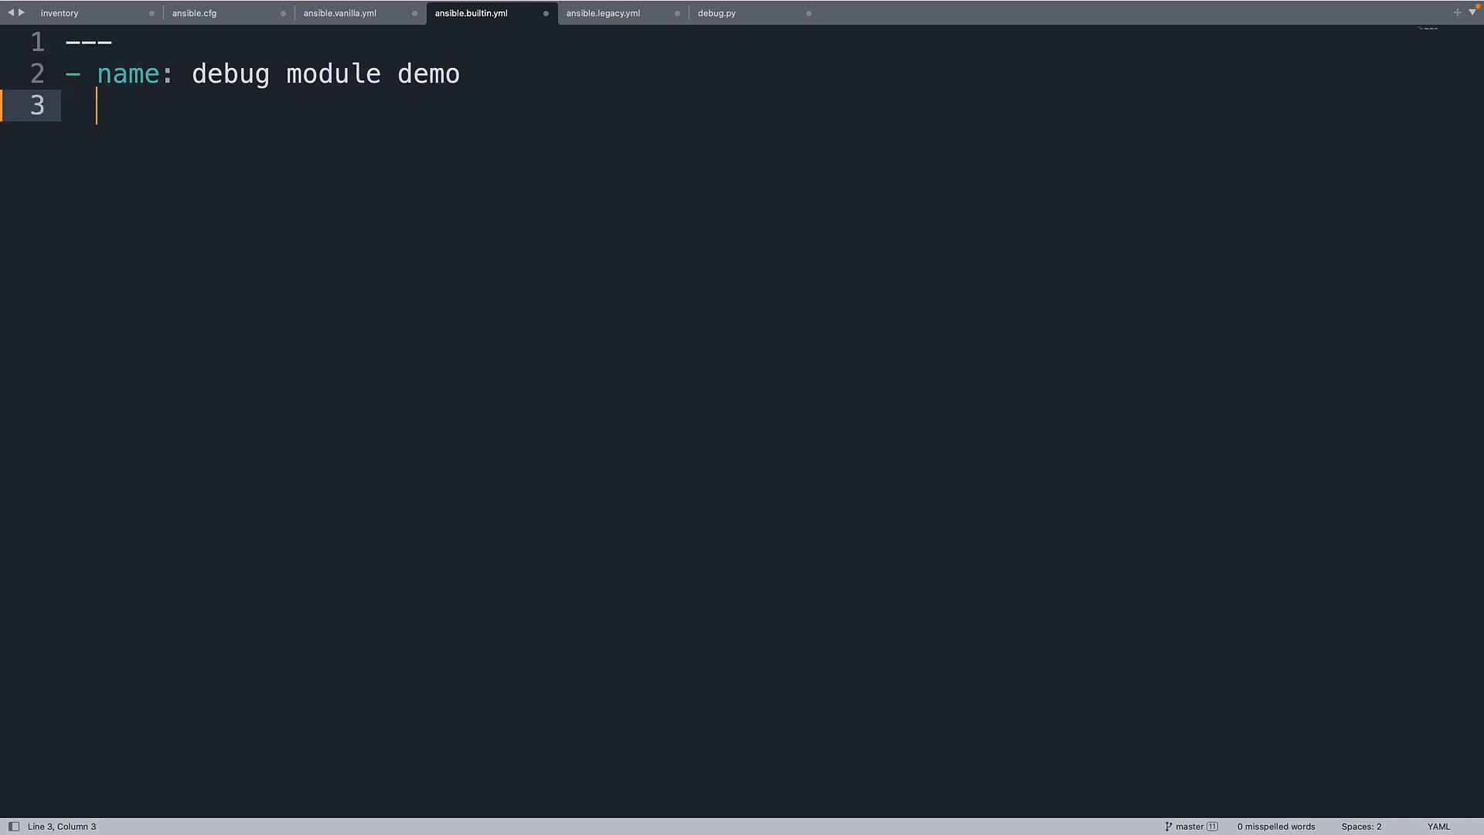
{"action": "type", "text": "hosts: a"}
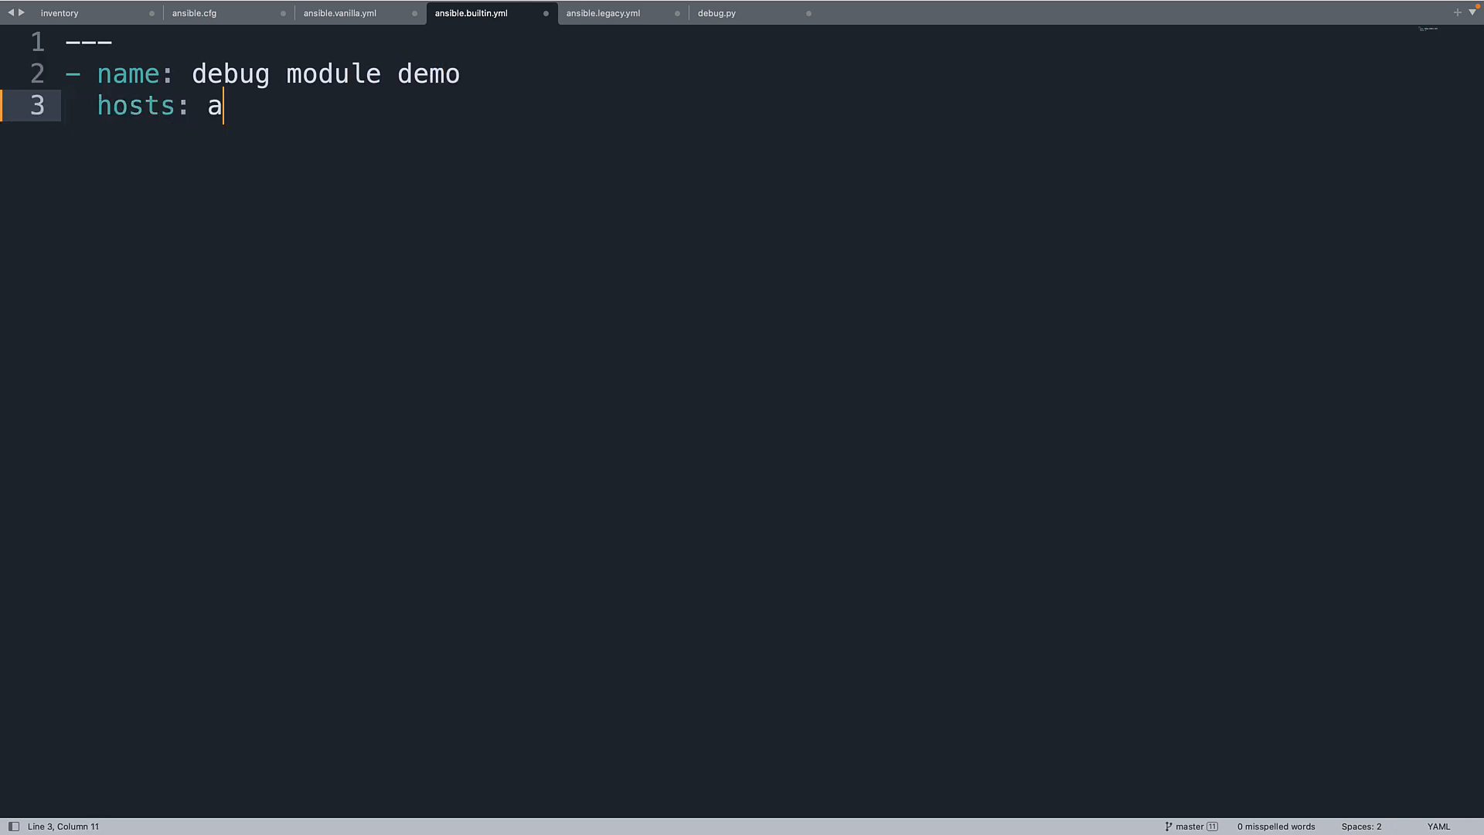
{"action": "type", "text": "ll"}
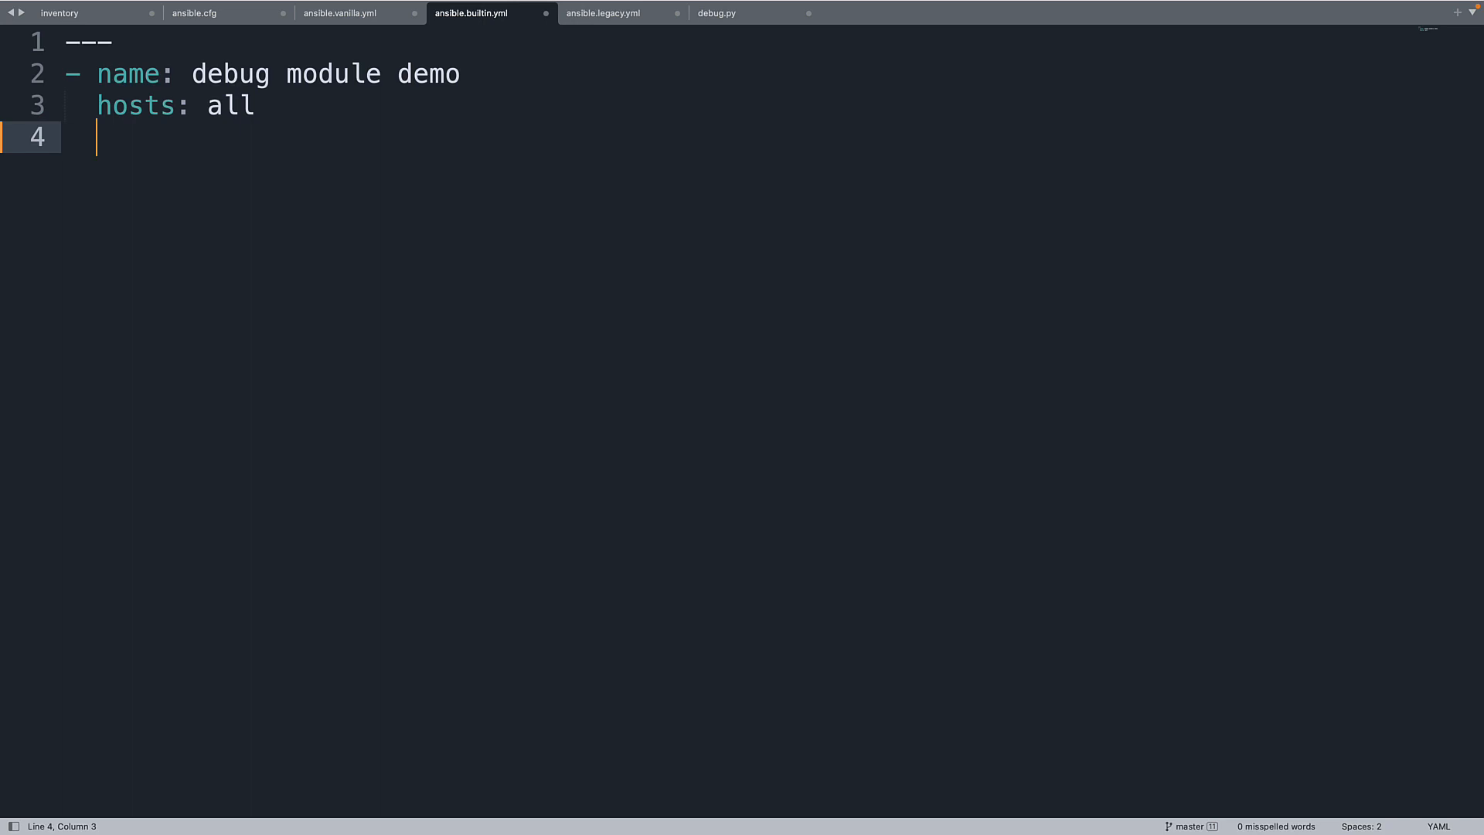
Add a vars block defining fruits: apple.
{"action": "type", "text": "vars:"}
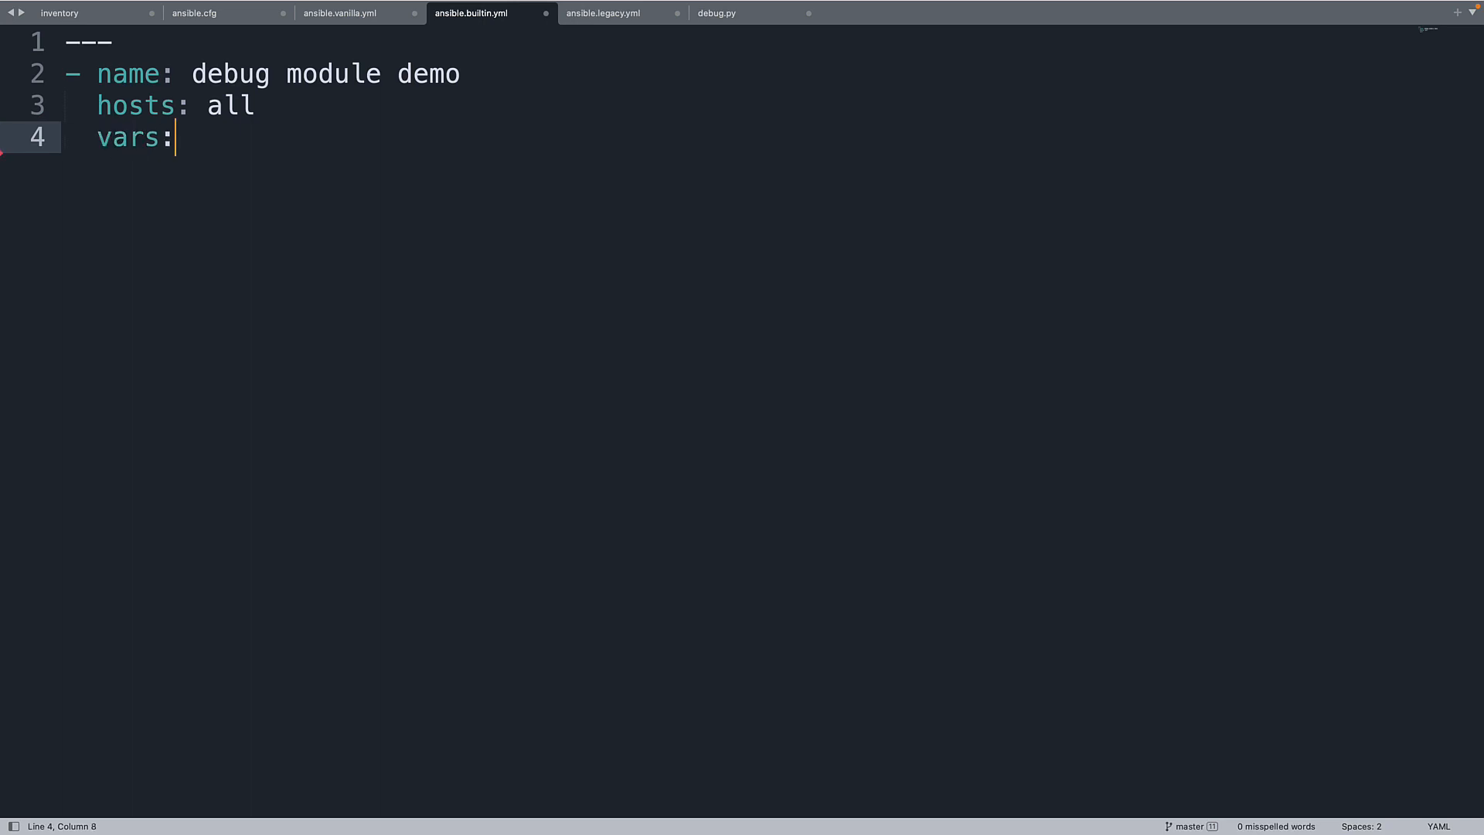
{"action": "type", "text": "var"}
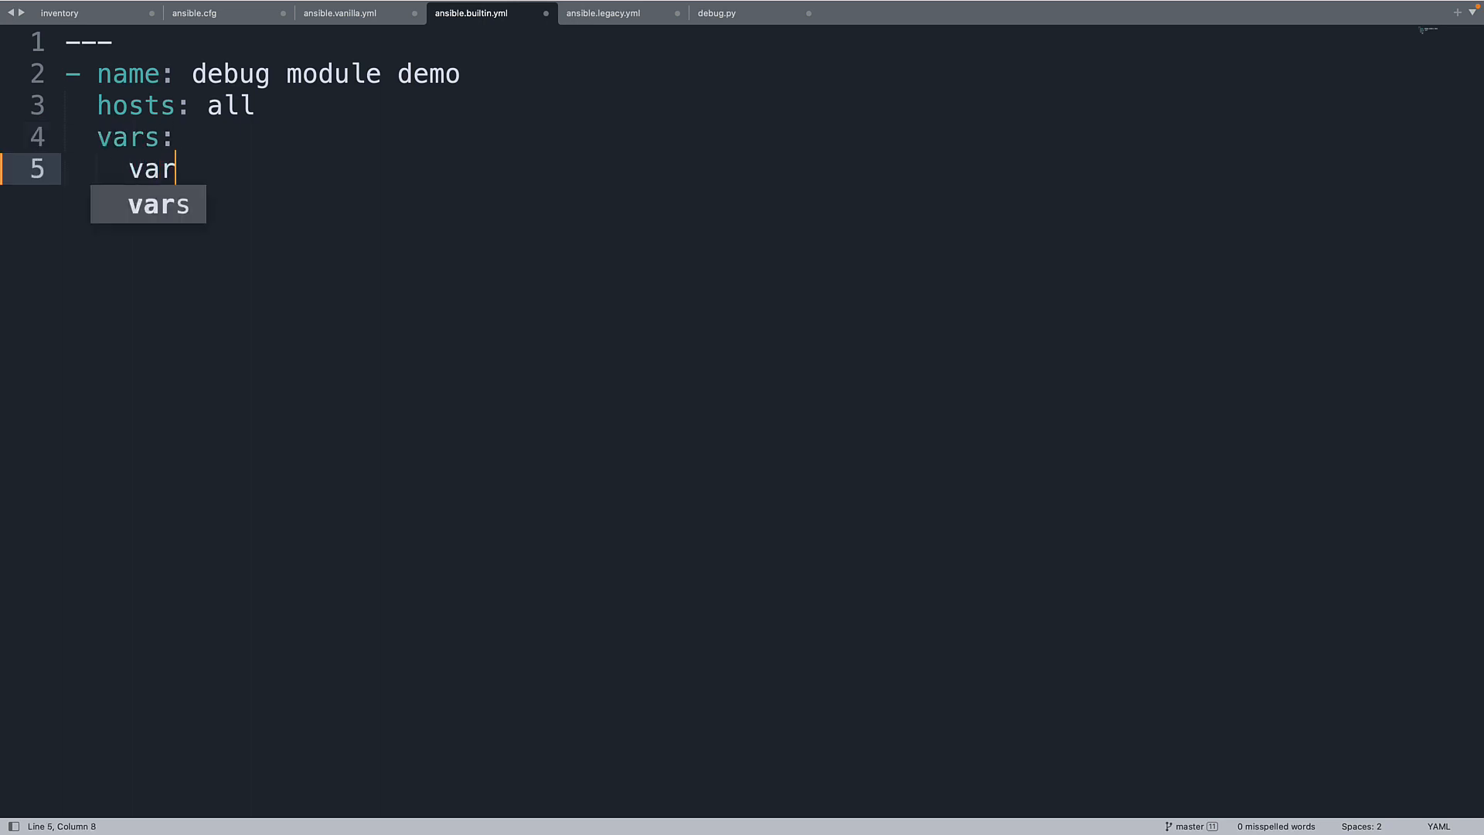
{"action": "key", "text": "BackSpace"}
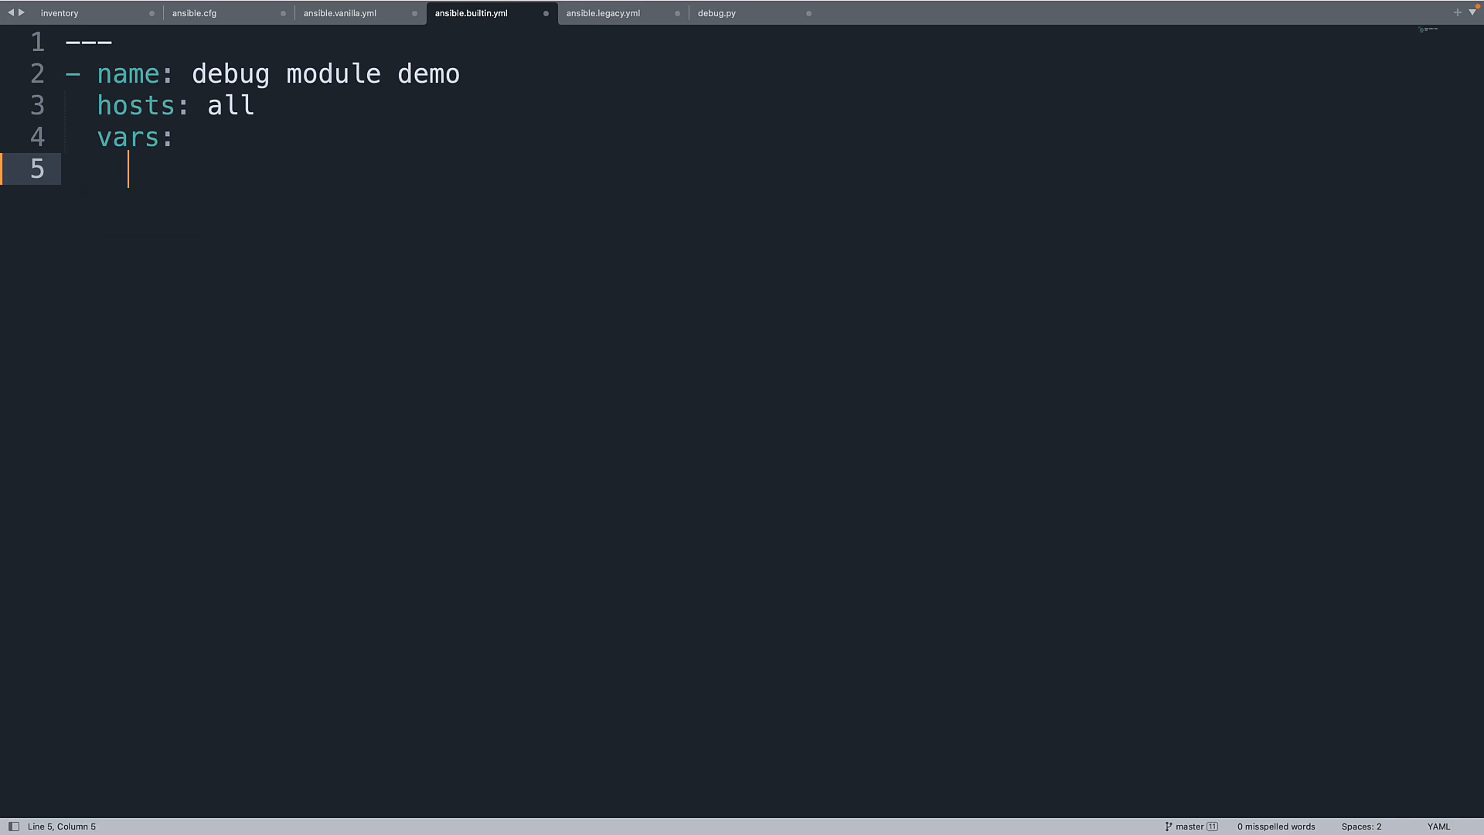
{"action": "type", "text": "fruits:"}
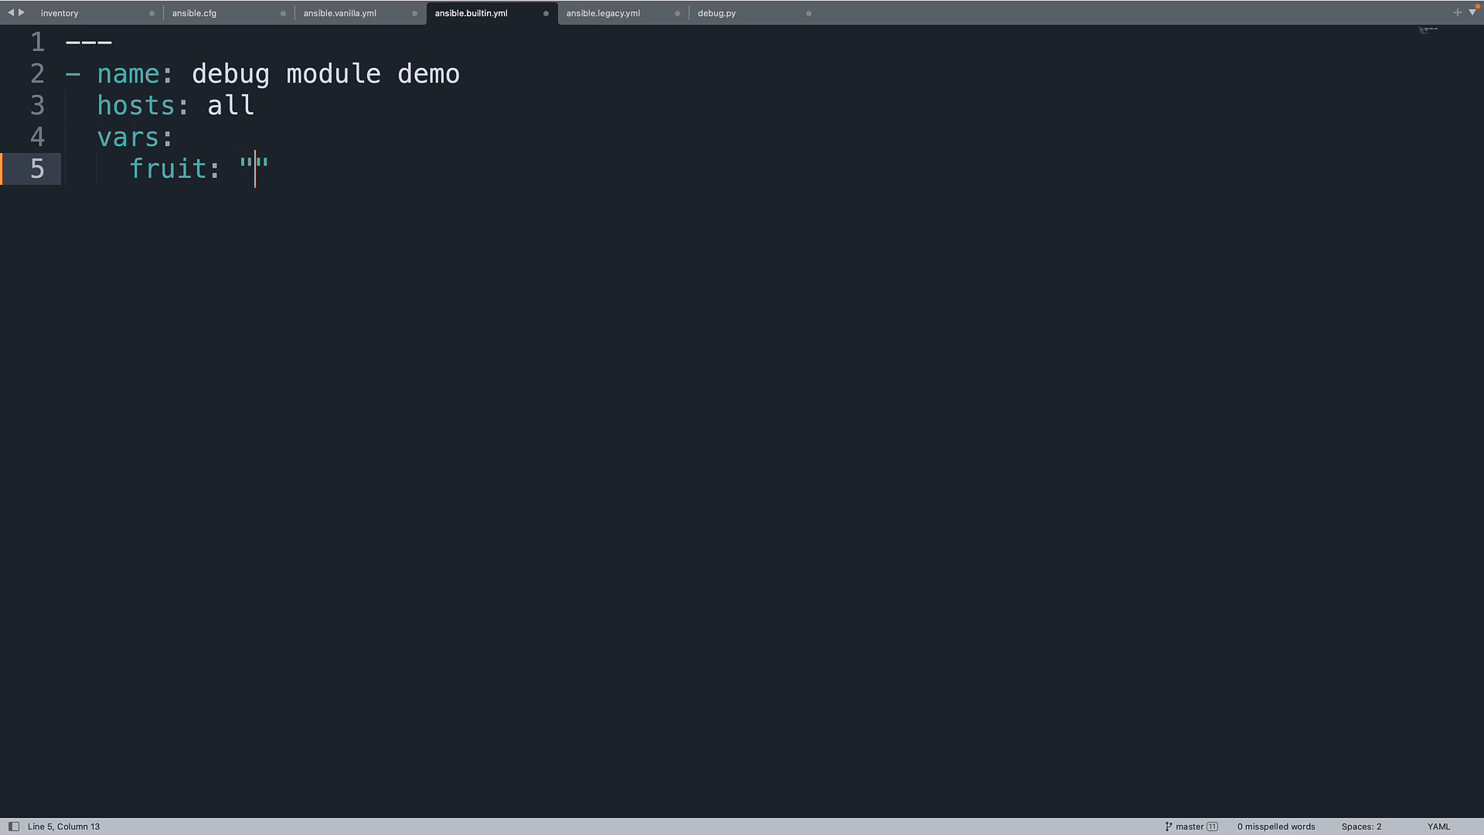
{"action": "type", "text": "apple"}
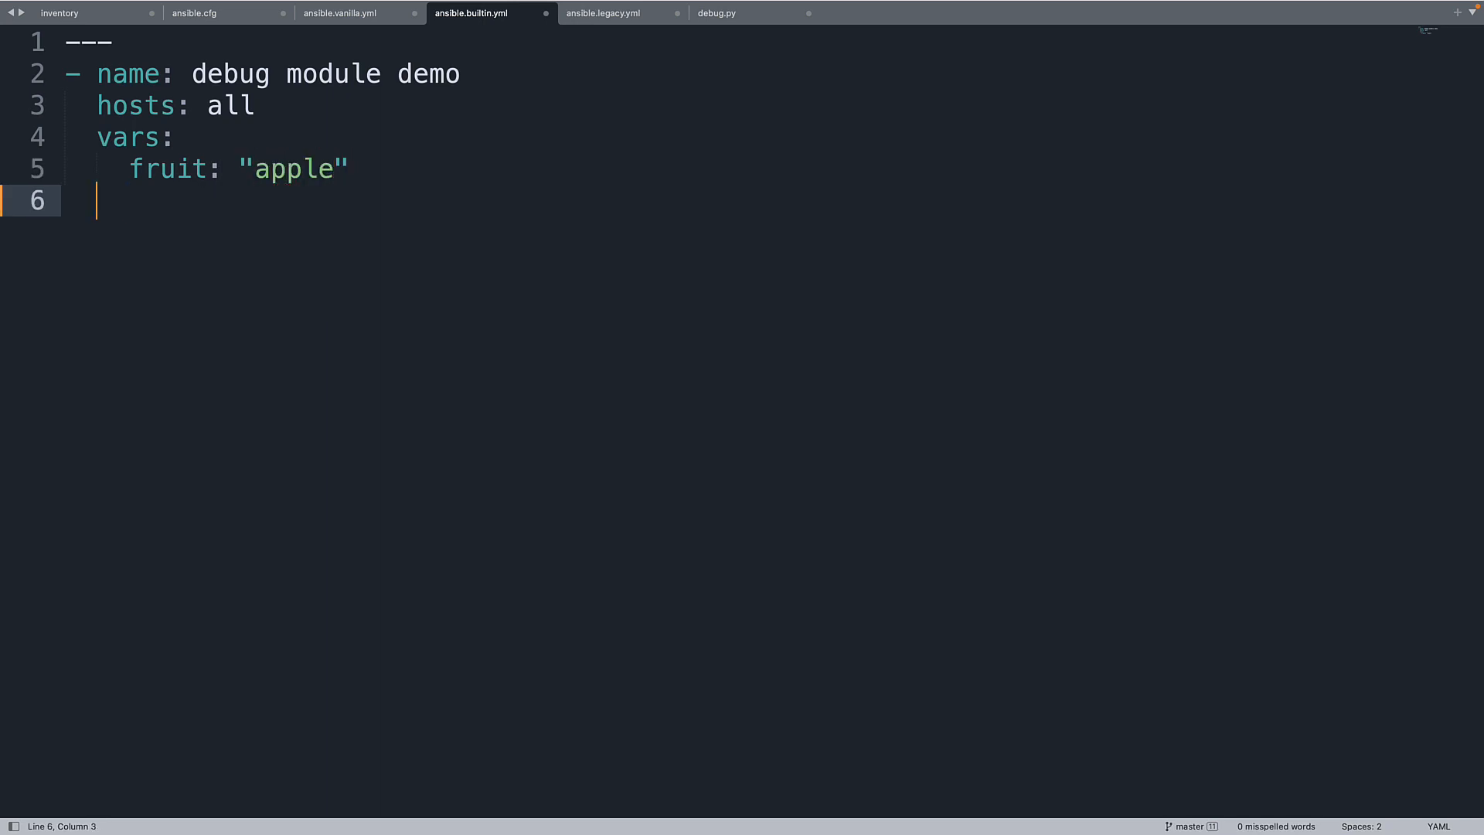
Add a Builtin task running ansible.builtin.debug with msg "{{ fruit }}", then select the whole playbook to copy.
{"action": "type", "text": "tasks"}
{"action": "type", "text": "- name"}
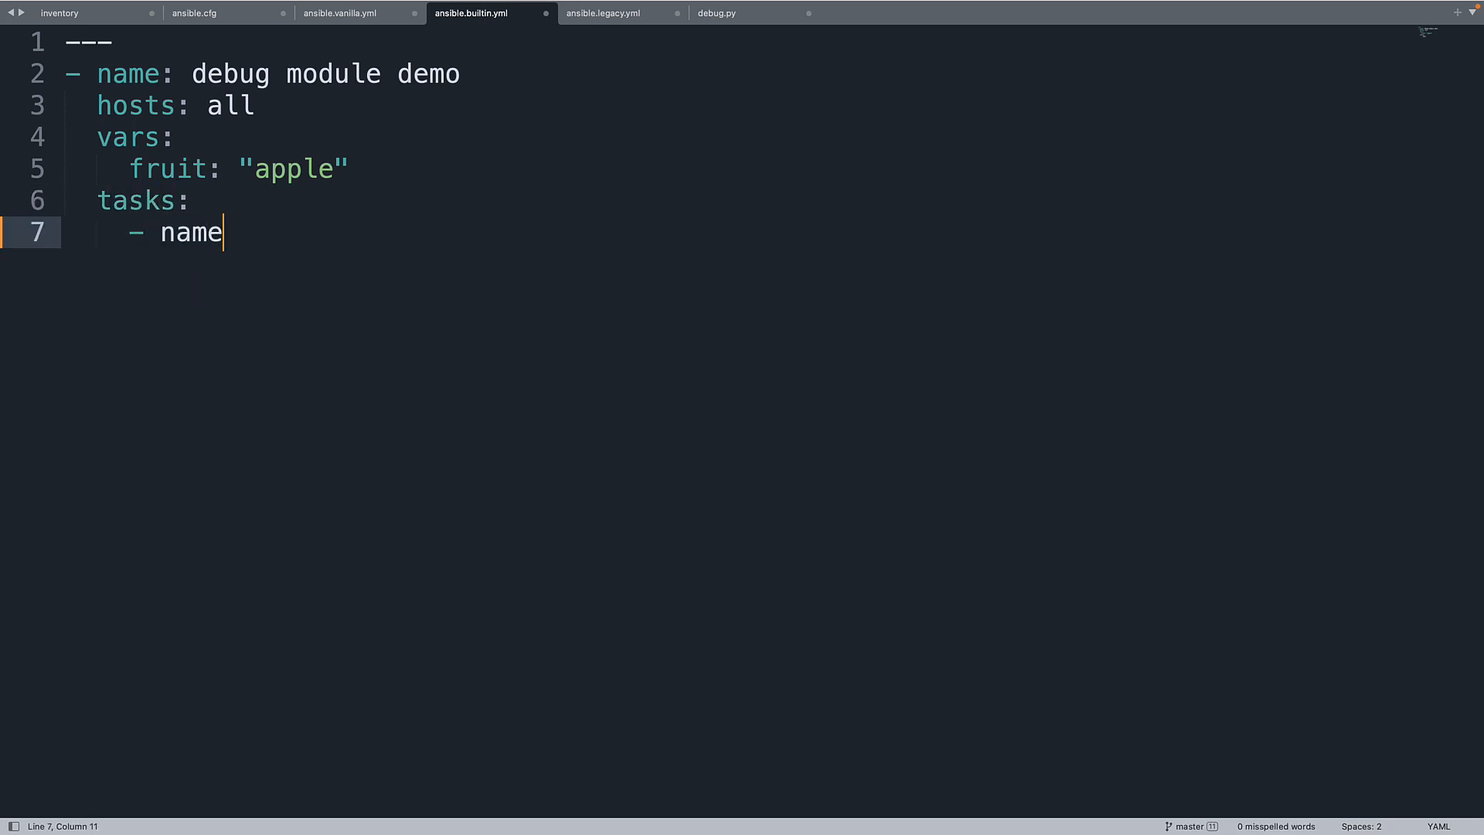
{"action": "type", "text": ": Builtin"}
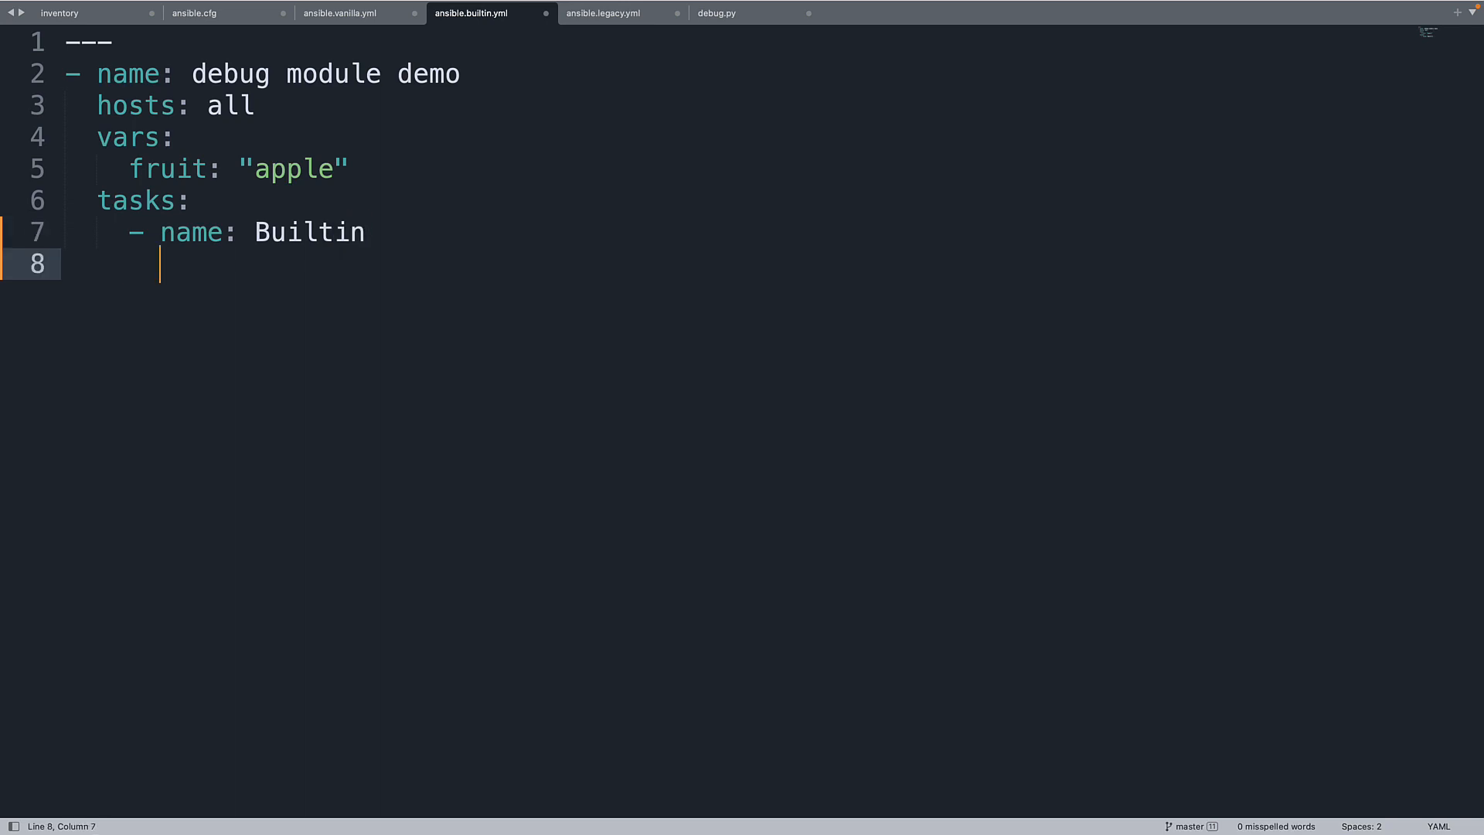
{"action": "type", "text": "ansible0"}
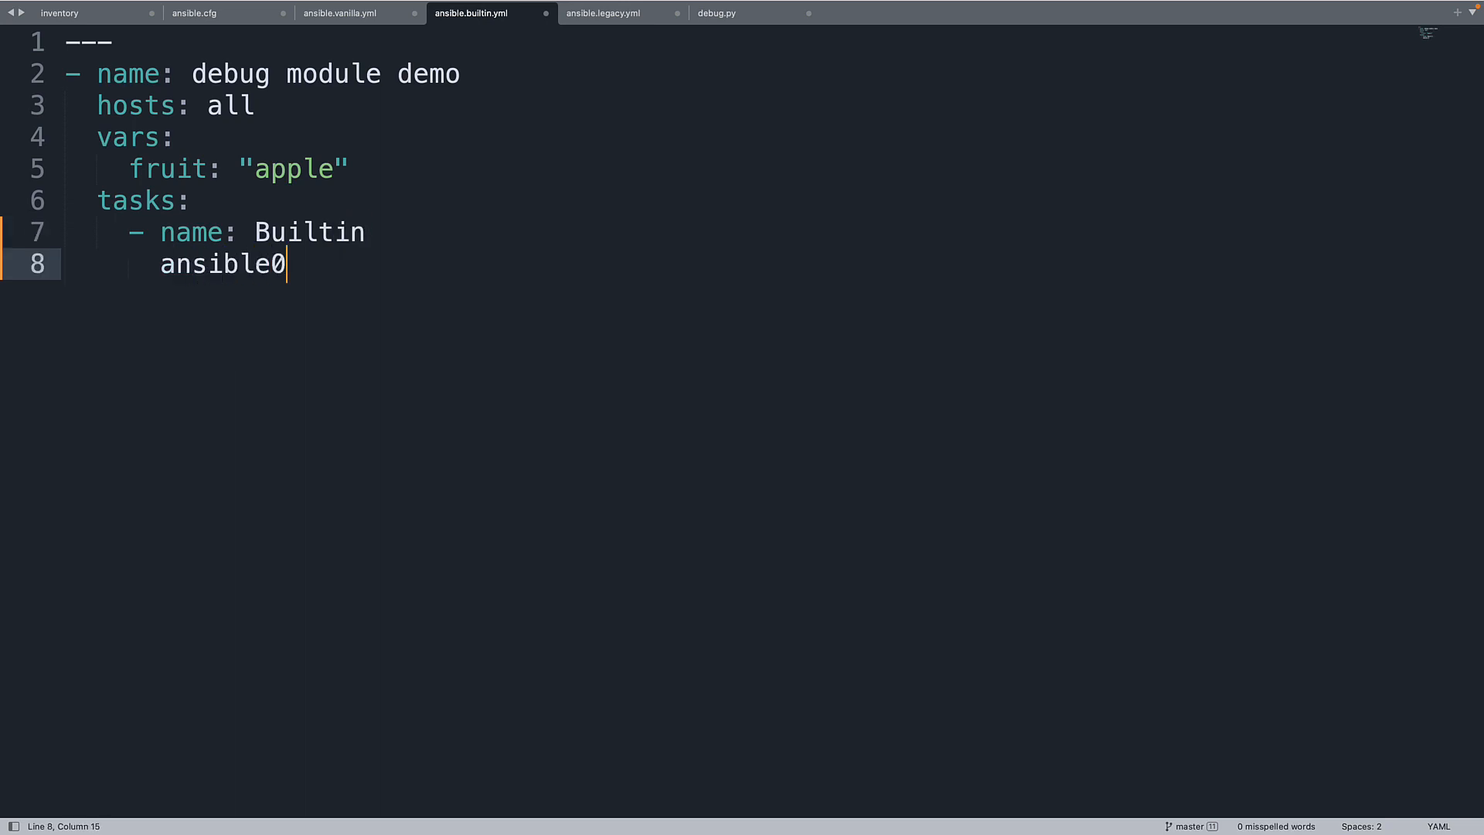
{"action": "type", "text": ".buil"}
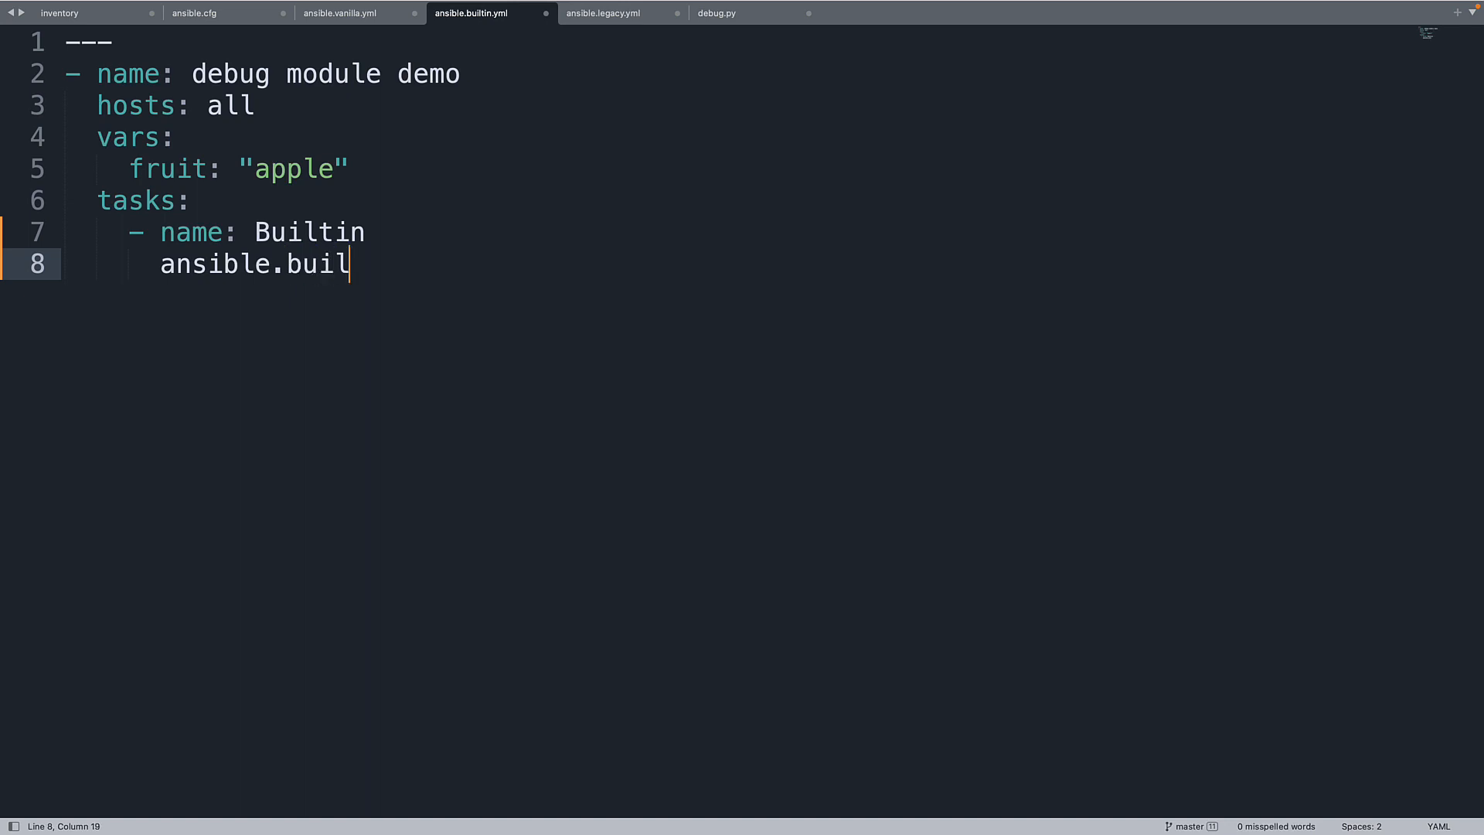
{"action": "type", "text": "tin.b"}
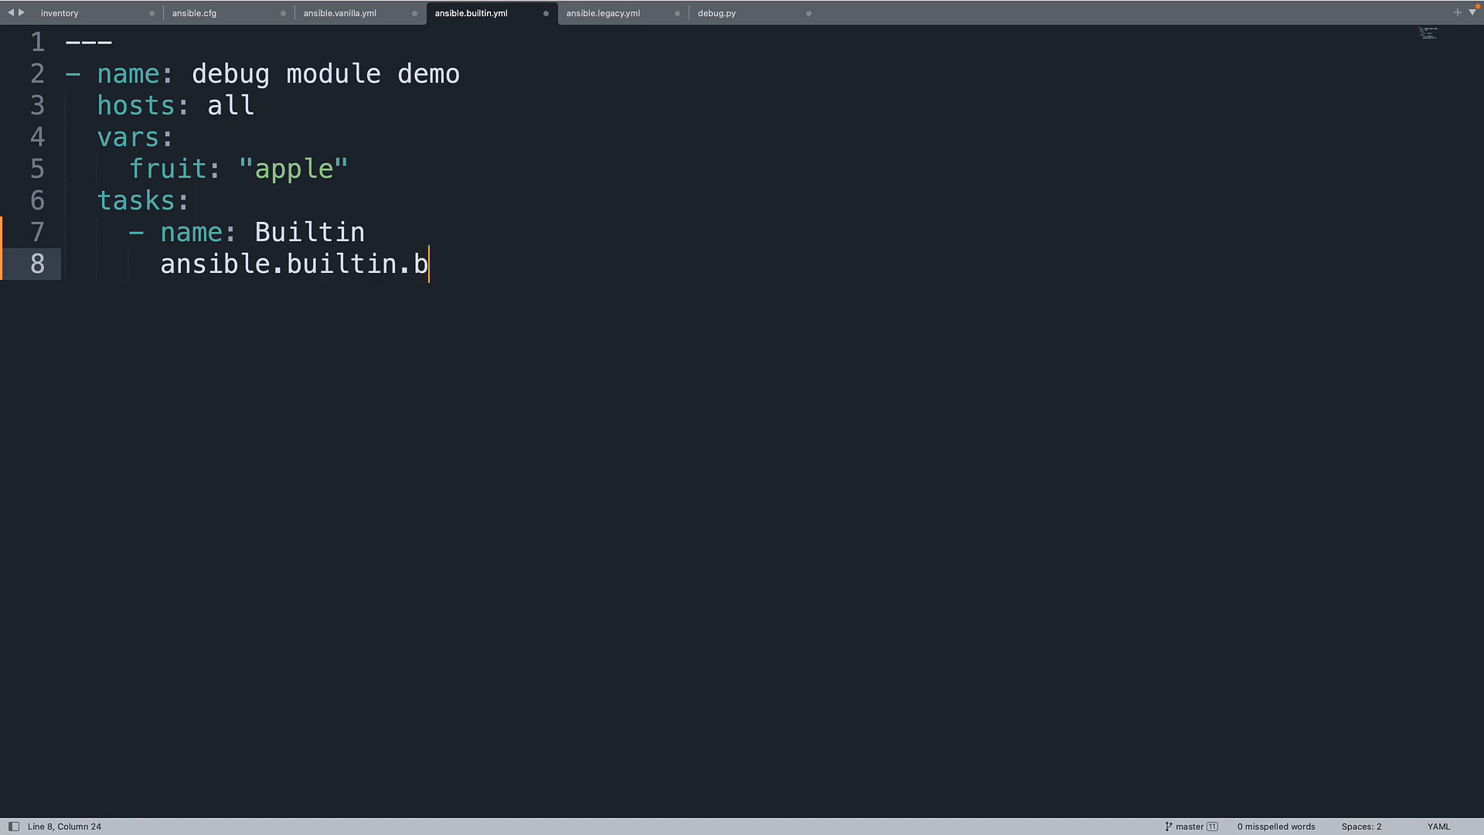
{"action": "type", "text": "ebug"}
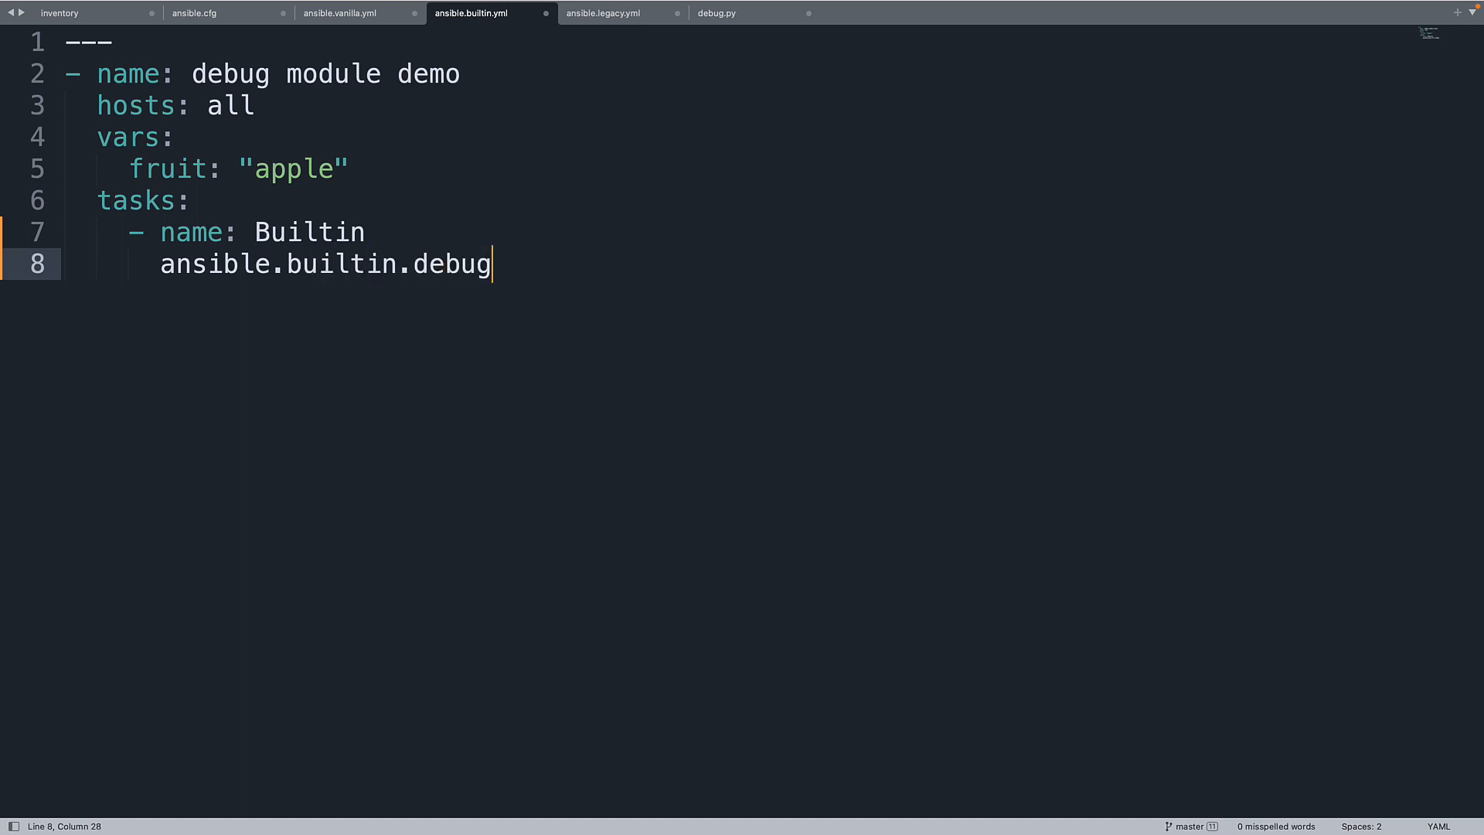
{"action": "type", "text": ":"}
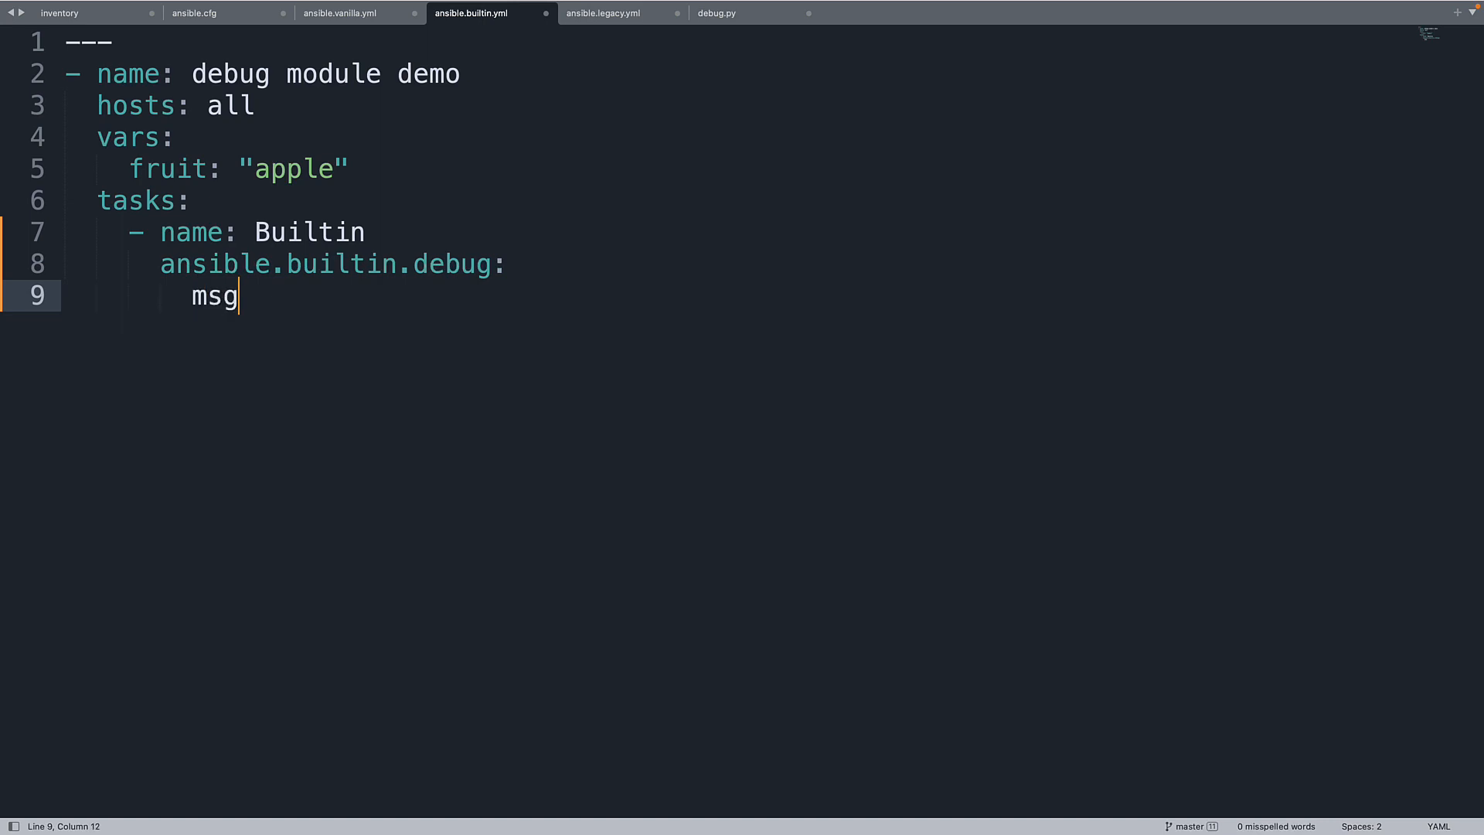
{"action": "type", "text": ": \"{{"}
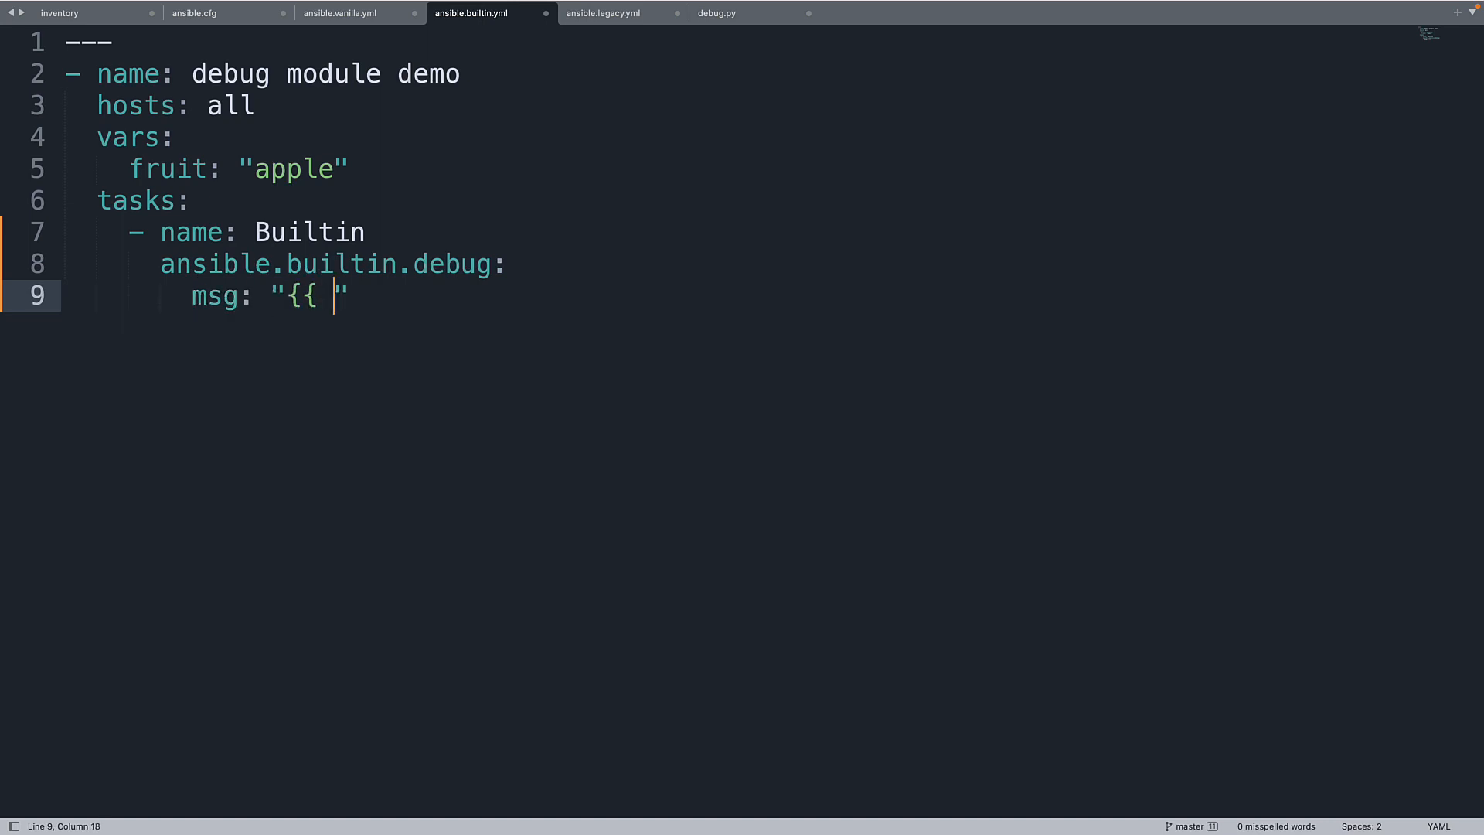
{"action": "type", "text": "fruit"}
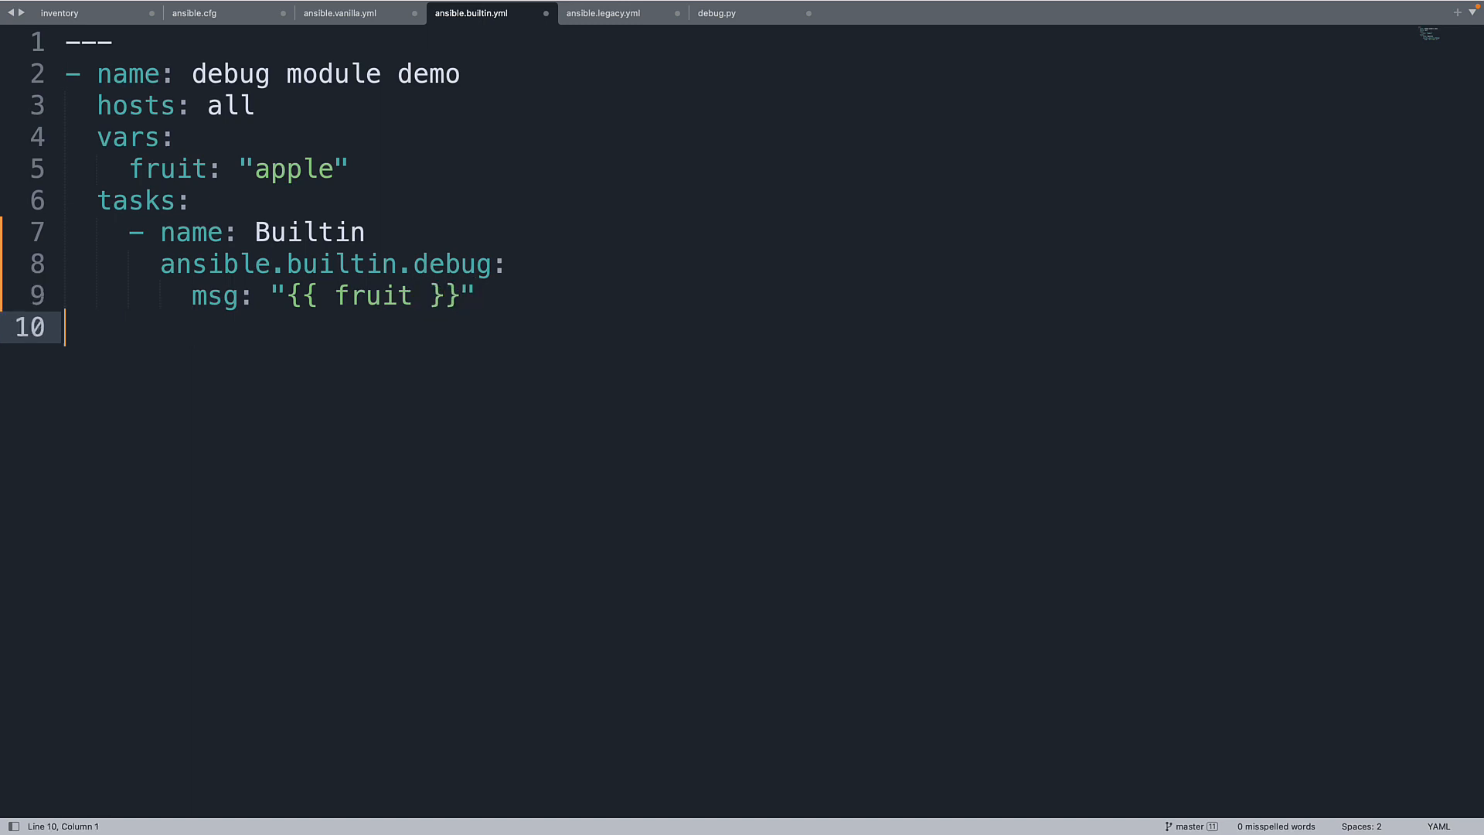
{"action": "key", "text": "ctrl+a"}
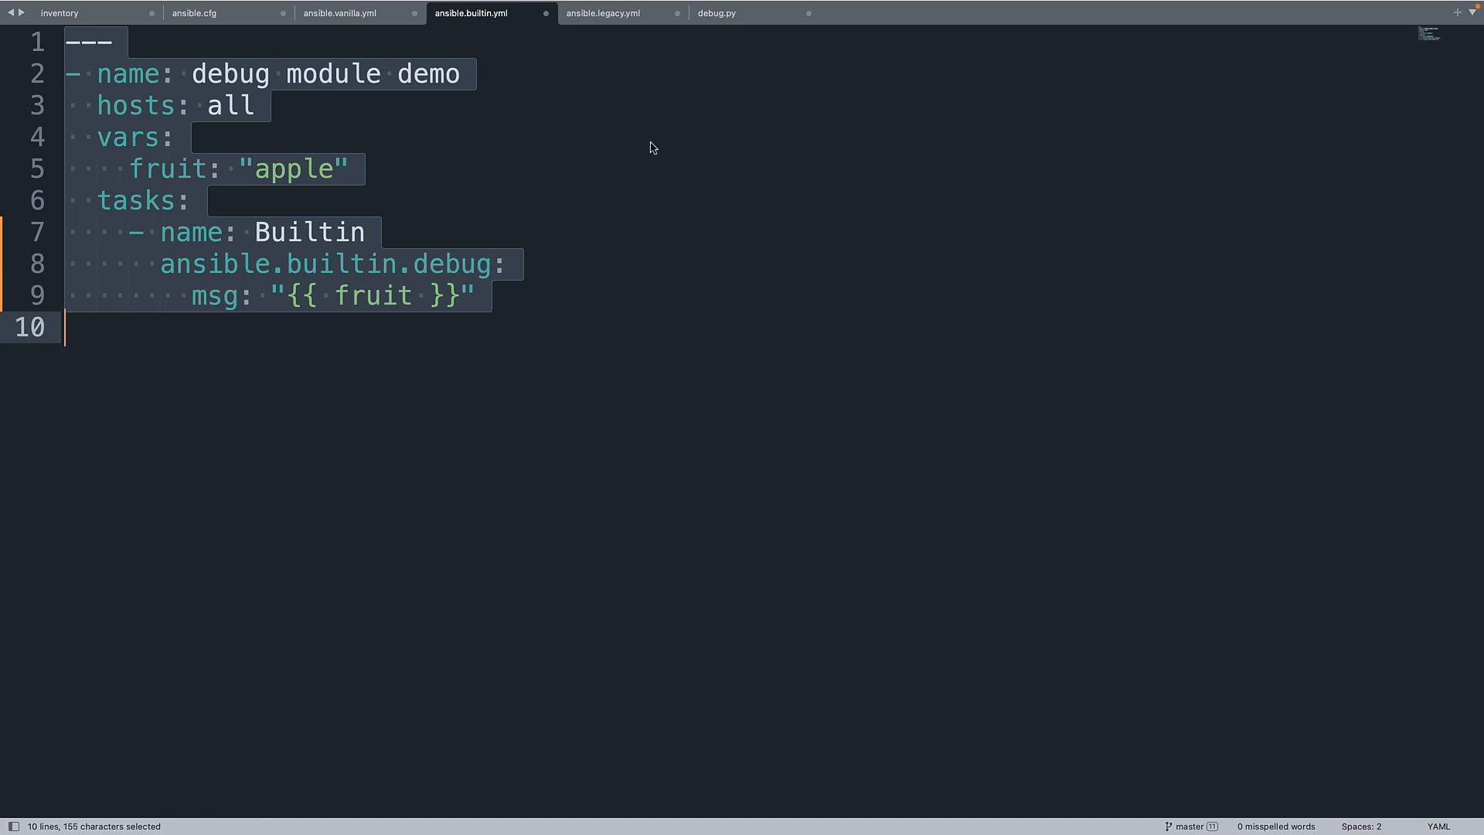
In ansible.legacy.yml rename the task to Legacy and the module to ansible.legacy.debug.
{"action": "left_click", "coordinate": [602, 12]}
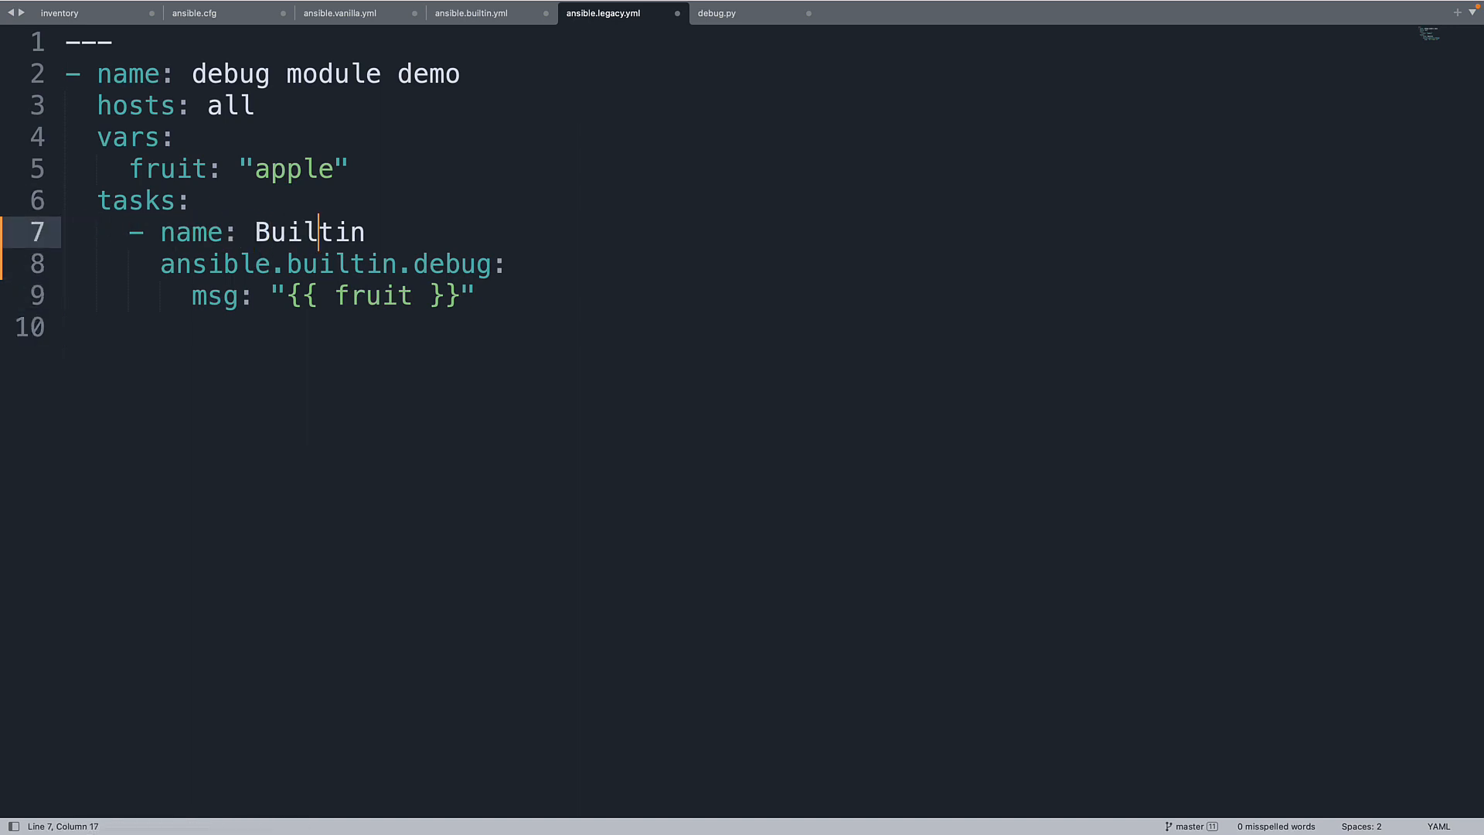
{"action": "double_click", "coordinate": [286, 232]}
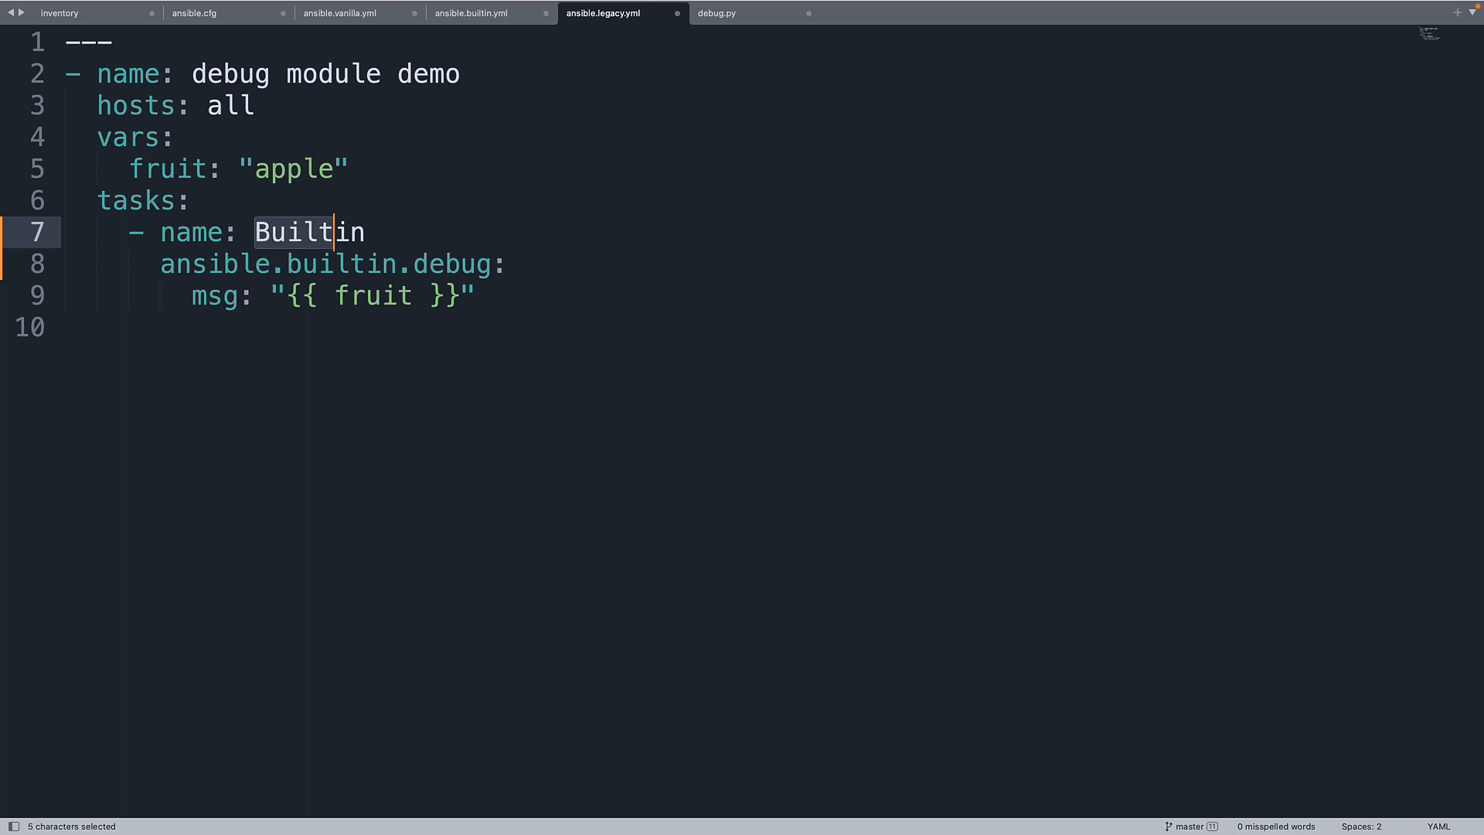
{"action": "type", "text": "Legav"}
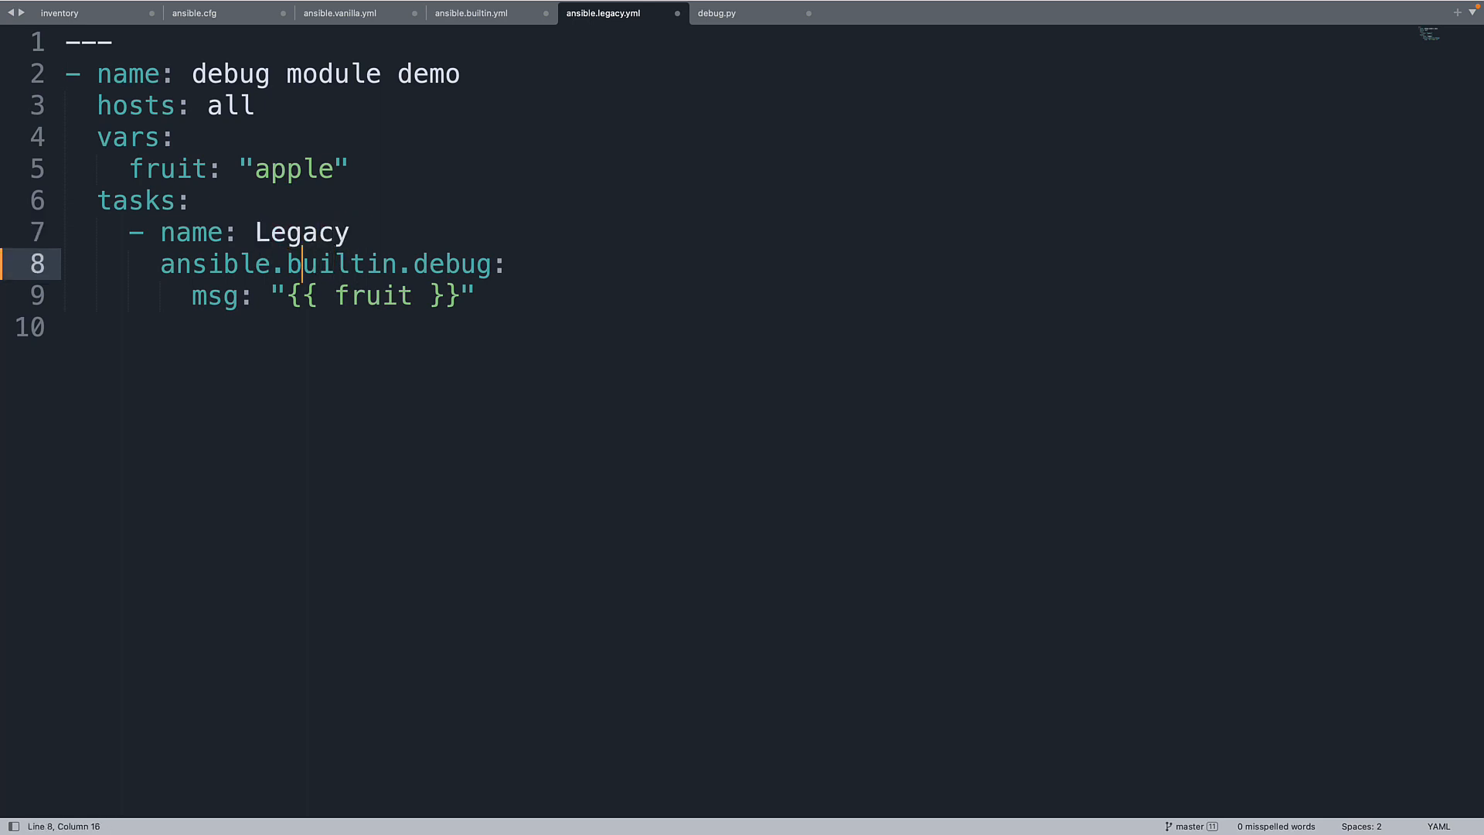
{"action": "double_click", "coordinate": [340, 265]}
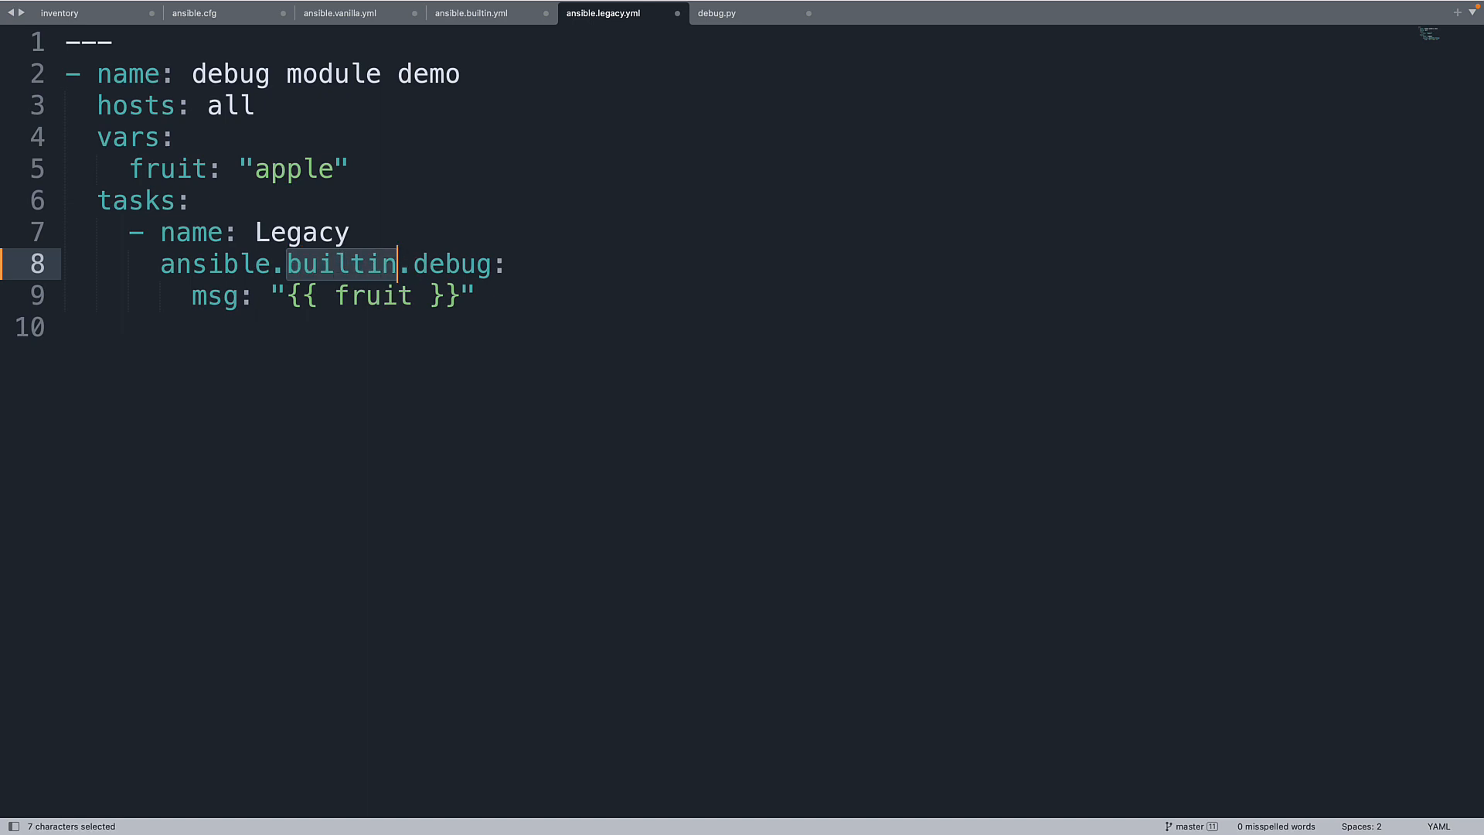
{"action": "type", "text": "le"}
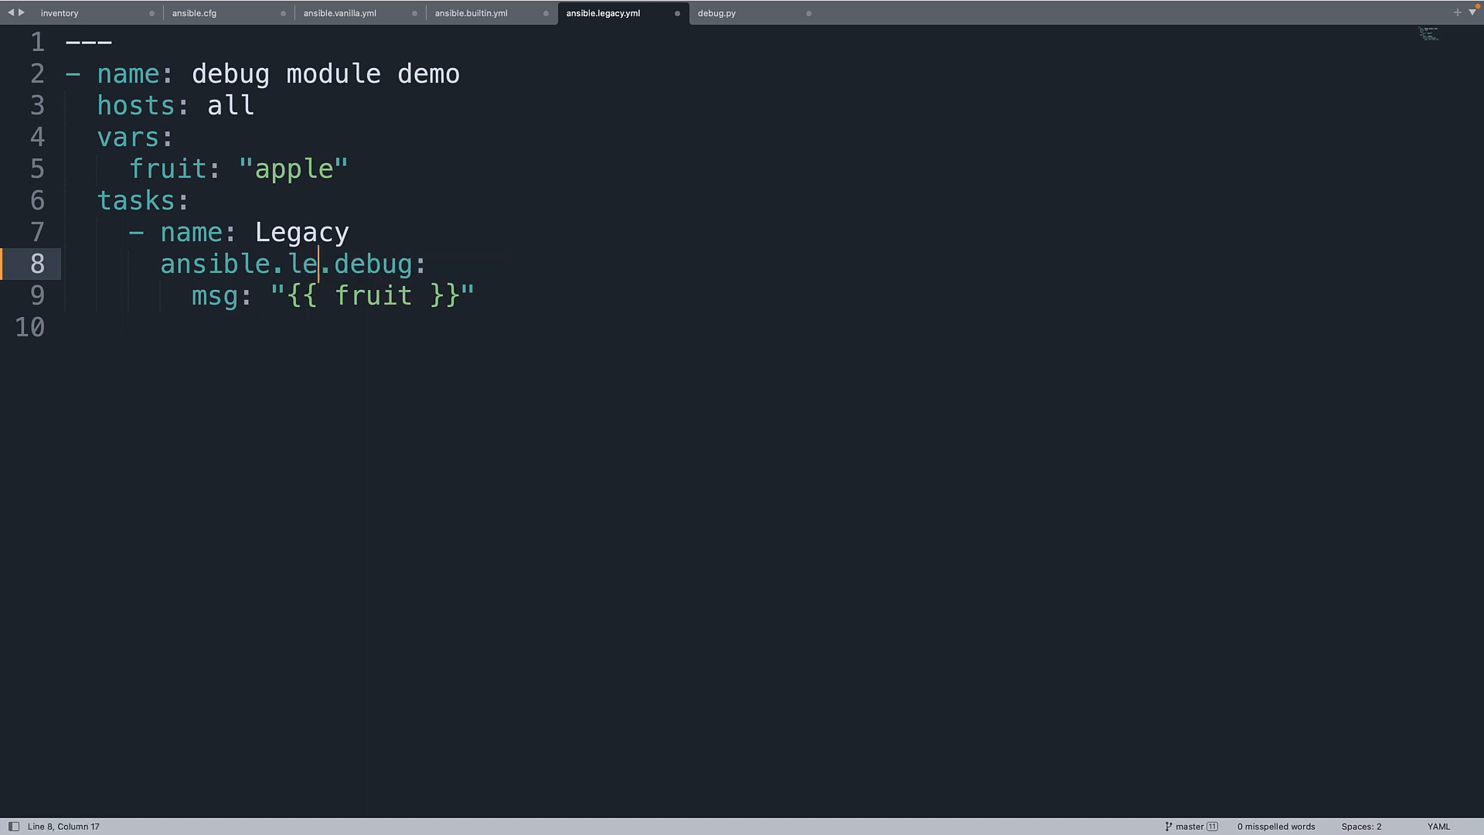
{"action": "type", "text": "gacy"}
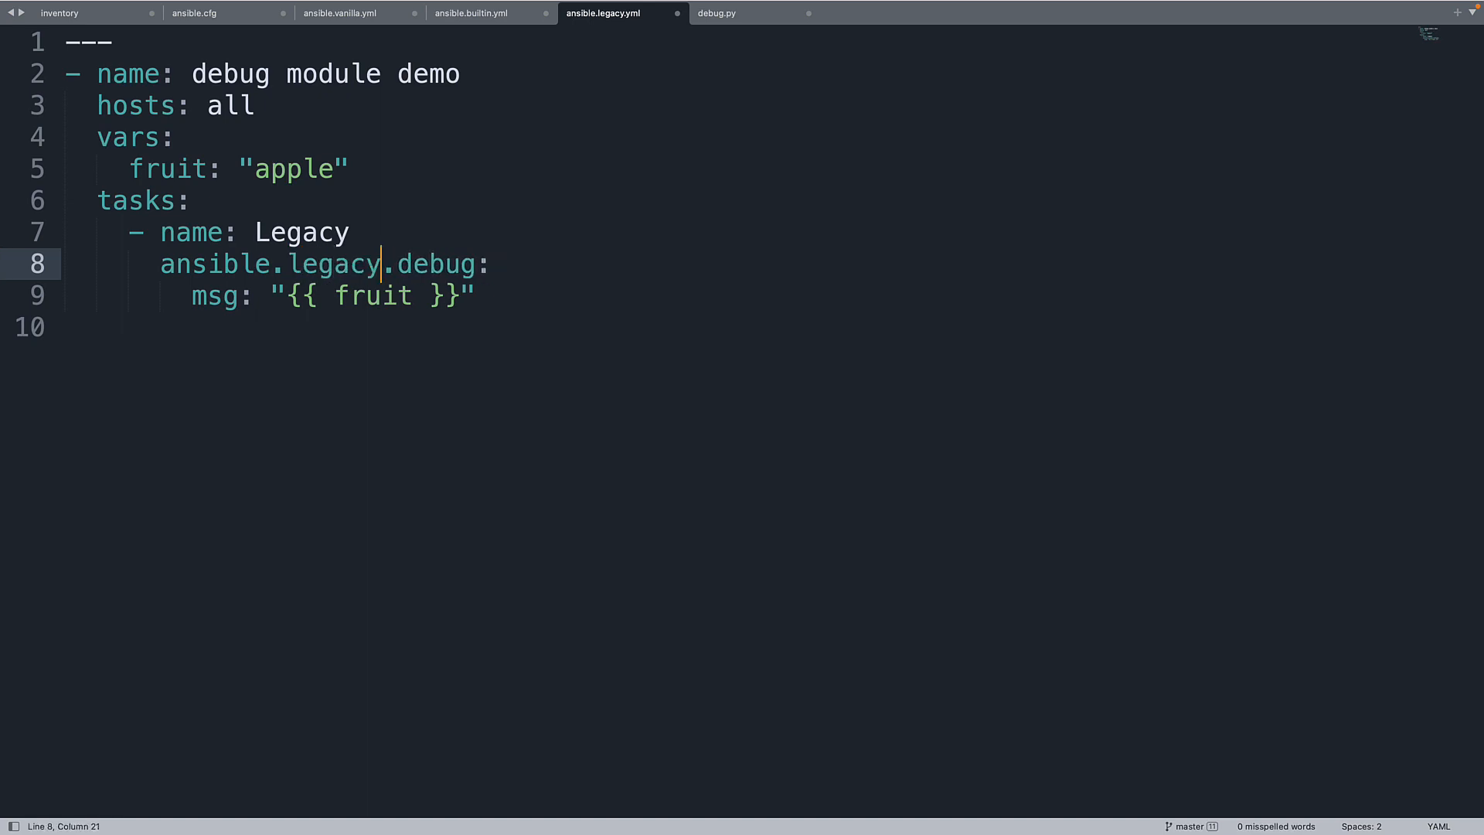
Copy the whole legacy playbook and move to ansible.vanilla.yml to paste it.
{"action": "key", "text": "ctrl+a"}
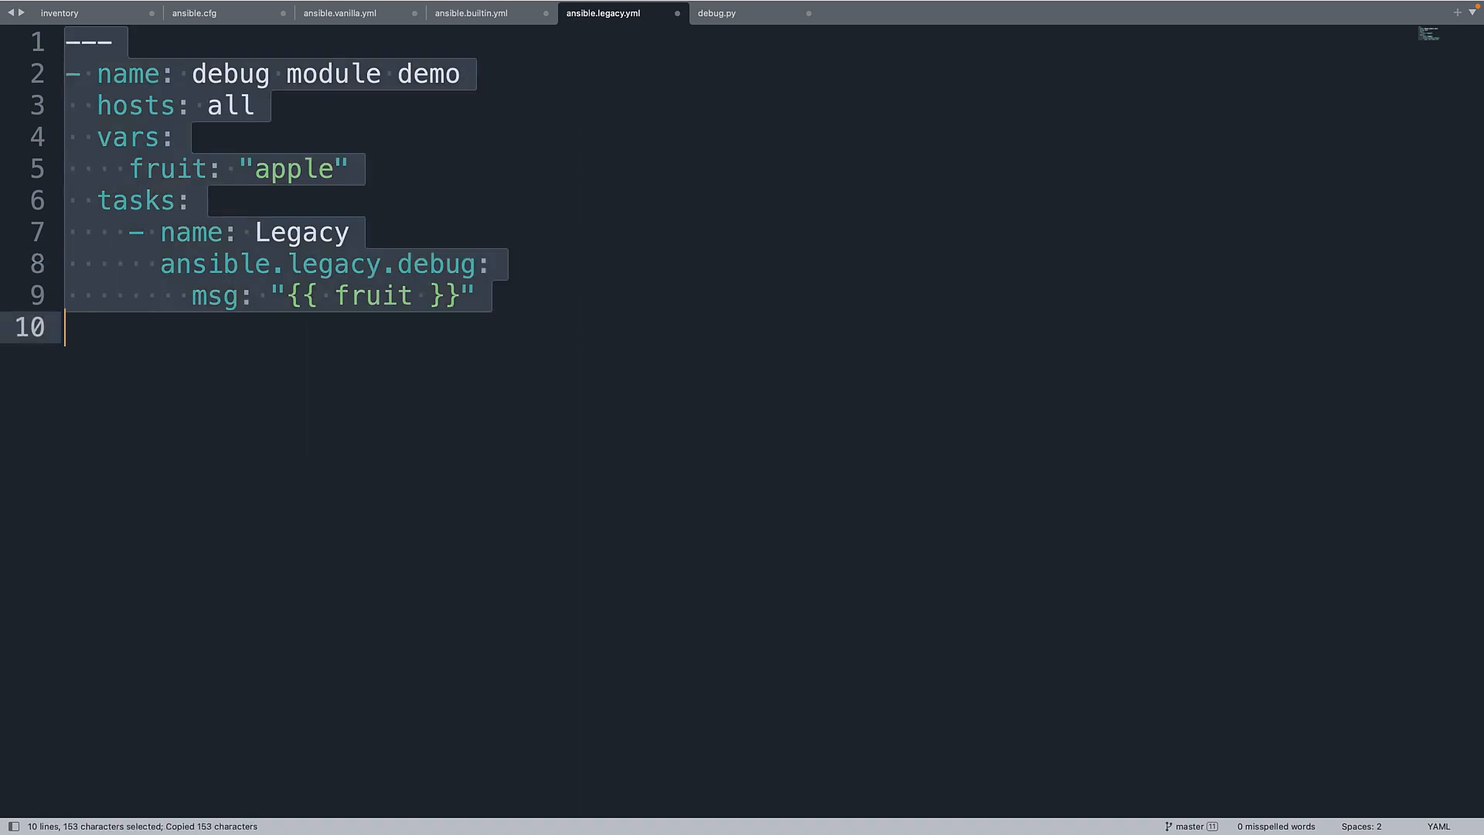
{"action": "left_click", "coordinate": [338, 13]}
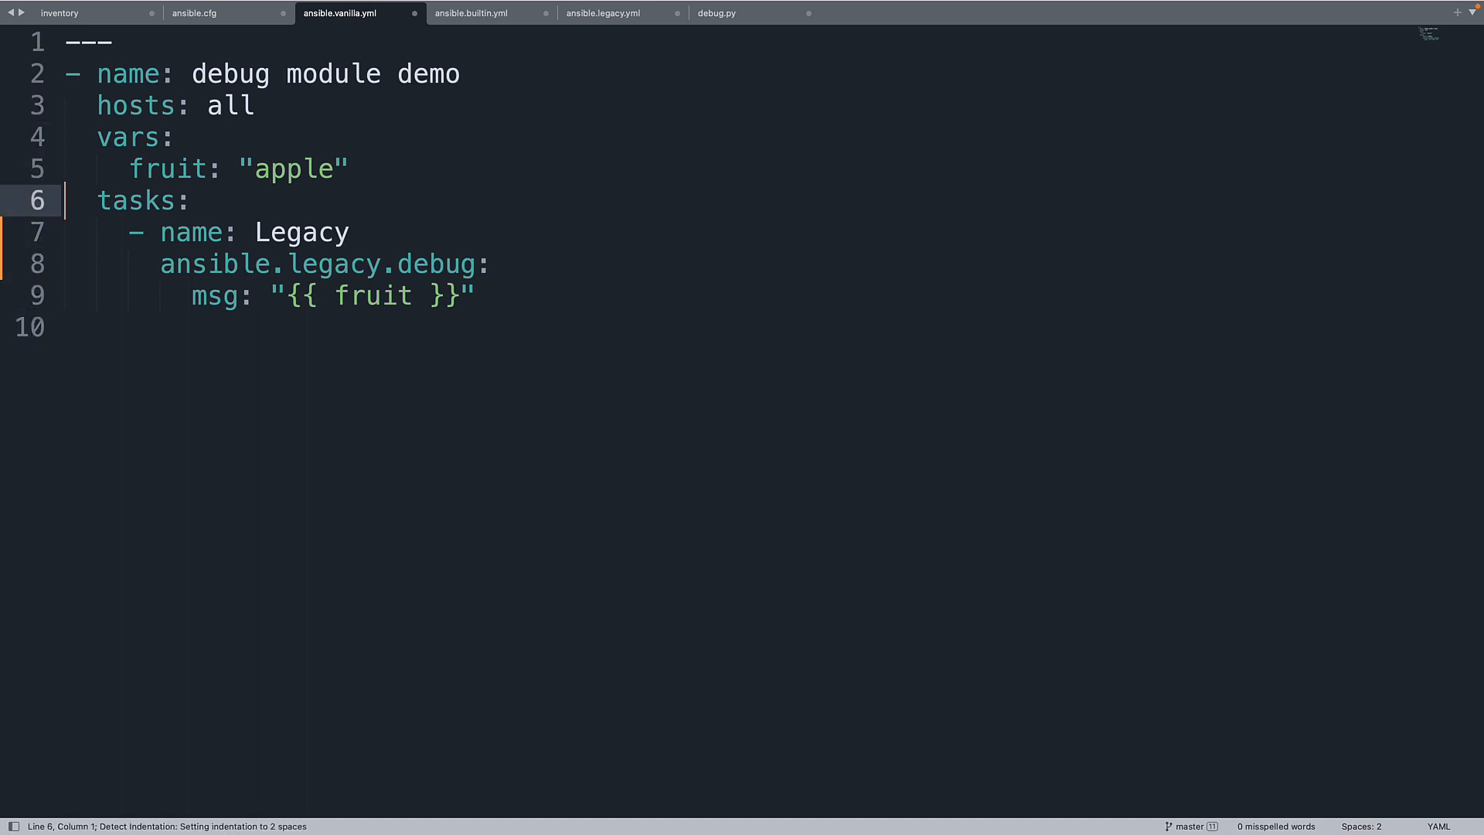
Rename the task in ansible.vanilla.yml from Legacy to Vanilla.
{"action": "left_click", "coordinate": [353, 231]}
{"action": "type", "text": "V"}
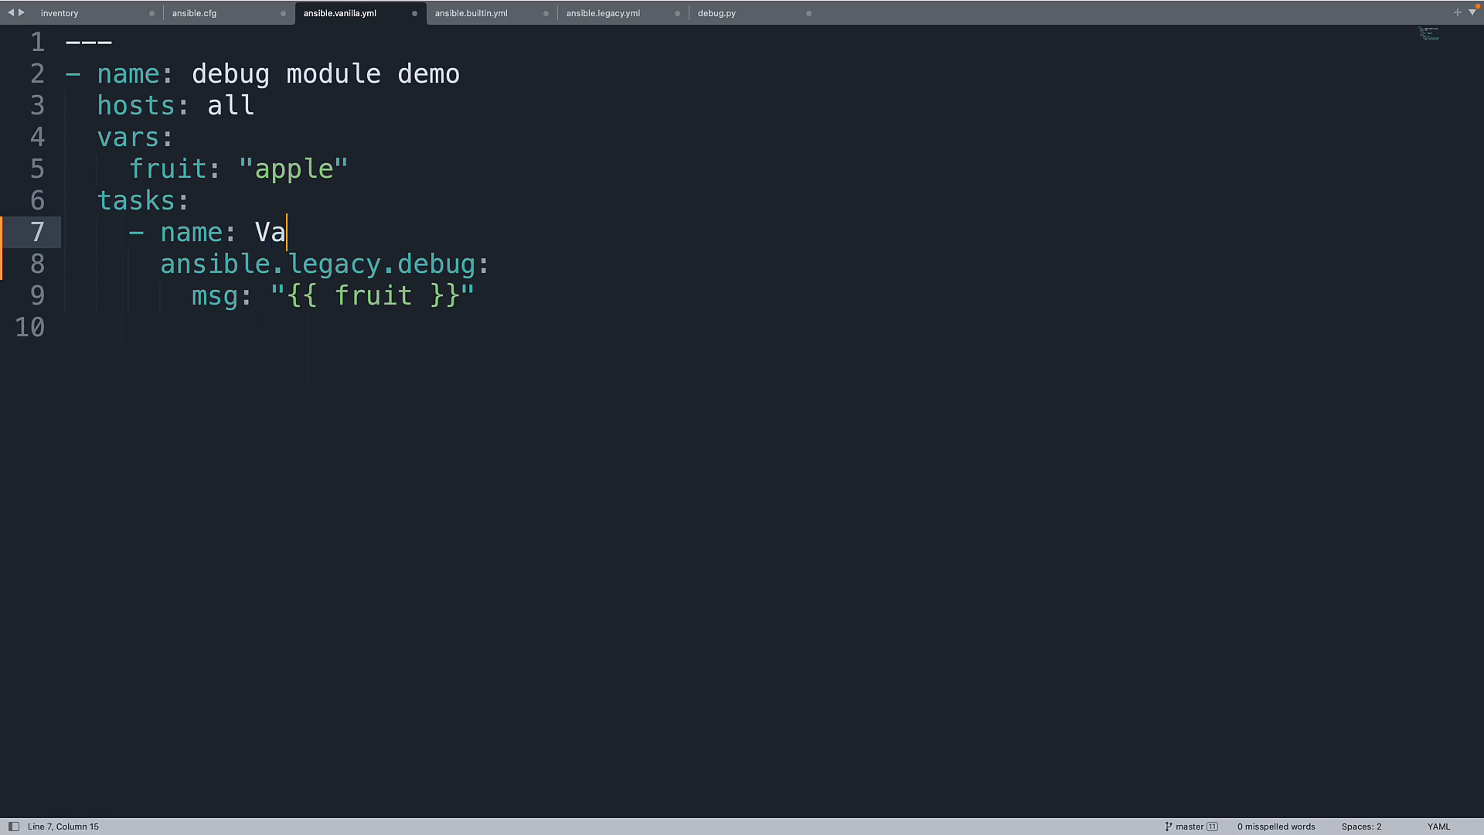
{"action": "type", "text": "nilla"}
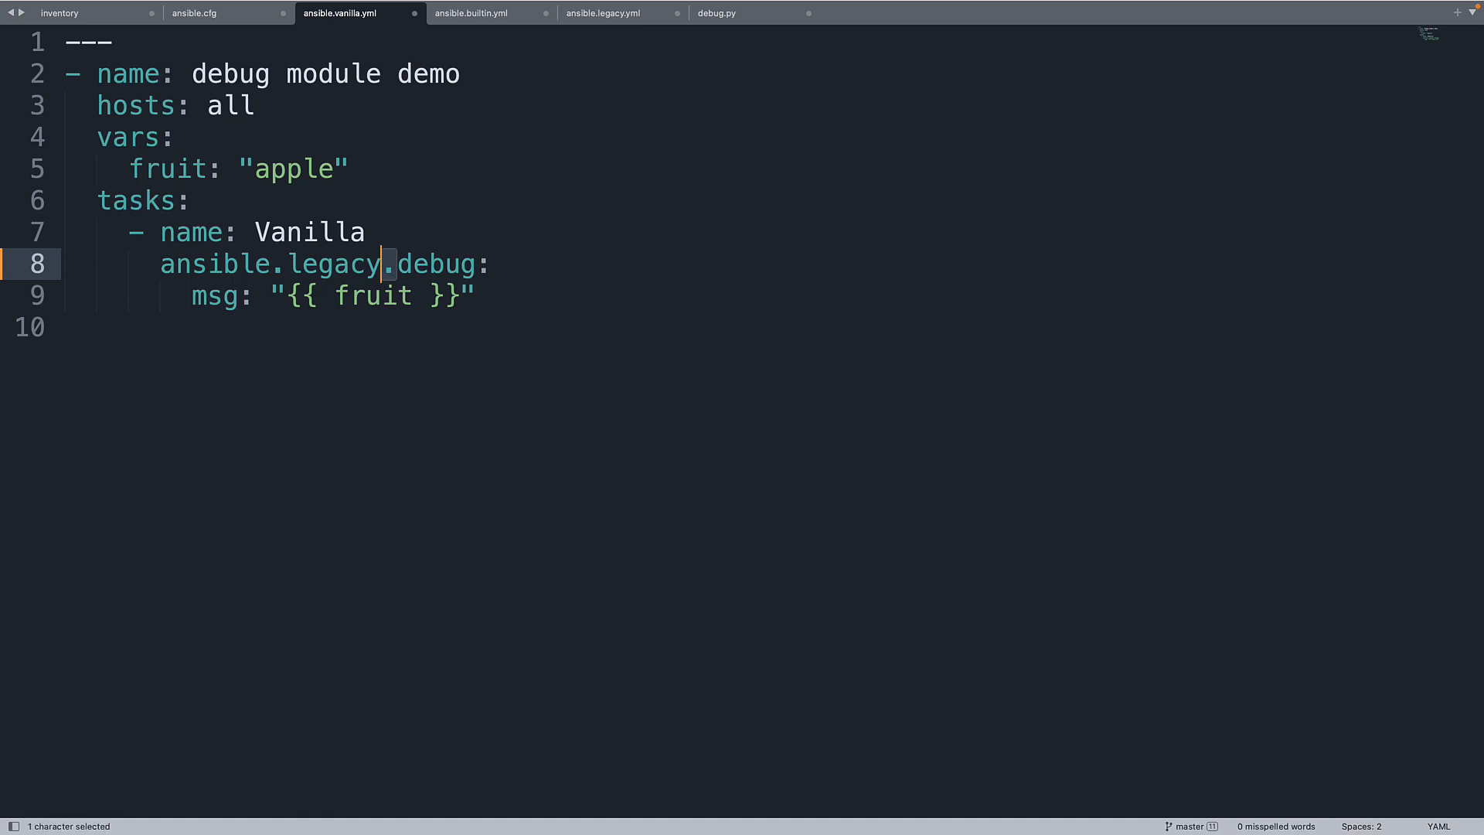
{"action": "key", "text": "Backspace"}
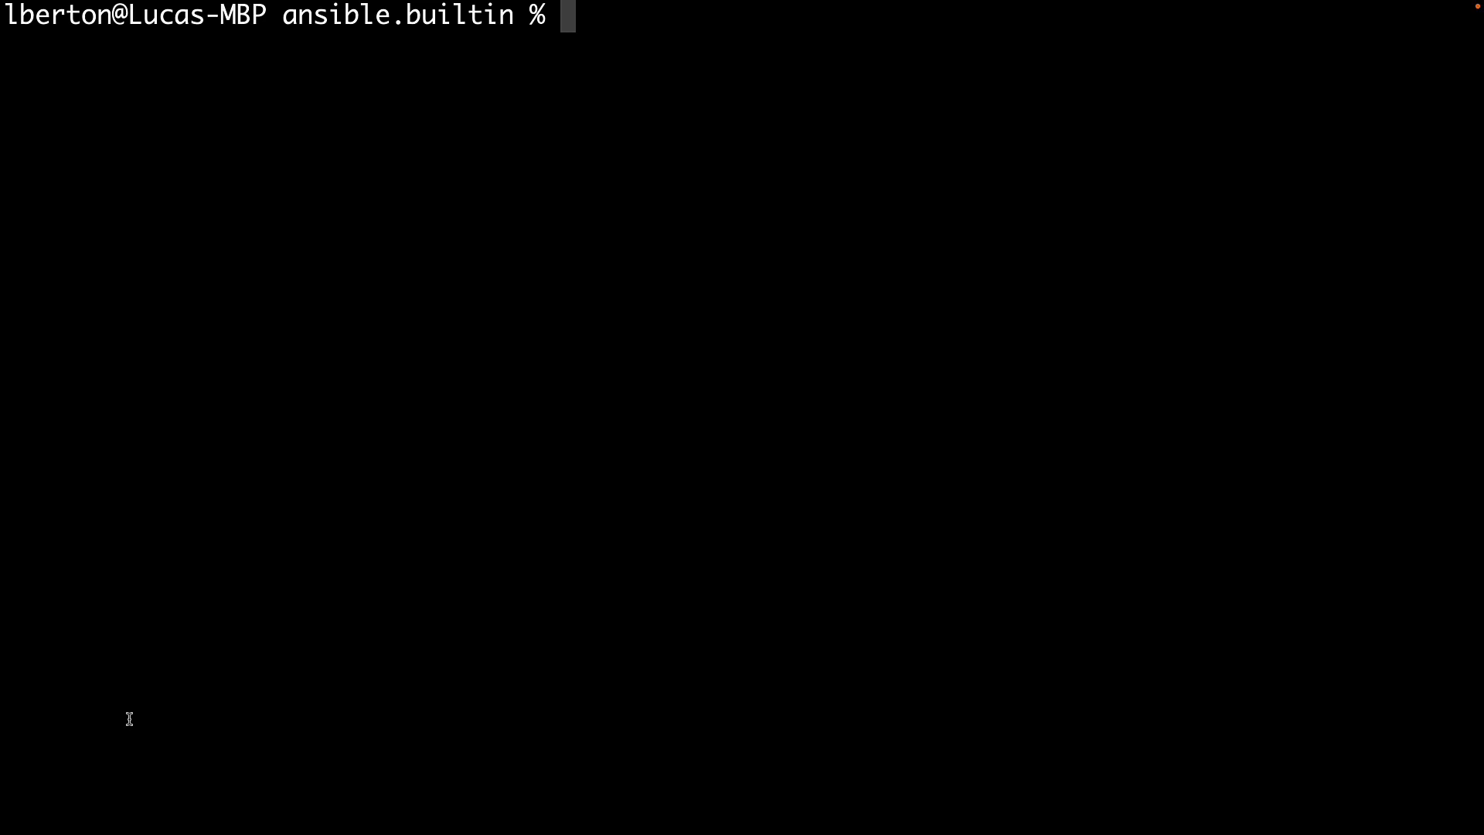
Run tree to list the playbooks, ansible.cfg, inventory and plugins/action/debug.py.
{"action": "type", "text": "tree"}
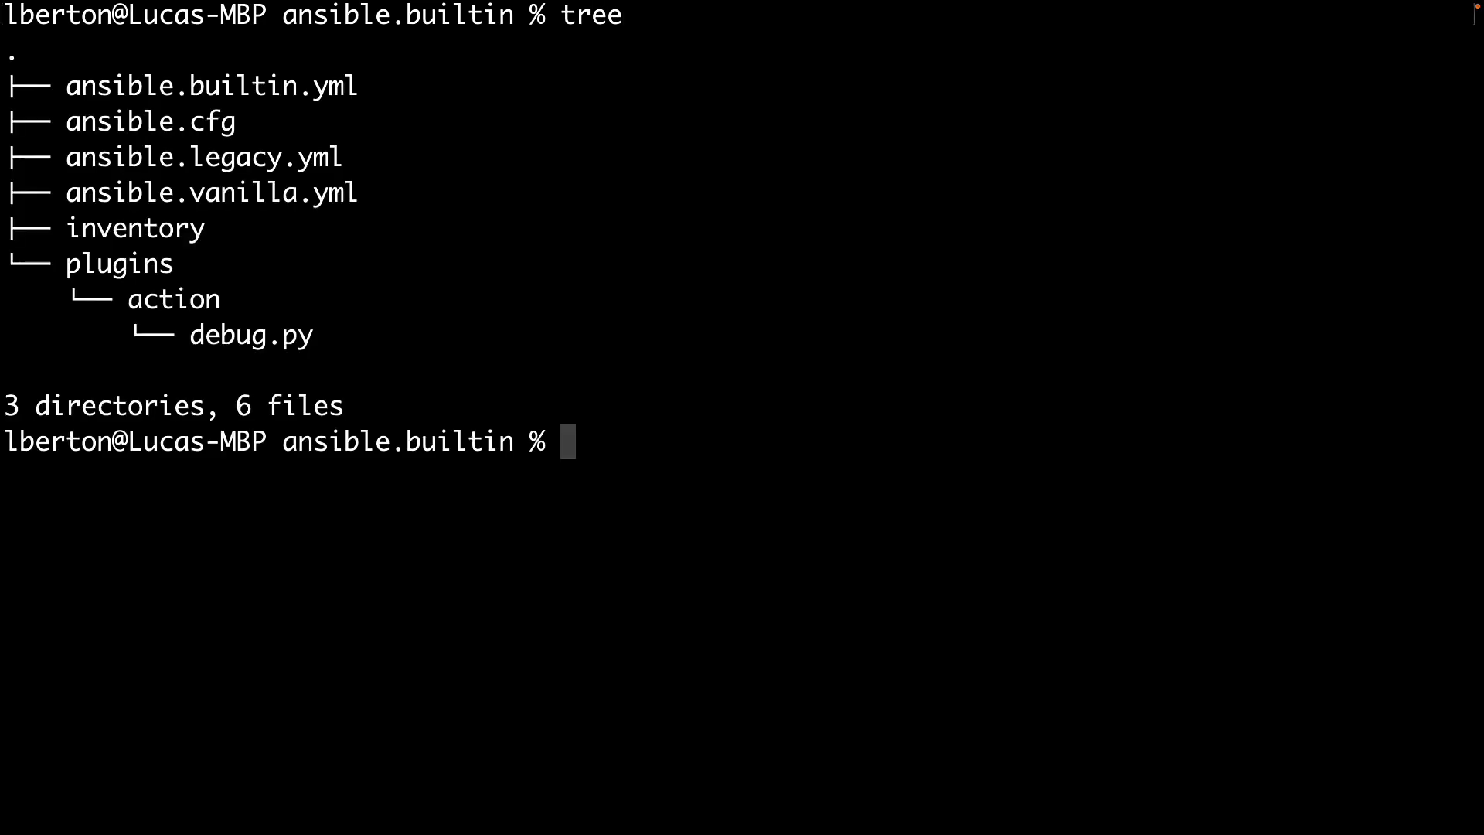
{"action": "type", "text": "a"}
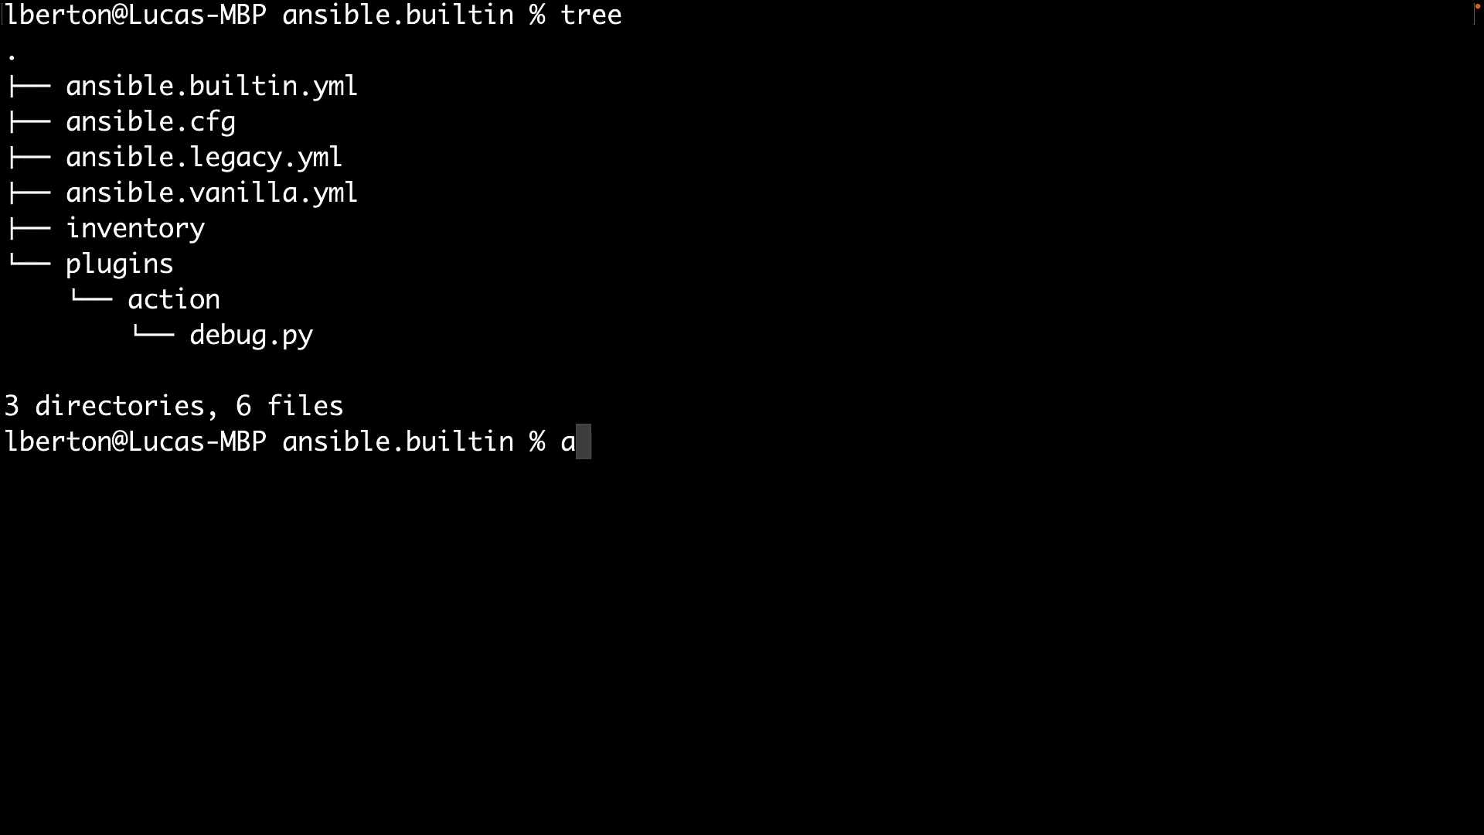
Run ansible-playbook -i inventory ansible.builtin.yml; the Builtin task prints "apple".
{"action": "type", "text": "nsible-pla"}
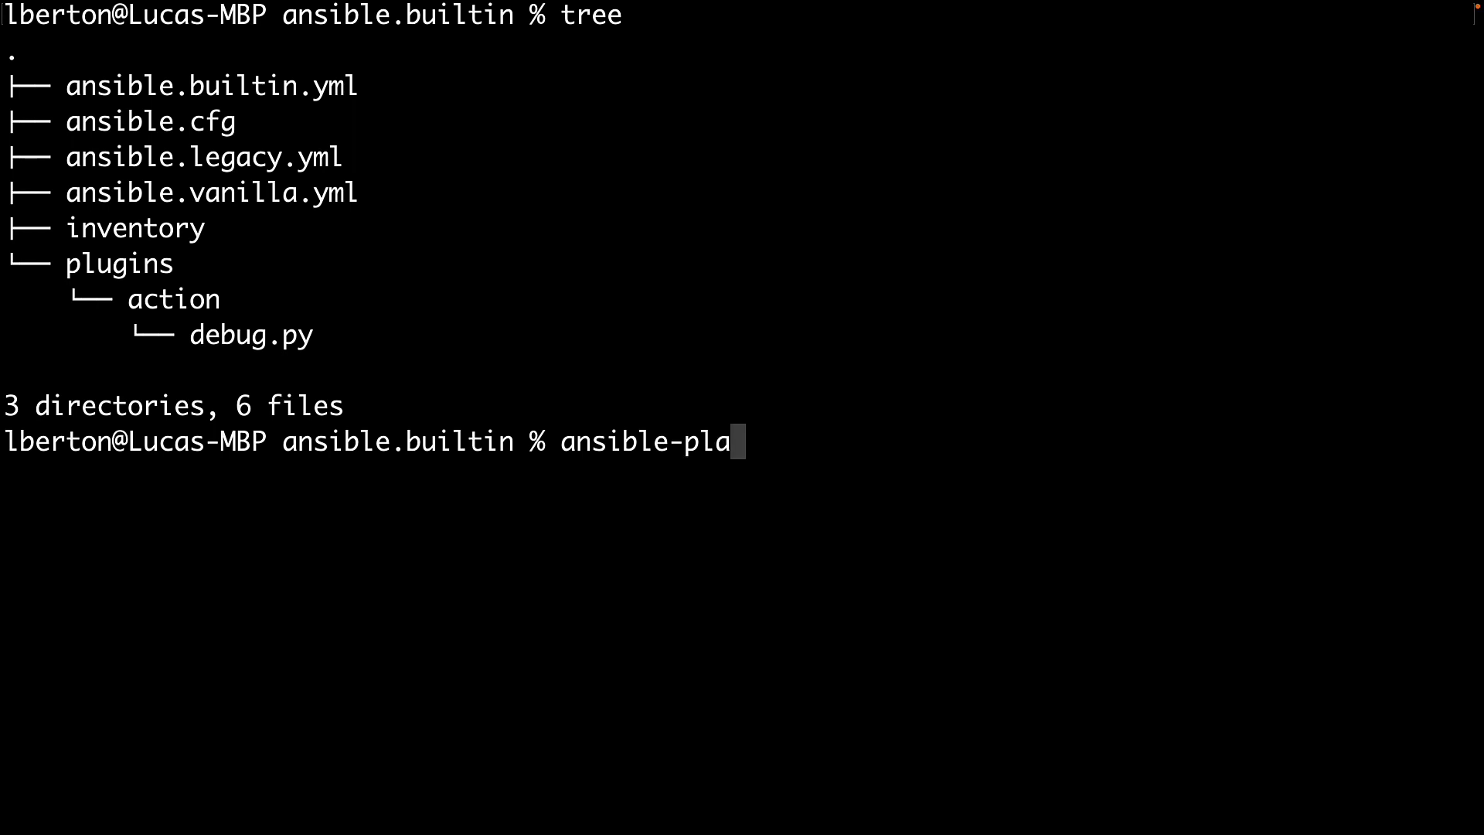
{"action": "type", "text": "ybook -i inventory"}
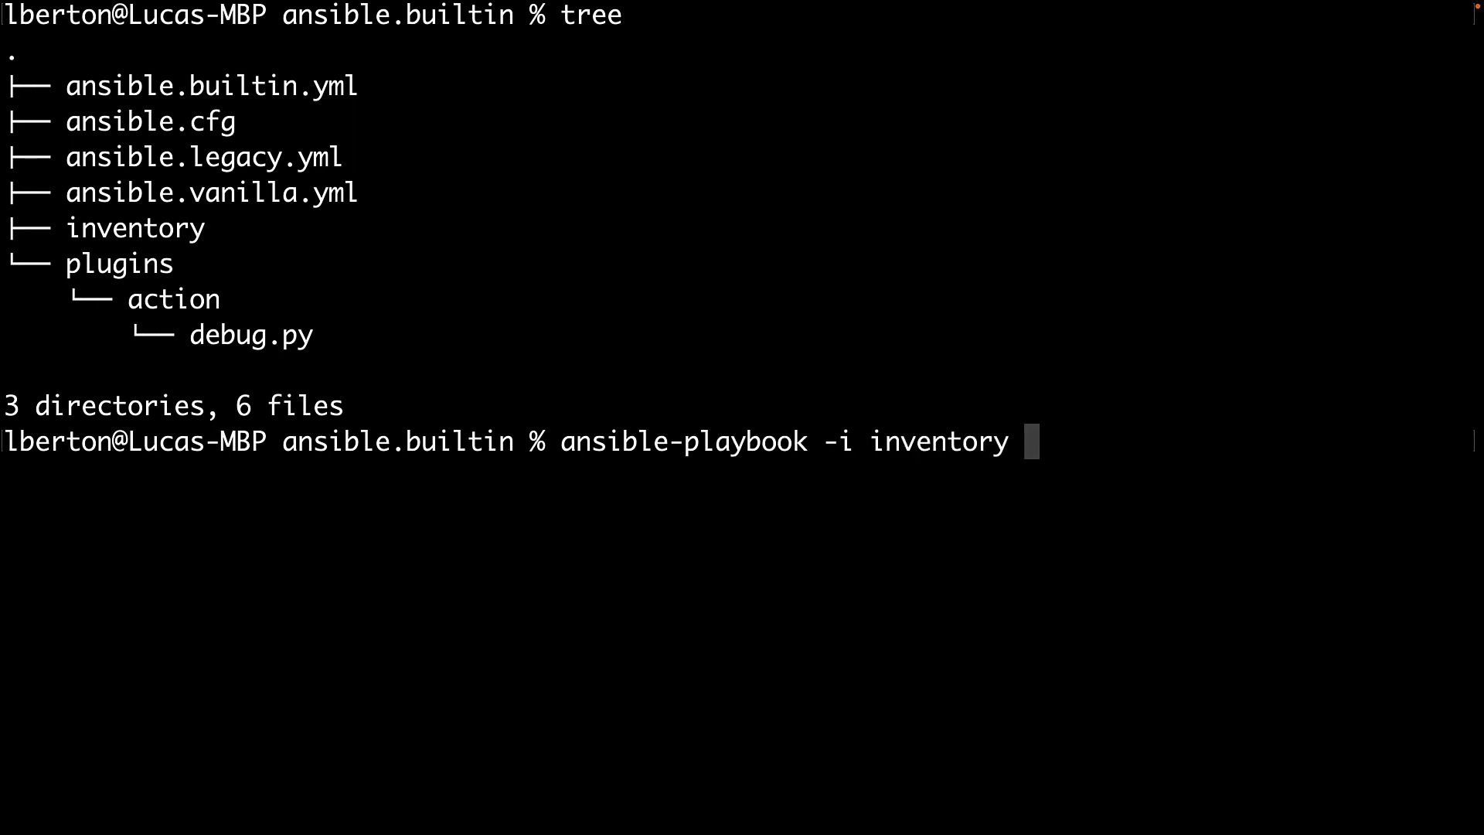
{"action": "type", "text": "ansible.le"}
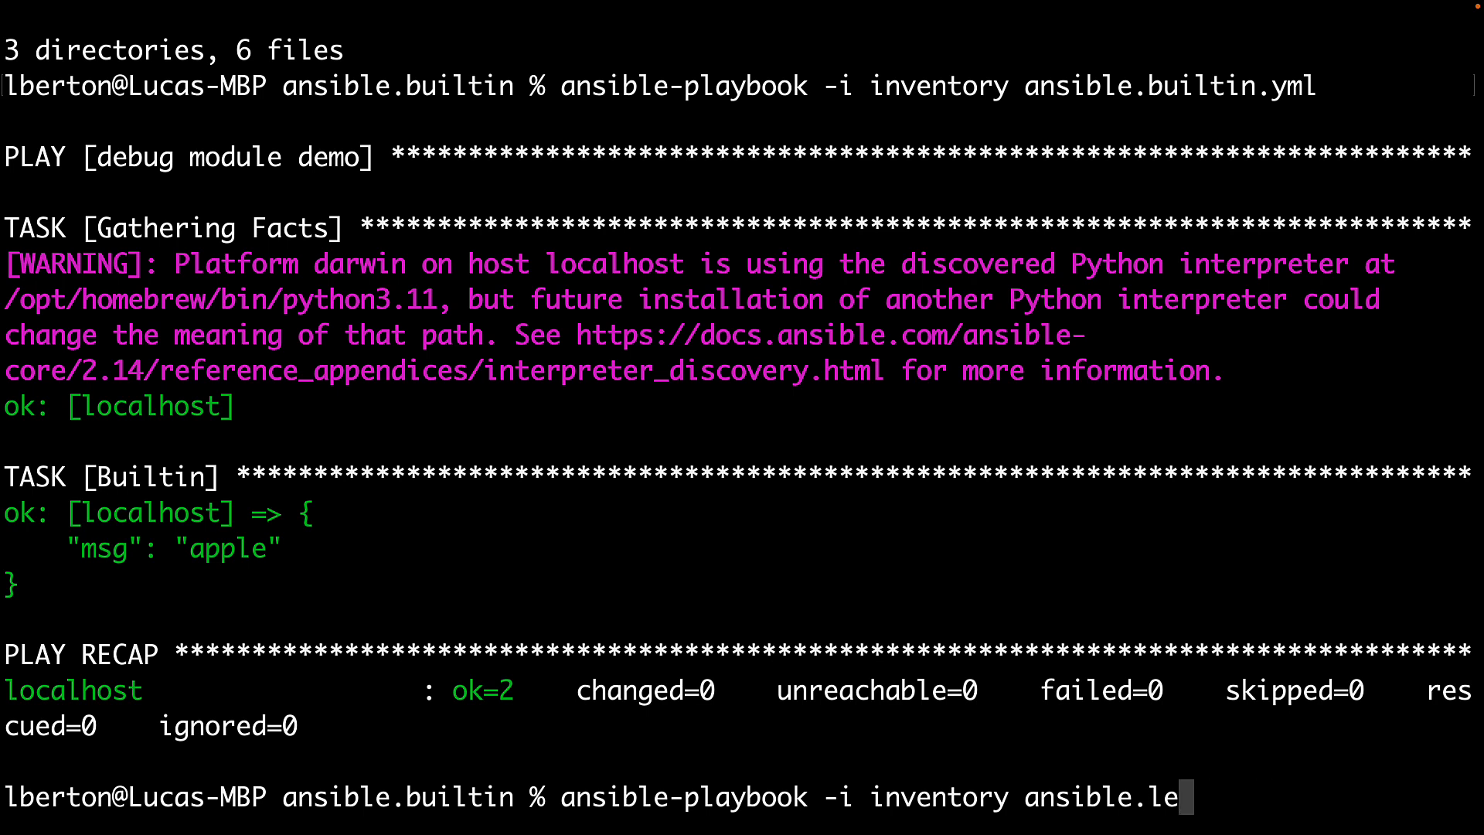
Run ansible.legacy.yml printing "applefoo", then line up the ansible.vanilla.yml run.
{"action": "type", "text": "gacy.yml"}
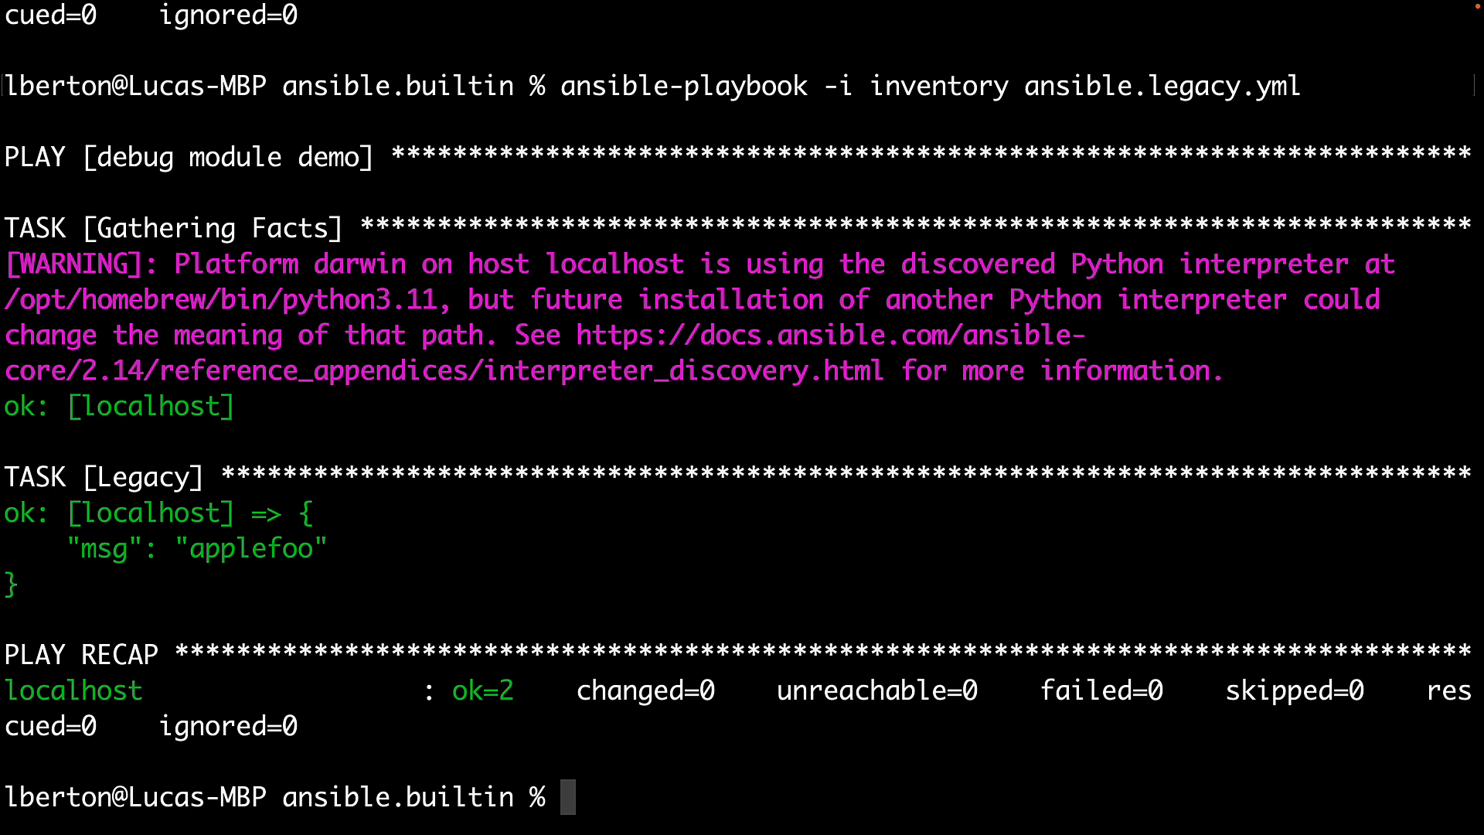
{"action": "type", "text": "ansible-playbook -i inventory ansible.legacy.yml"}
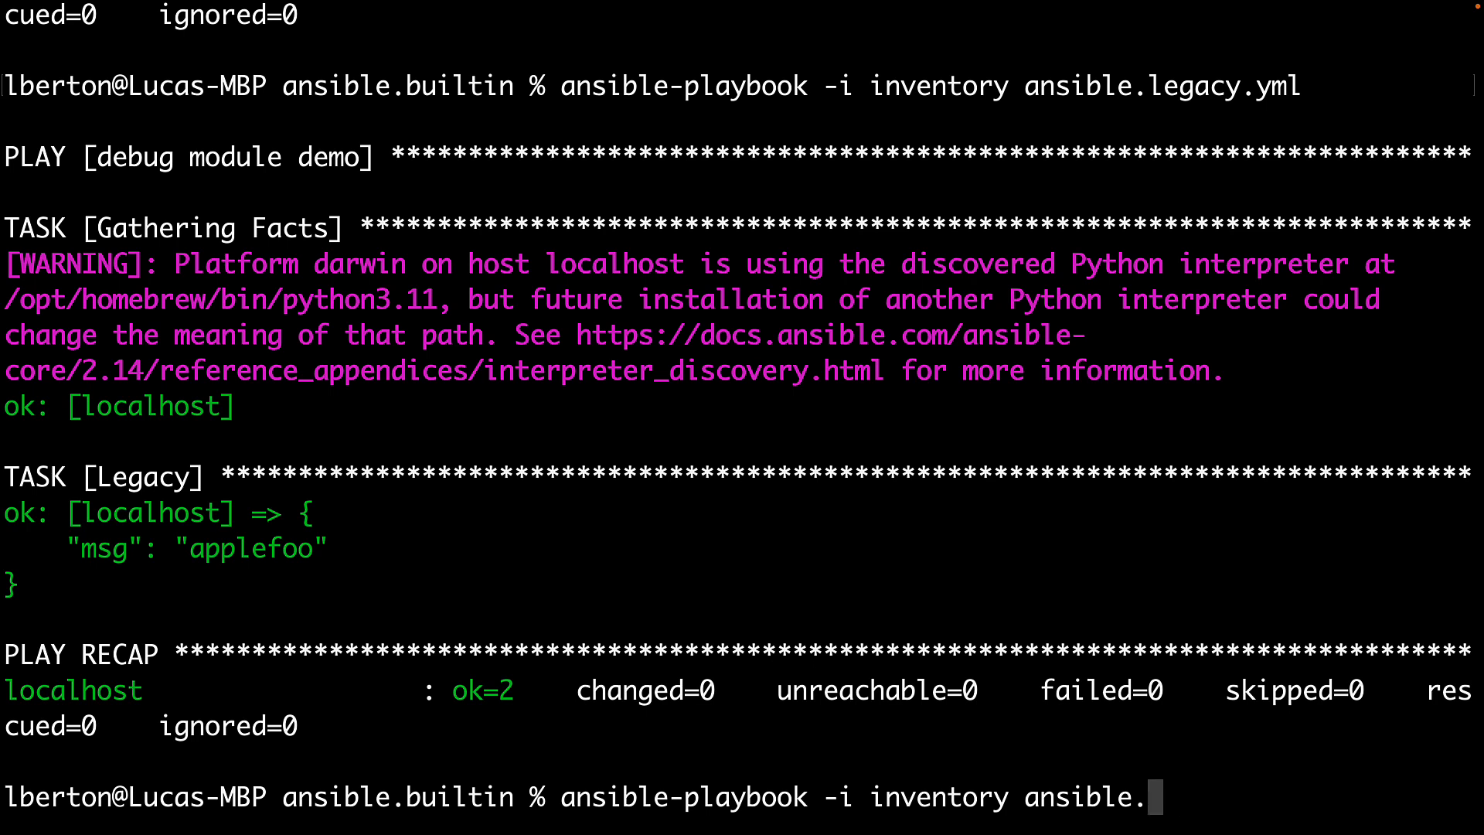
{"action": "type", "text": "vanilla.yml"}
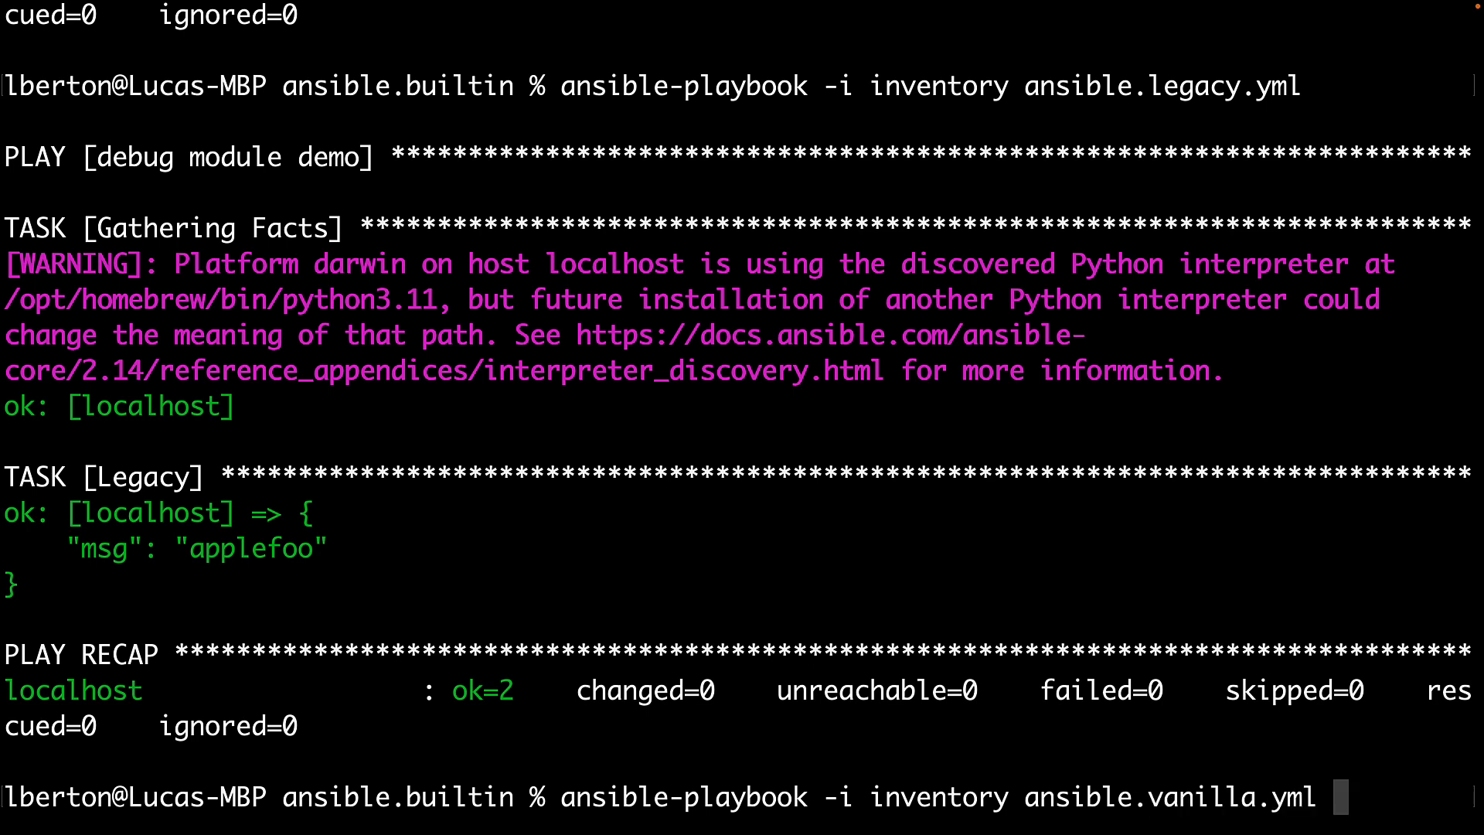